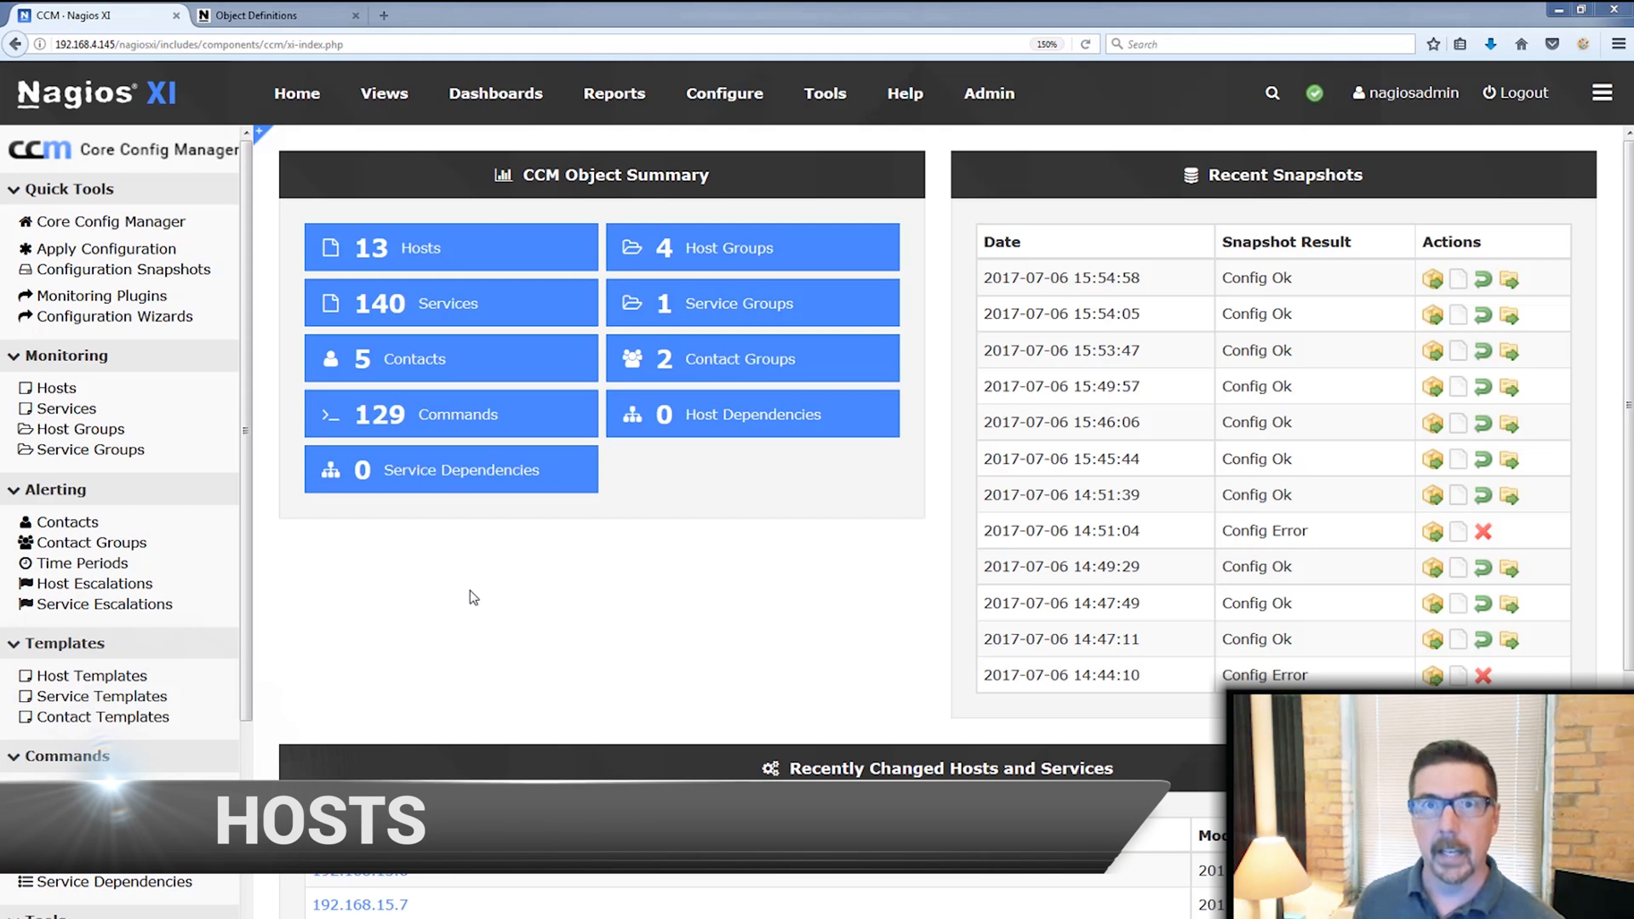
{"action": "mouse_move", "coordinate": [468, 592]}
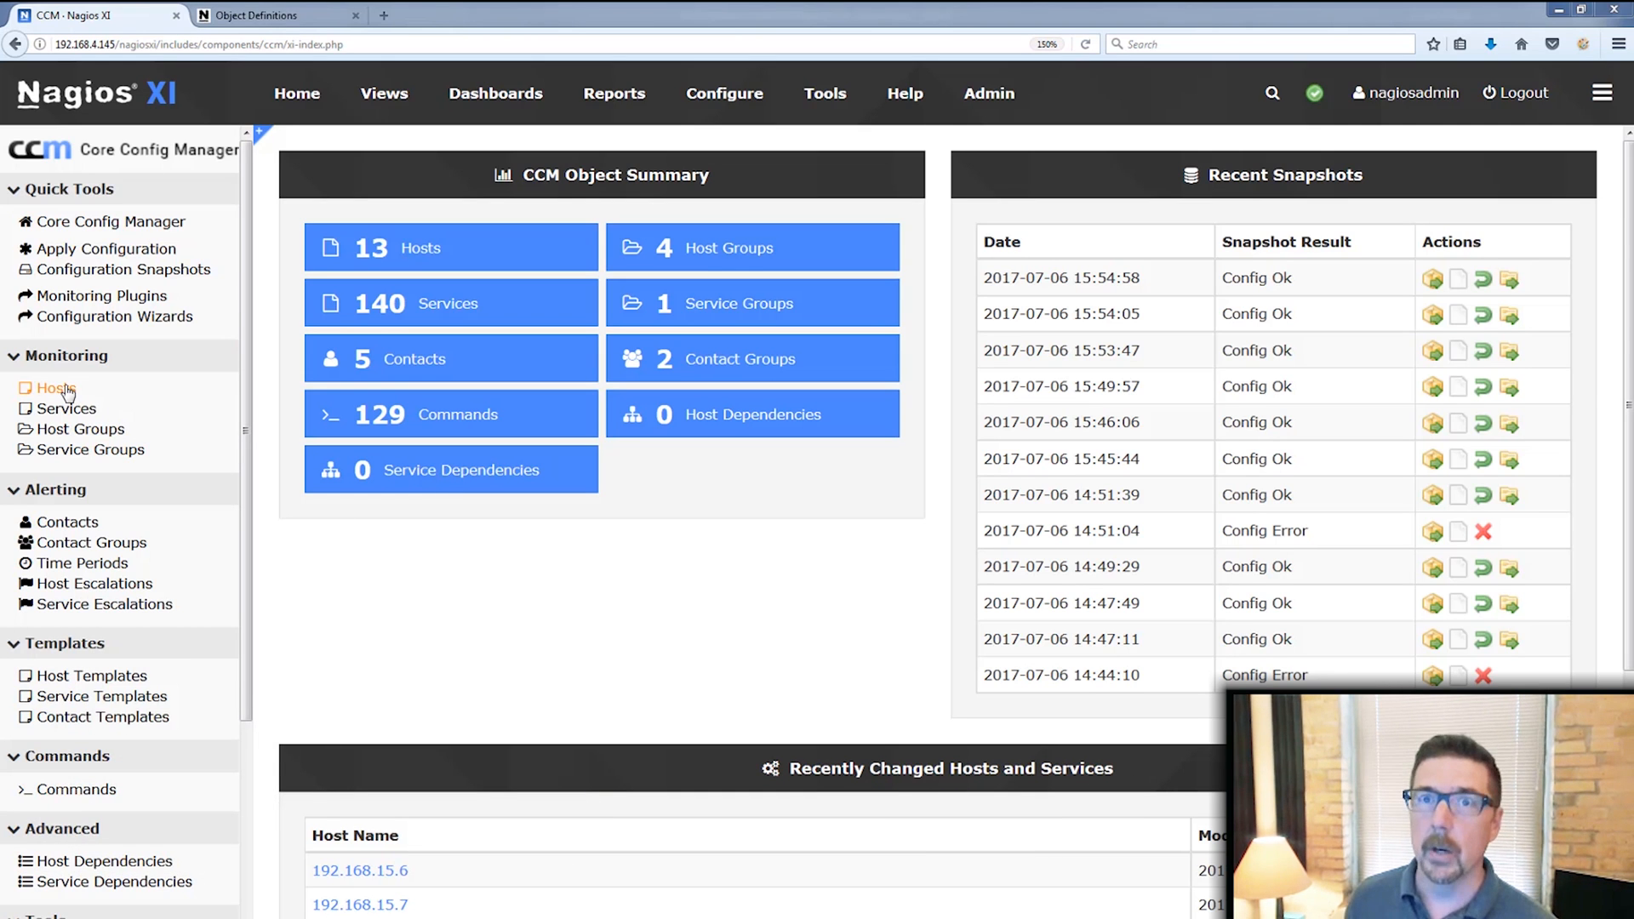
- Show all 13 configured hosts from the CCM Monitoring > Hosts list
{"action": "left_click", "coordinate": [46, 388]}
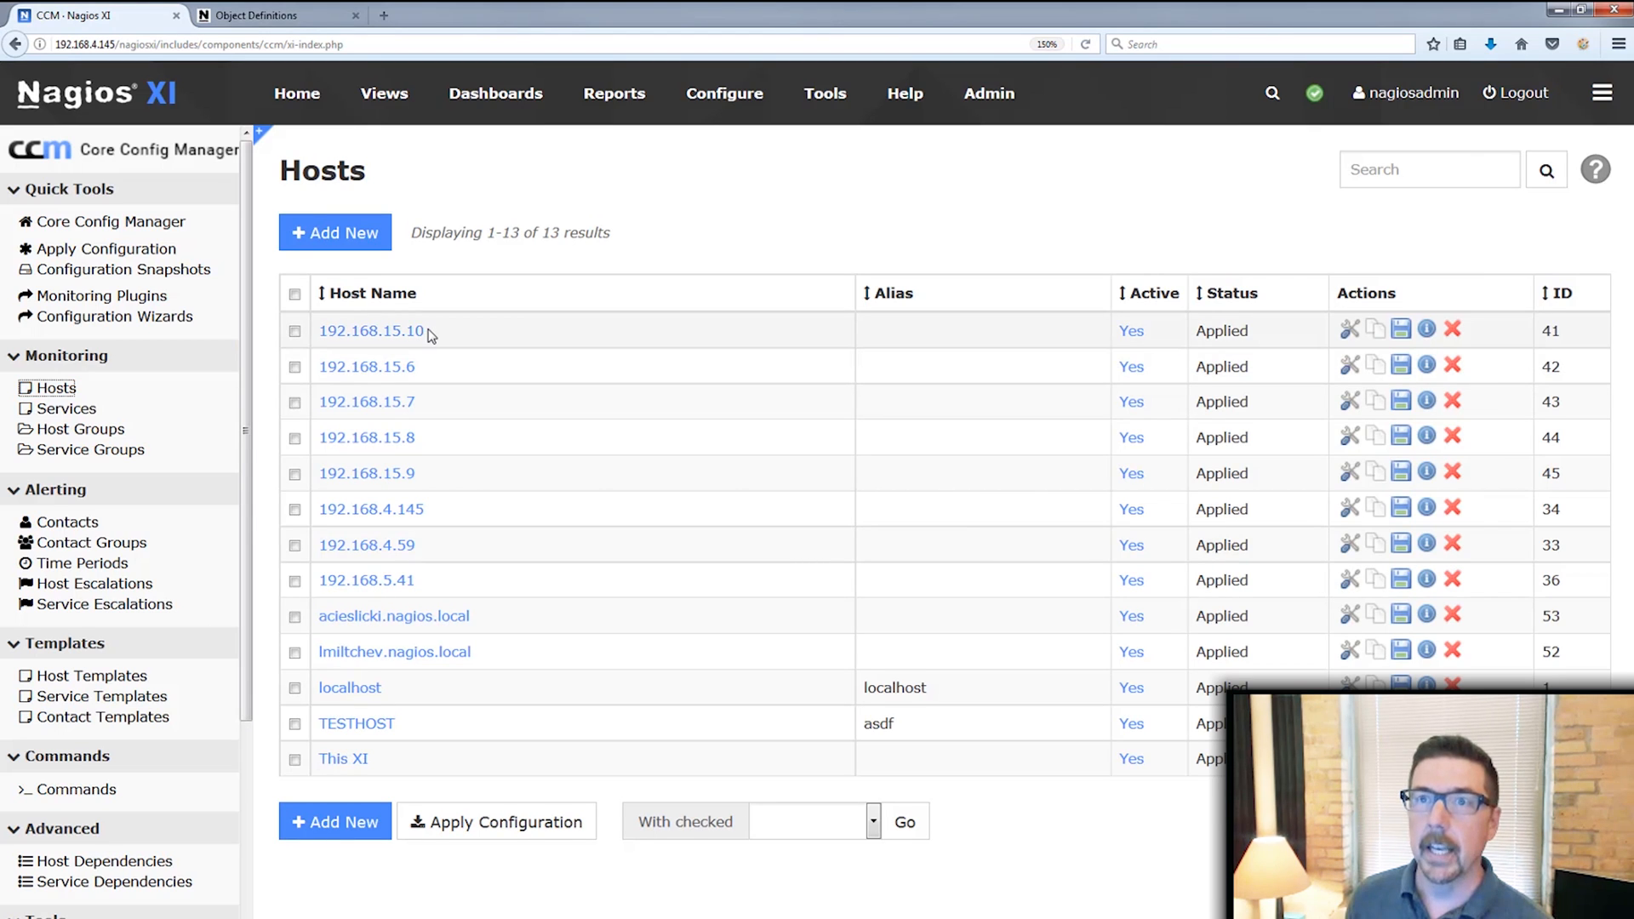
{"action": "mouse_move", "coordinate": [370, 460]}
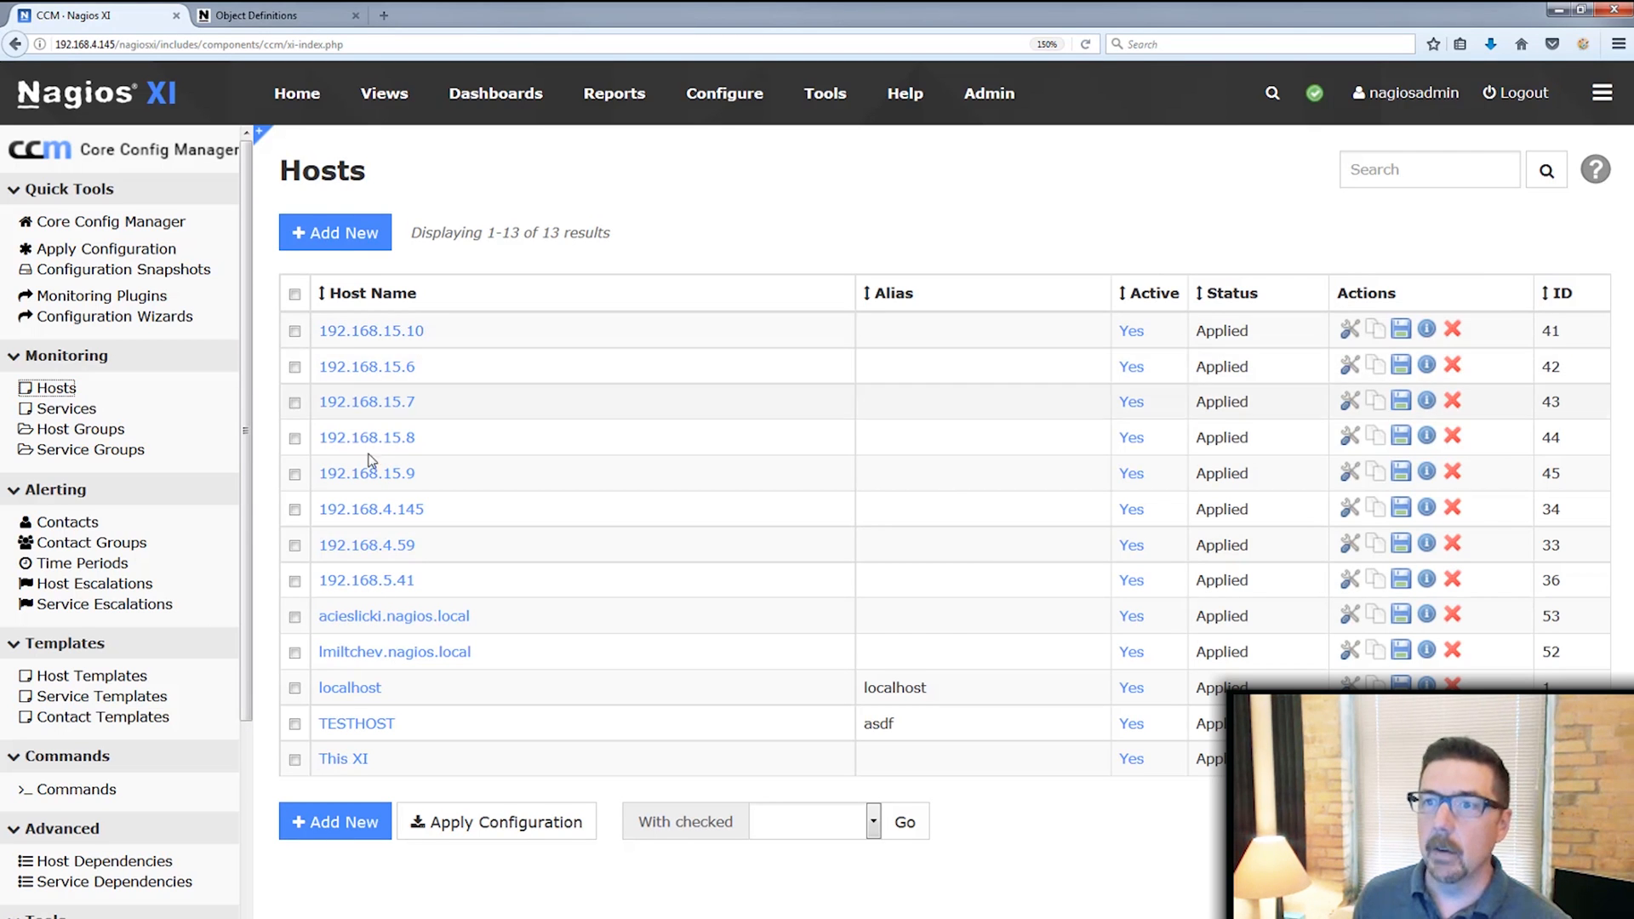
{"action": "mouse_move", "coordinate": [427, 478]}
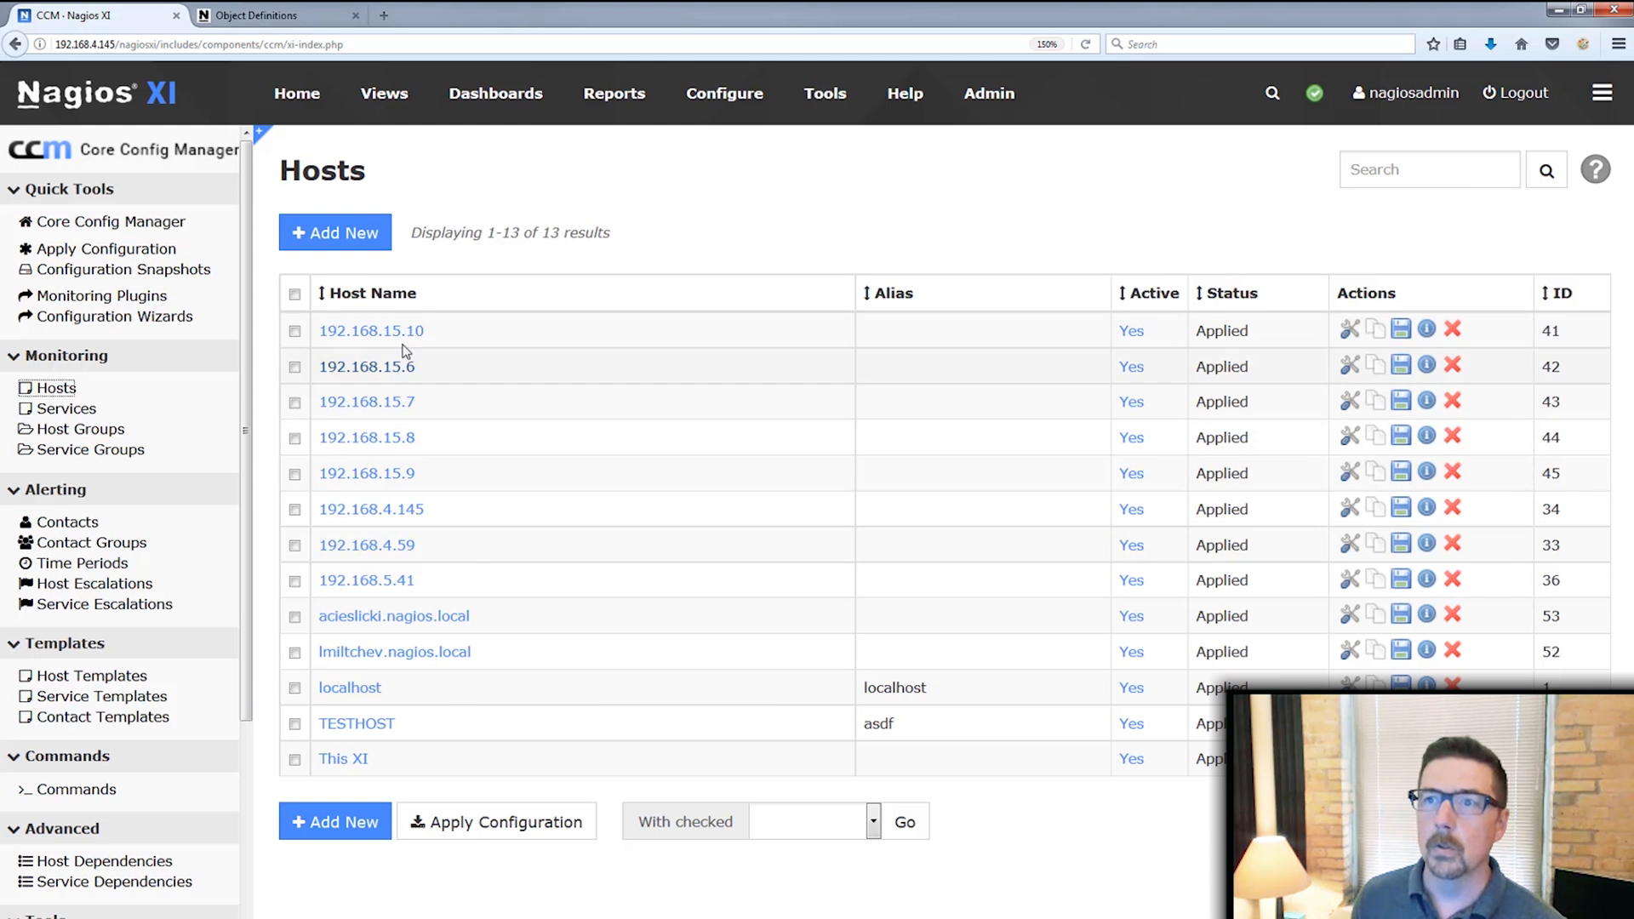
{"action": "mouse_move", "coordinate": [402, 331]}
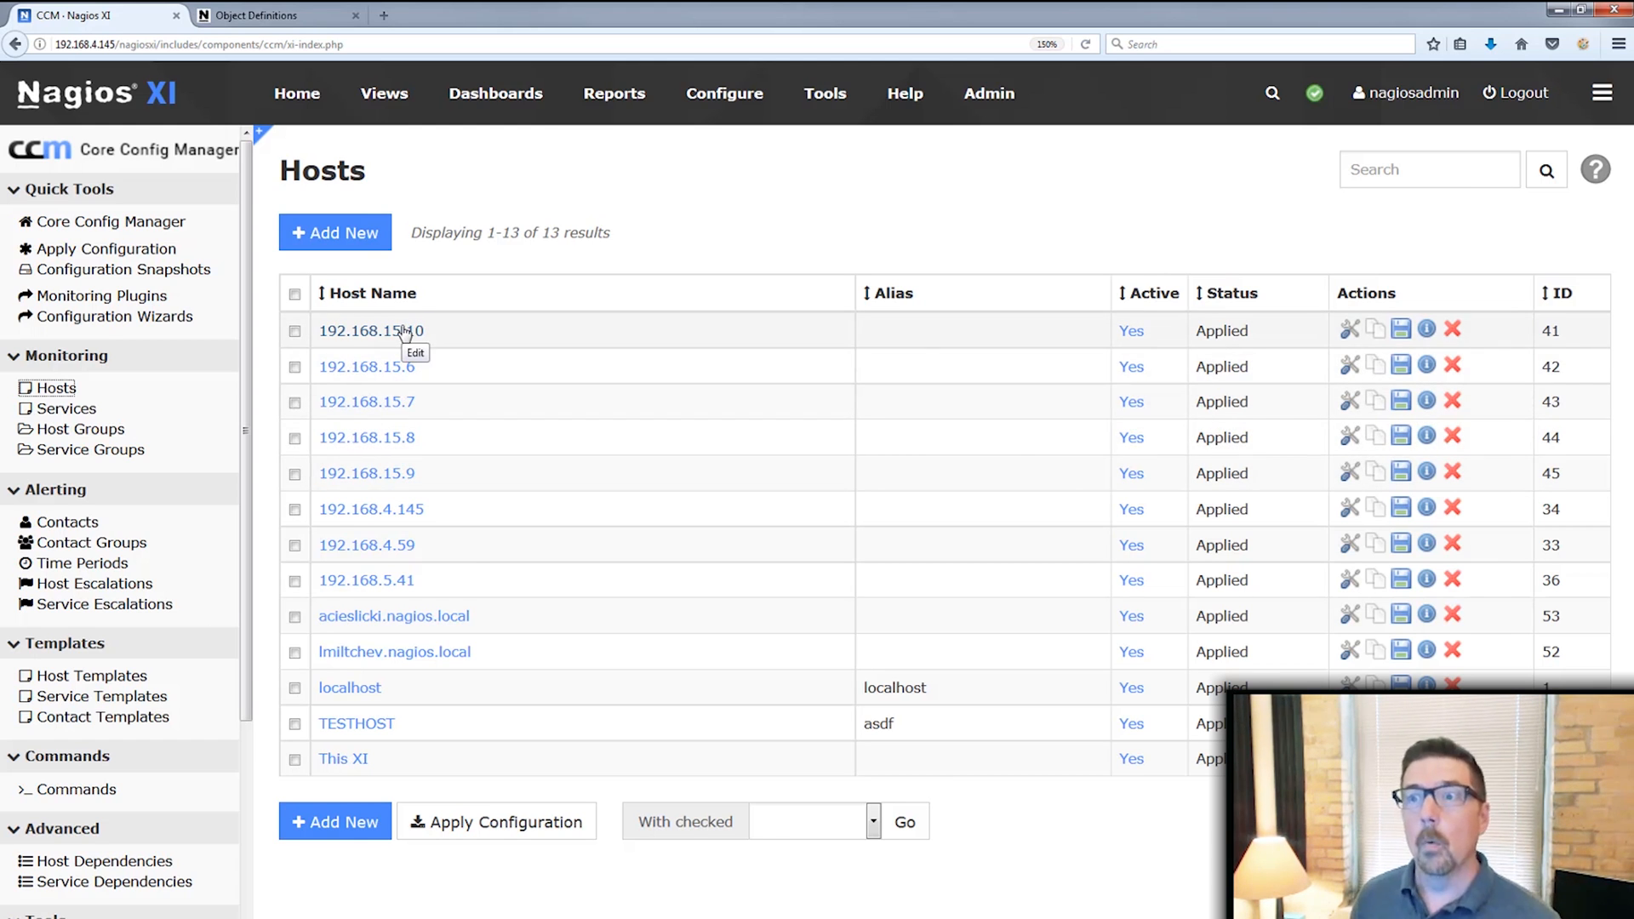
{"action": "left_click", "coordinate": [371, 330]}
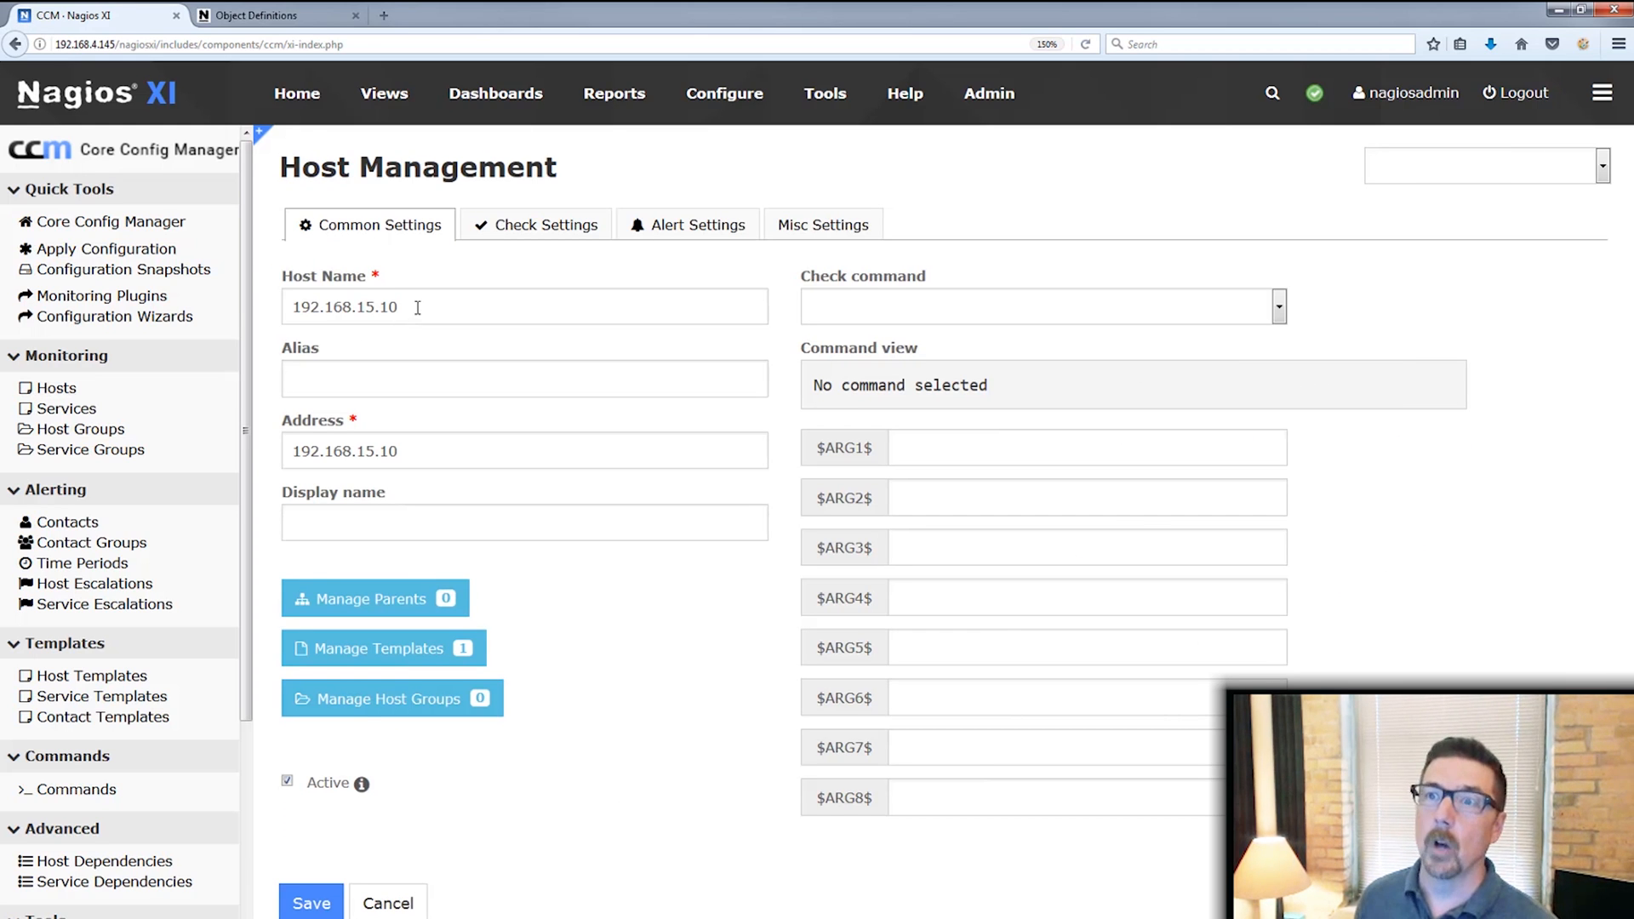
{"action": "double_click", "coordinate": [343, 307]}
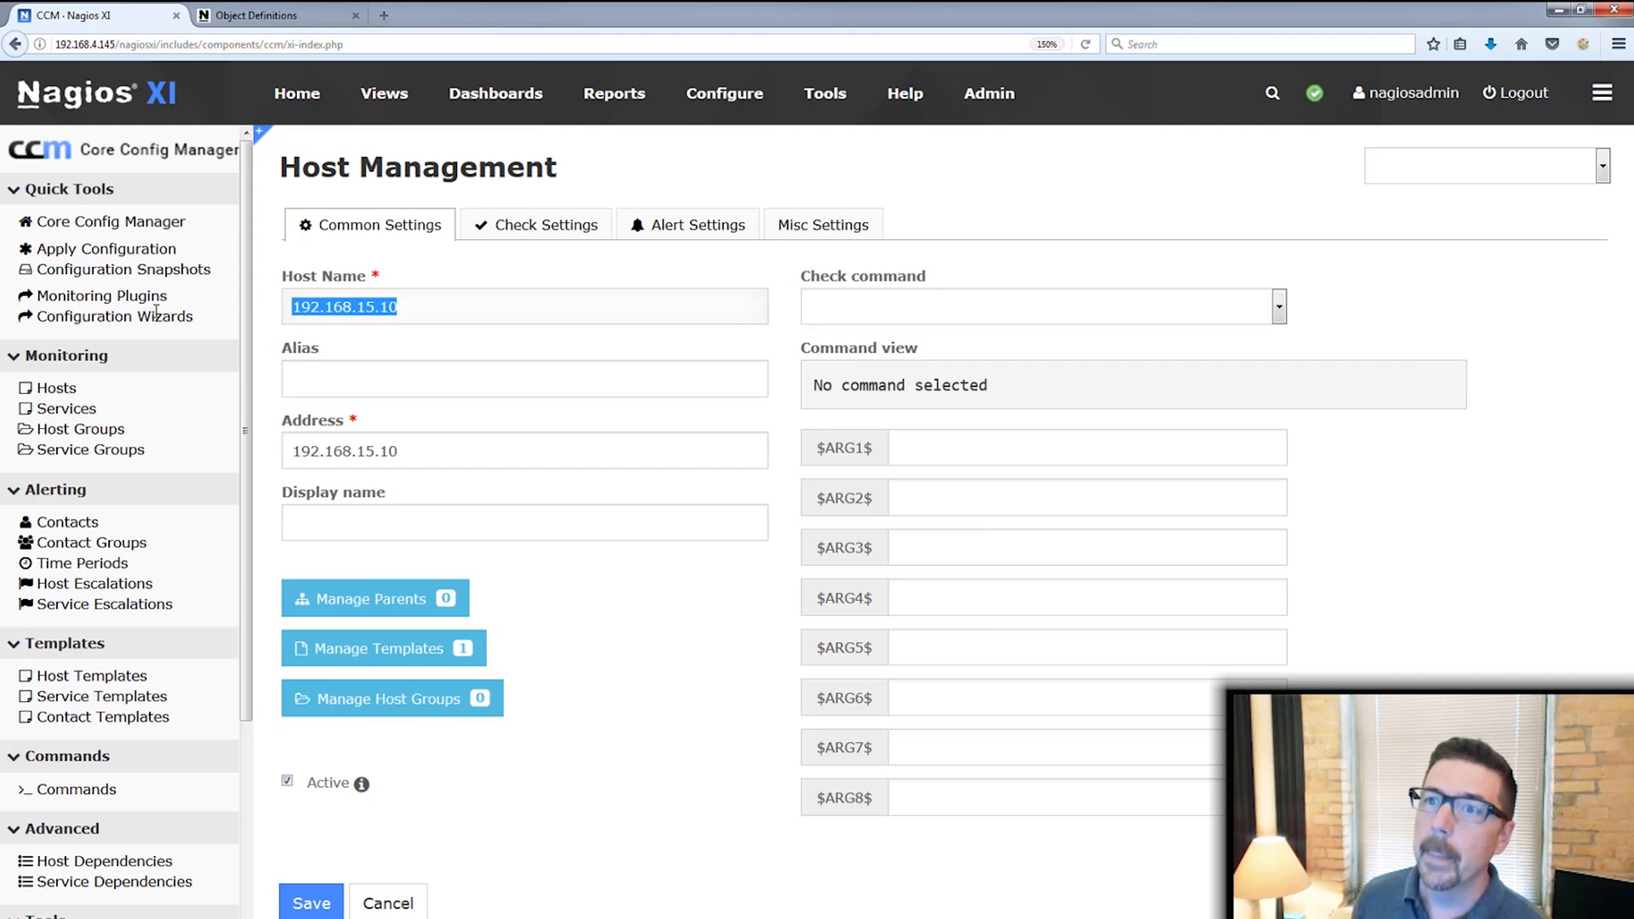
{"action": "mouse_move", "coordinate": [115, 317]}
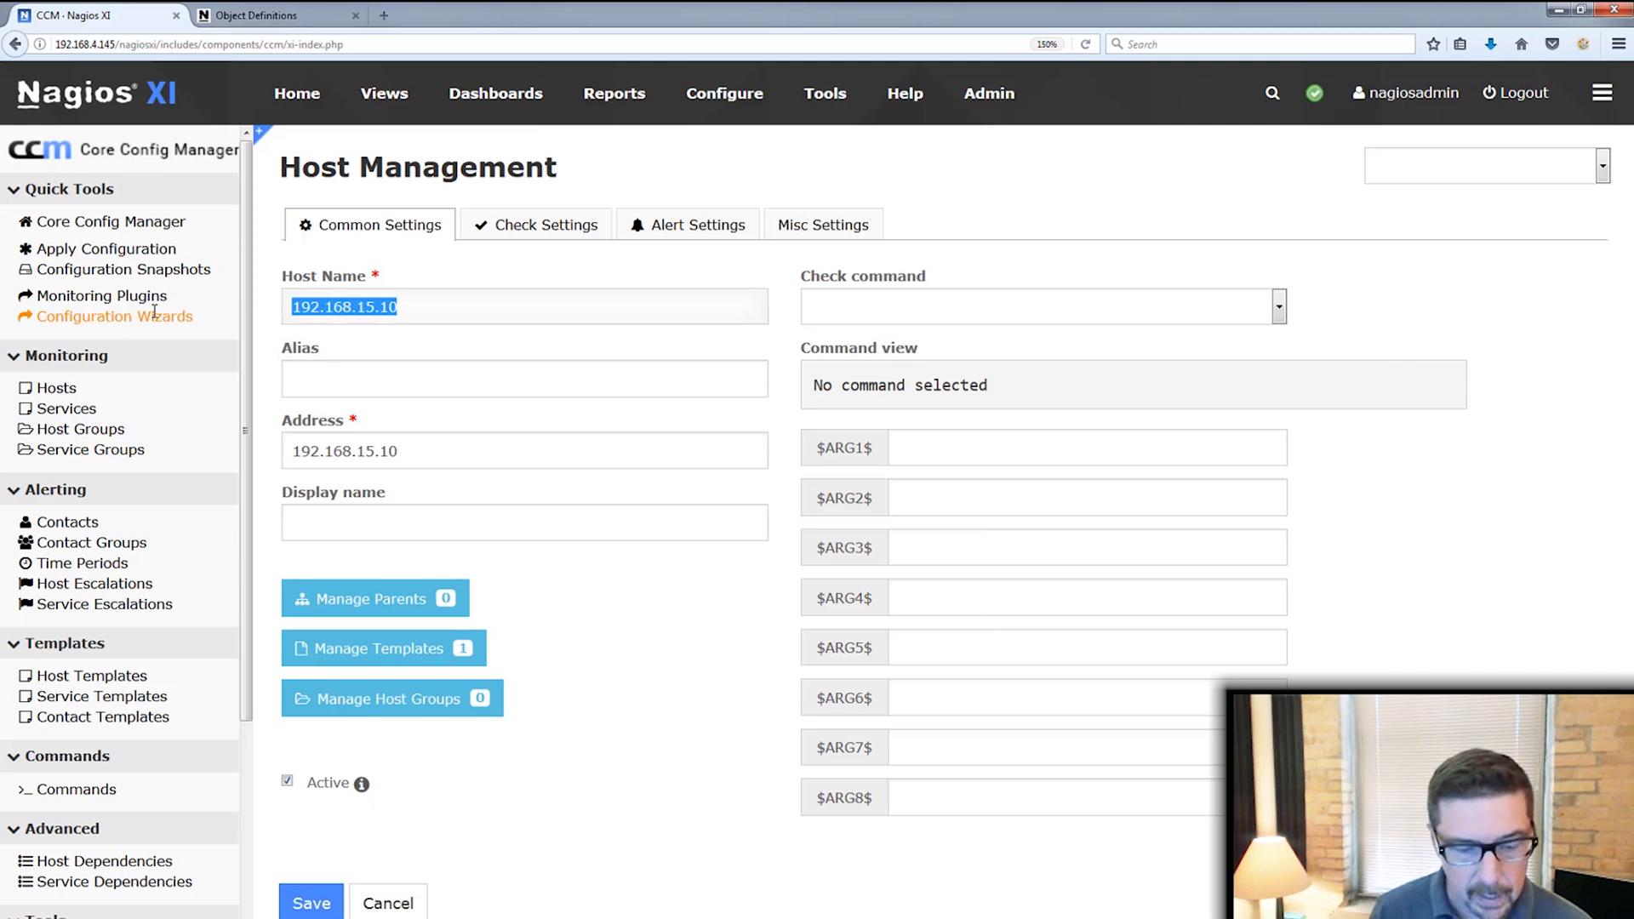
{"action": "type", "text": "LS1"}
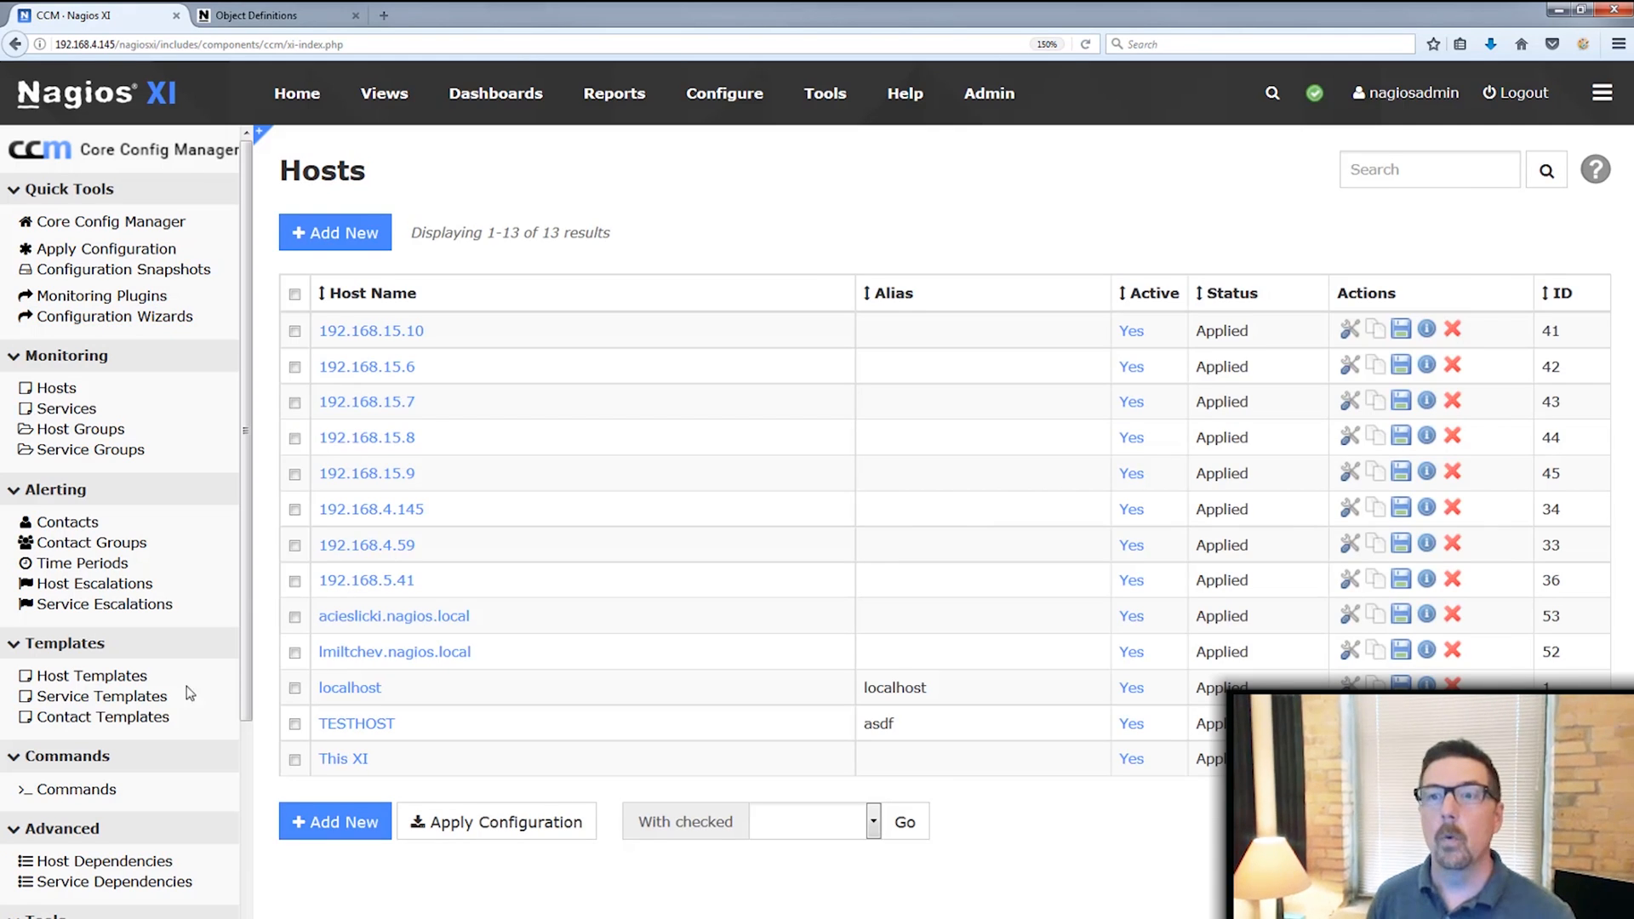
- Start the Bulk Renaming Tool for hosts and select the five 192.168.15.x hosts
{"action": "scroll", "scroll_direction": "down", "scroll_amount": 3}
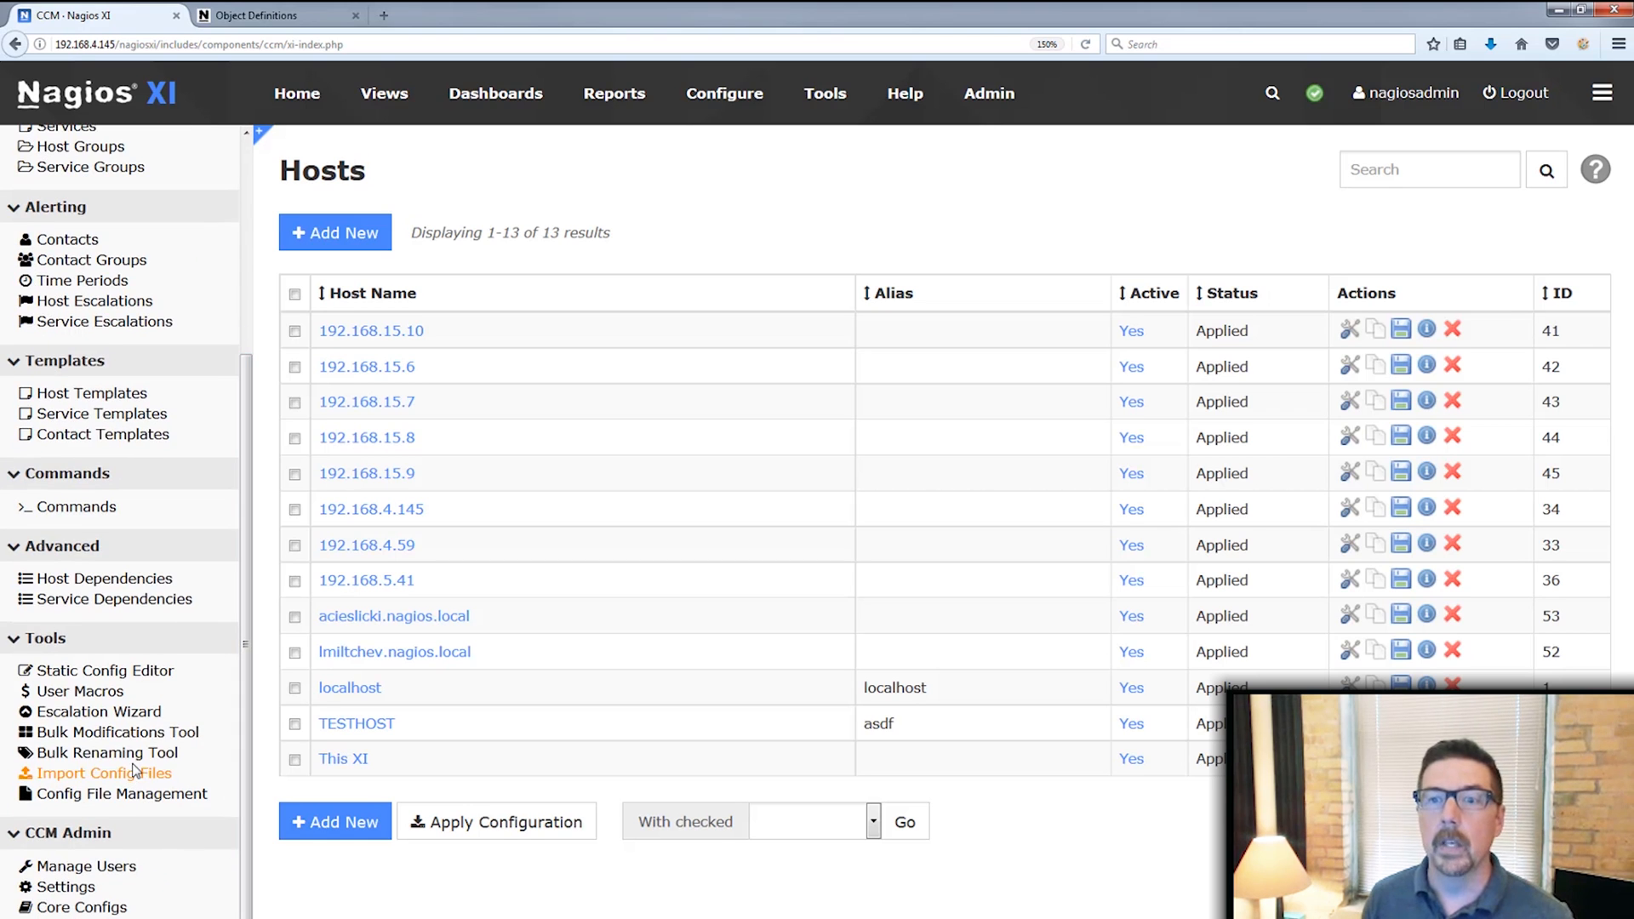
{"action": "left_click", "coordinate": [106, 753]}
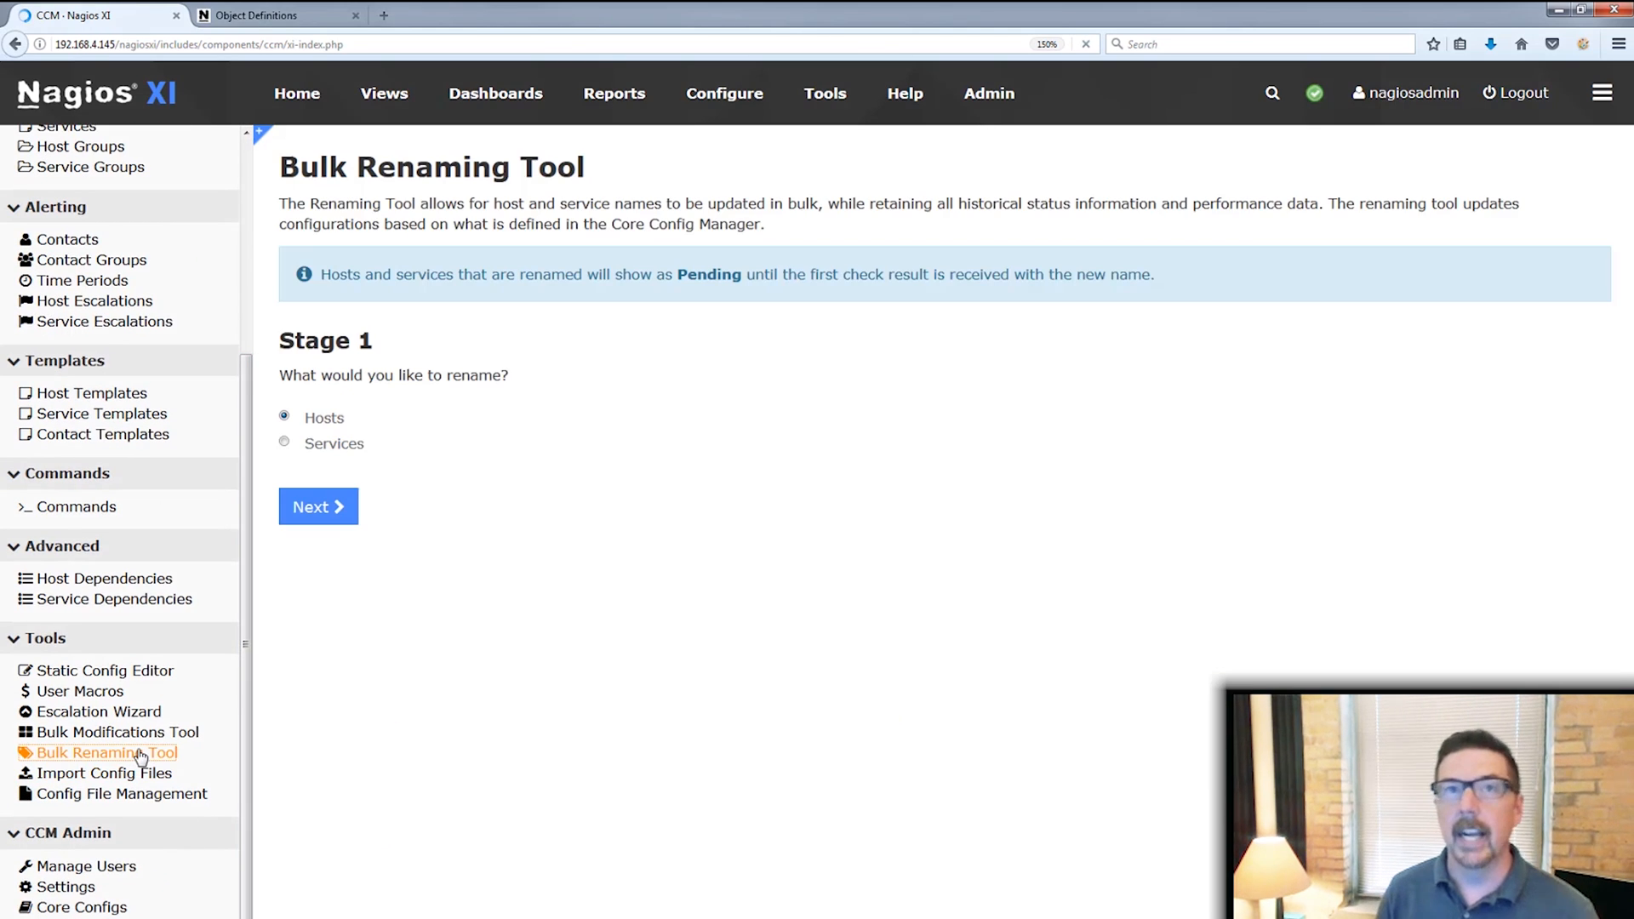
{"action": "mouse_move", "coordinate": [240, 645]}
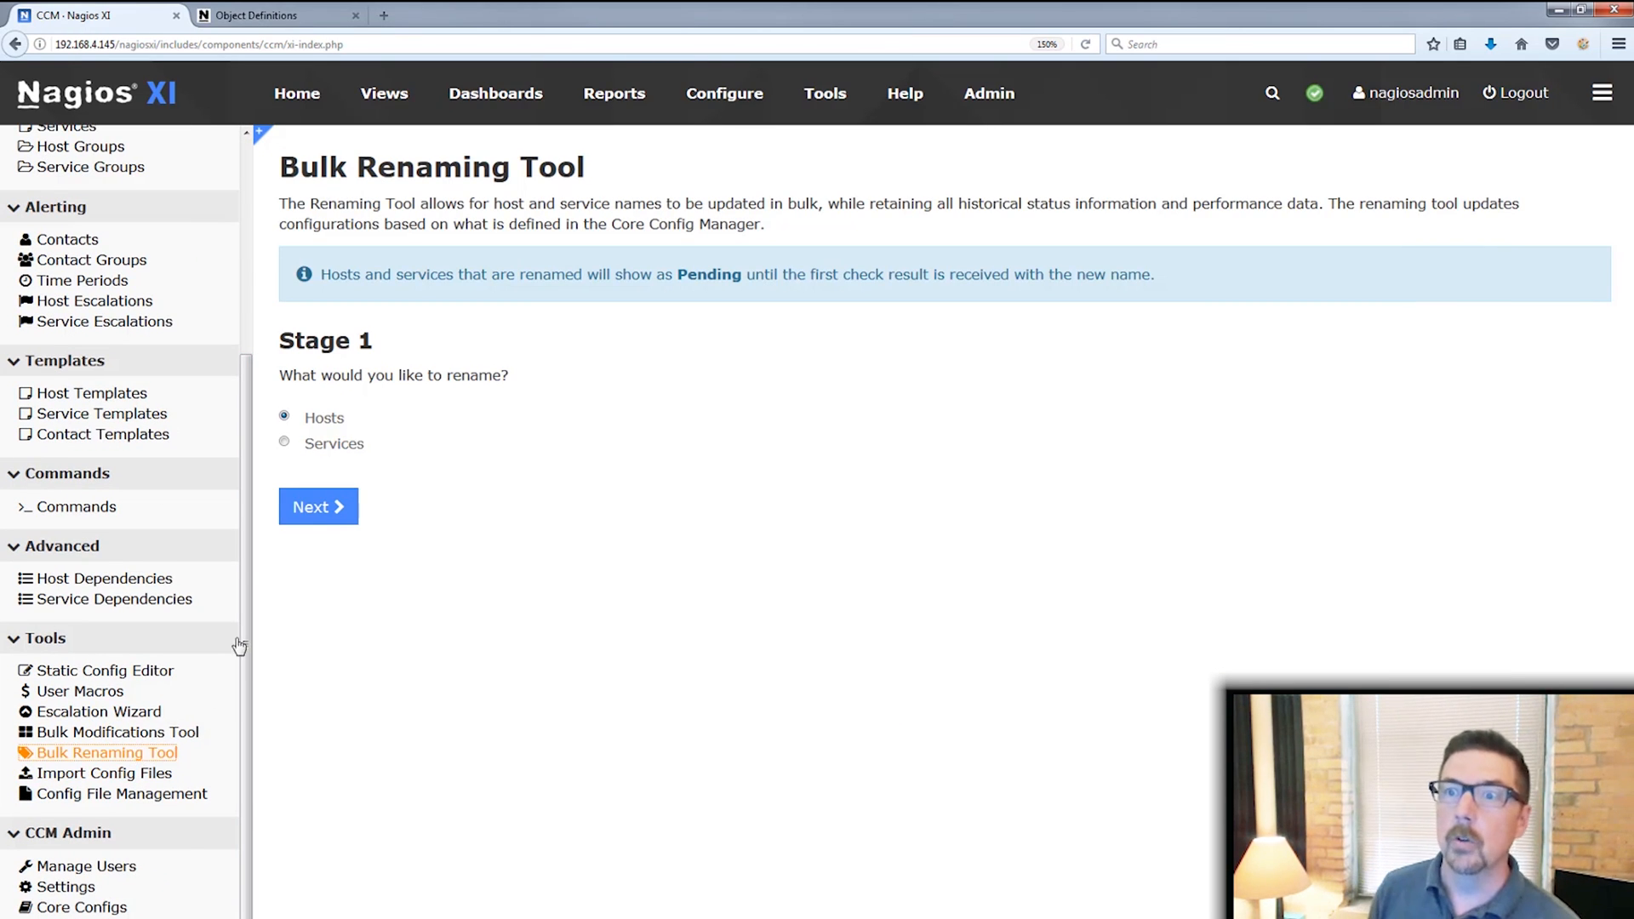
{"action": "left_click", "coordinate": [283, 441]}
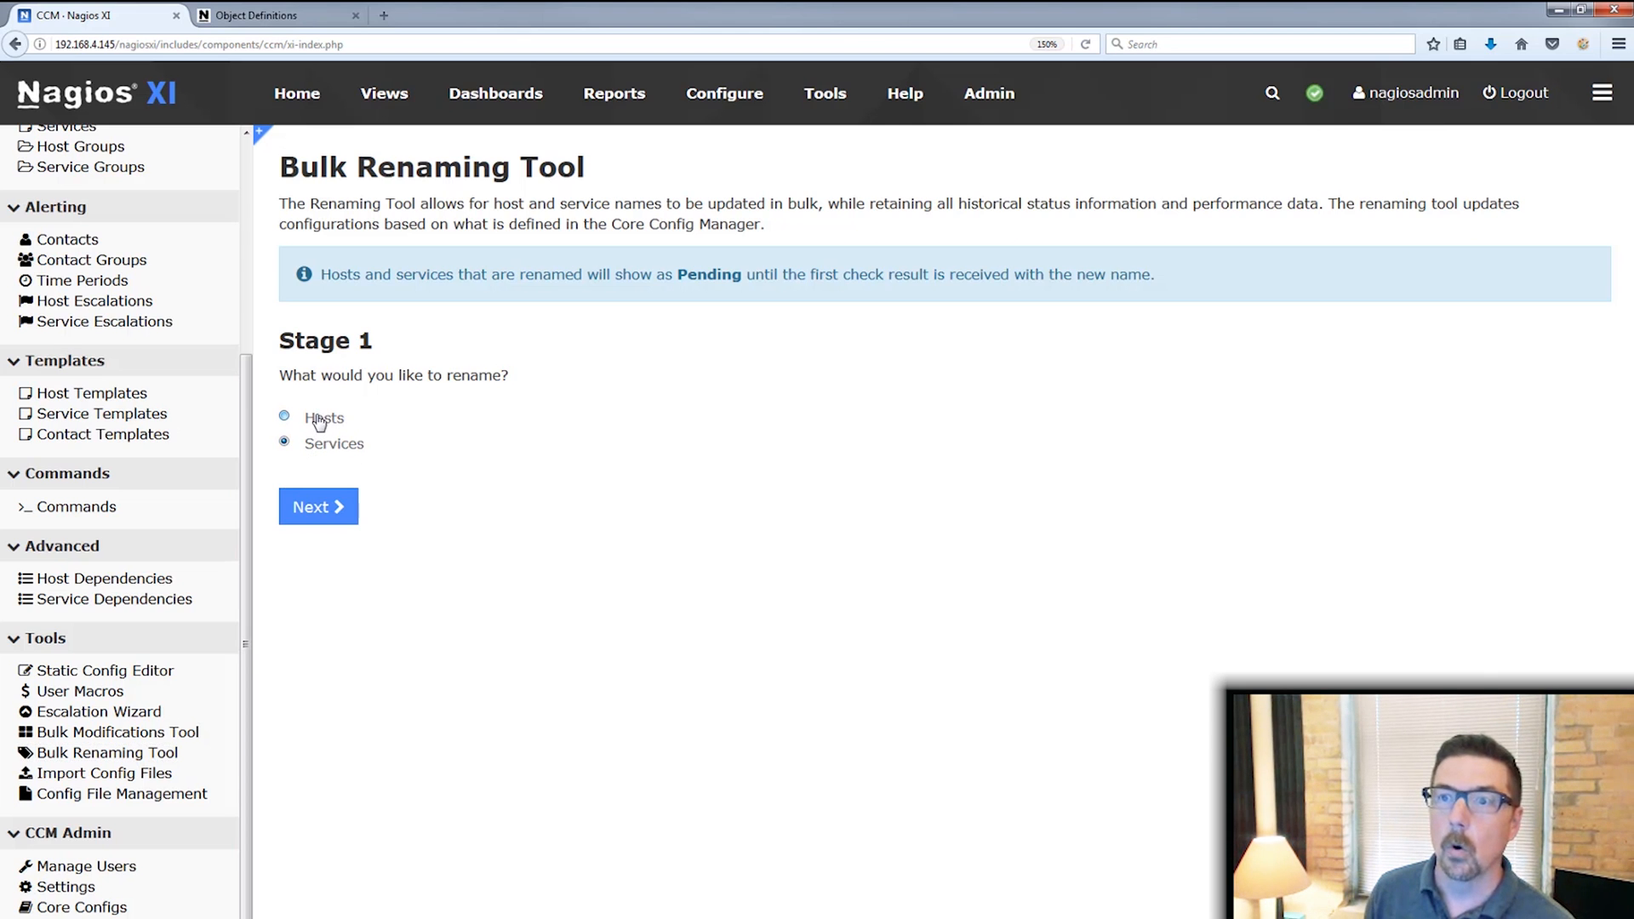
{"action": "left_click", "coordinate": [319, 506]}
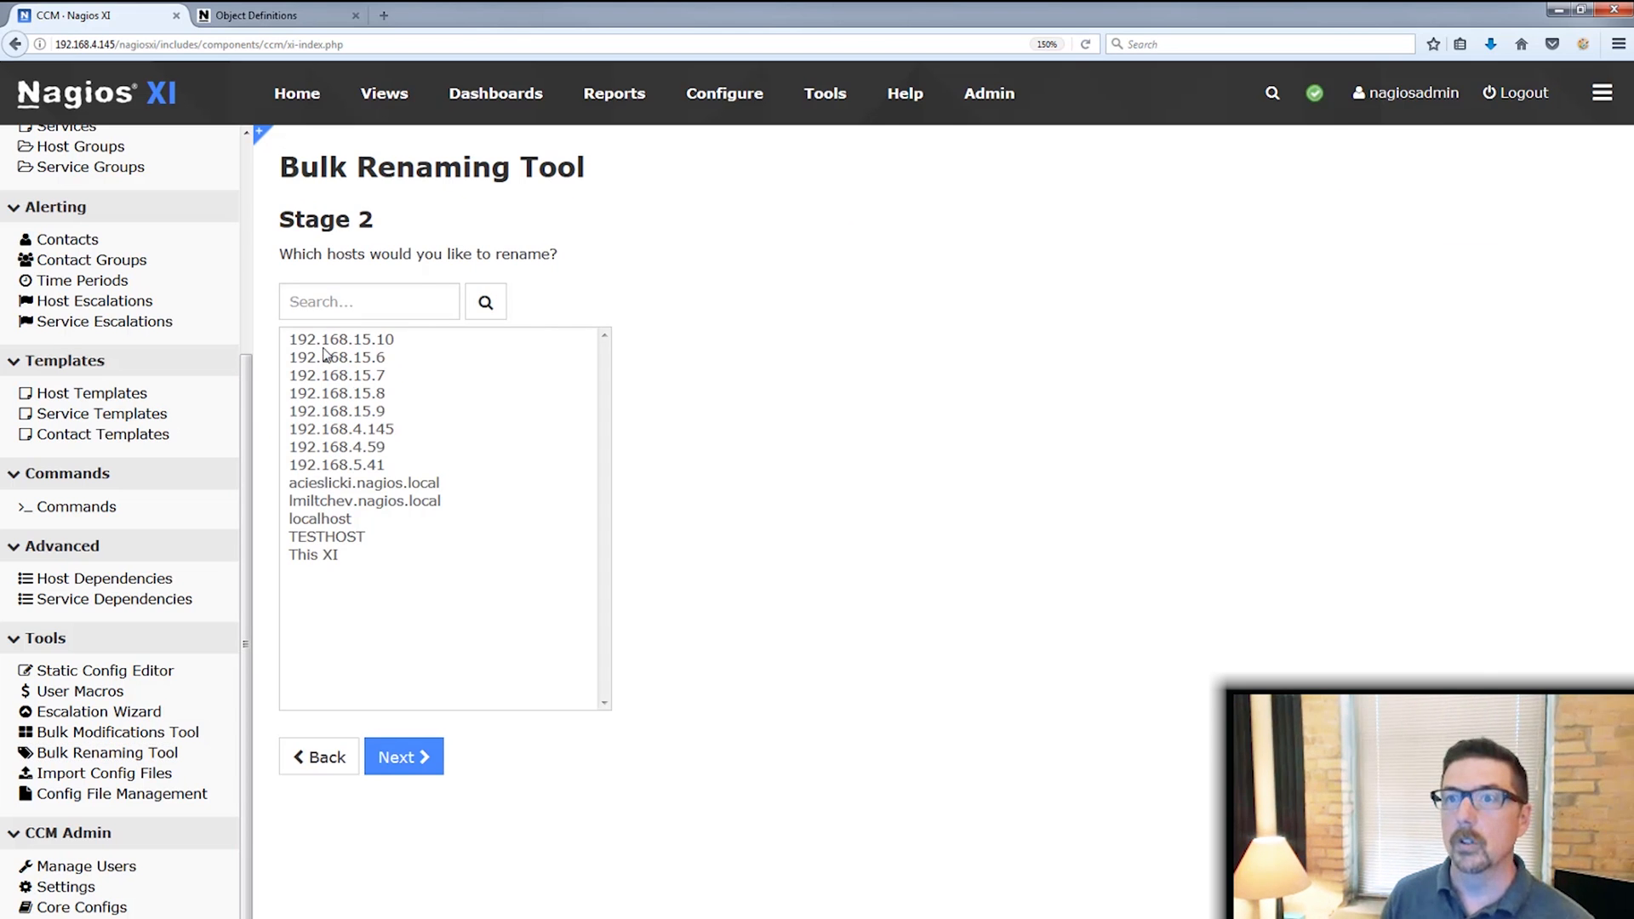
{"action": "left_click_drag", "start_coordinate": [340, 338], "coordinate": [340, 410]}
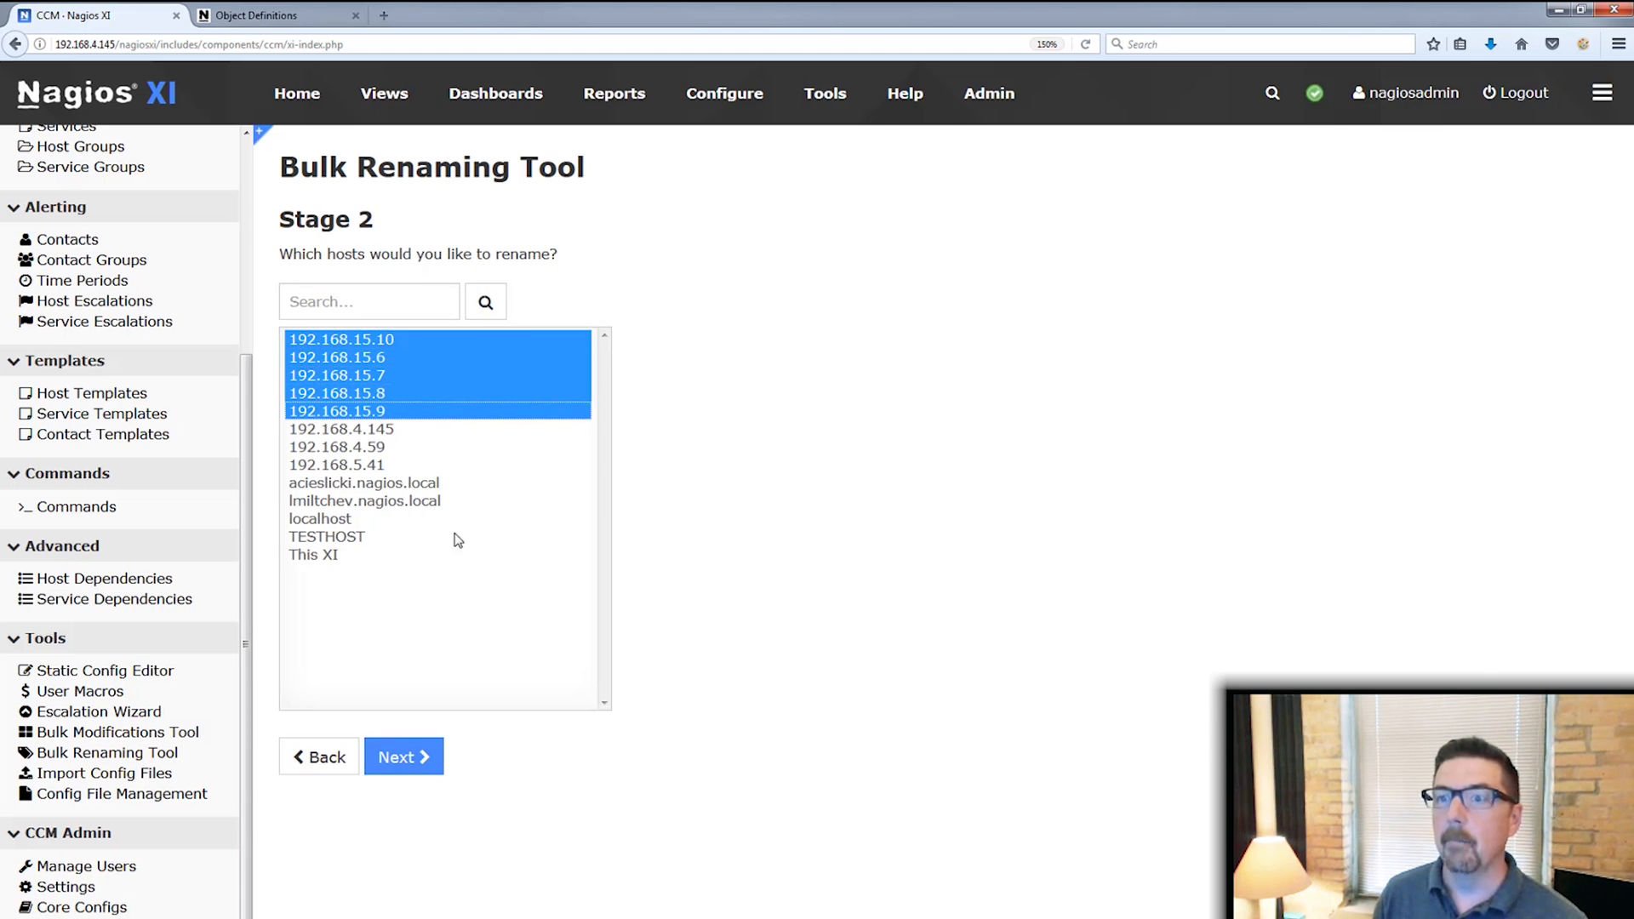
- Advance to Stage 3 naming table for the five 192.168.15.x hosts
{"action": "left_click", "coordinate": [403, 756]}
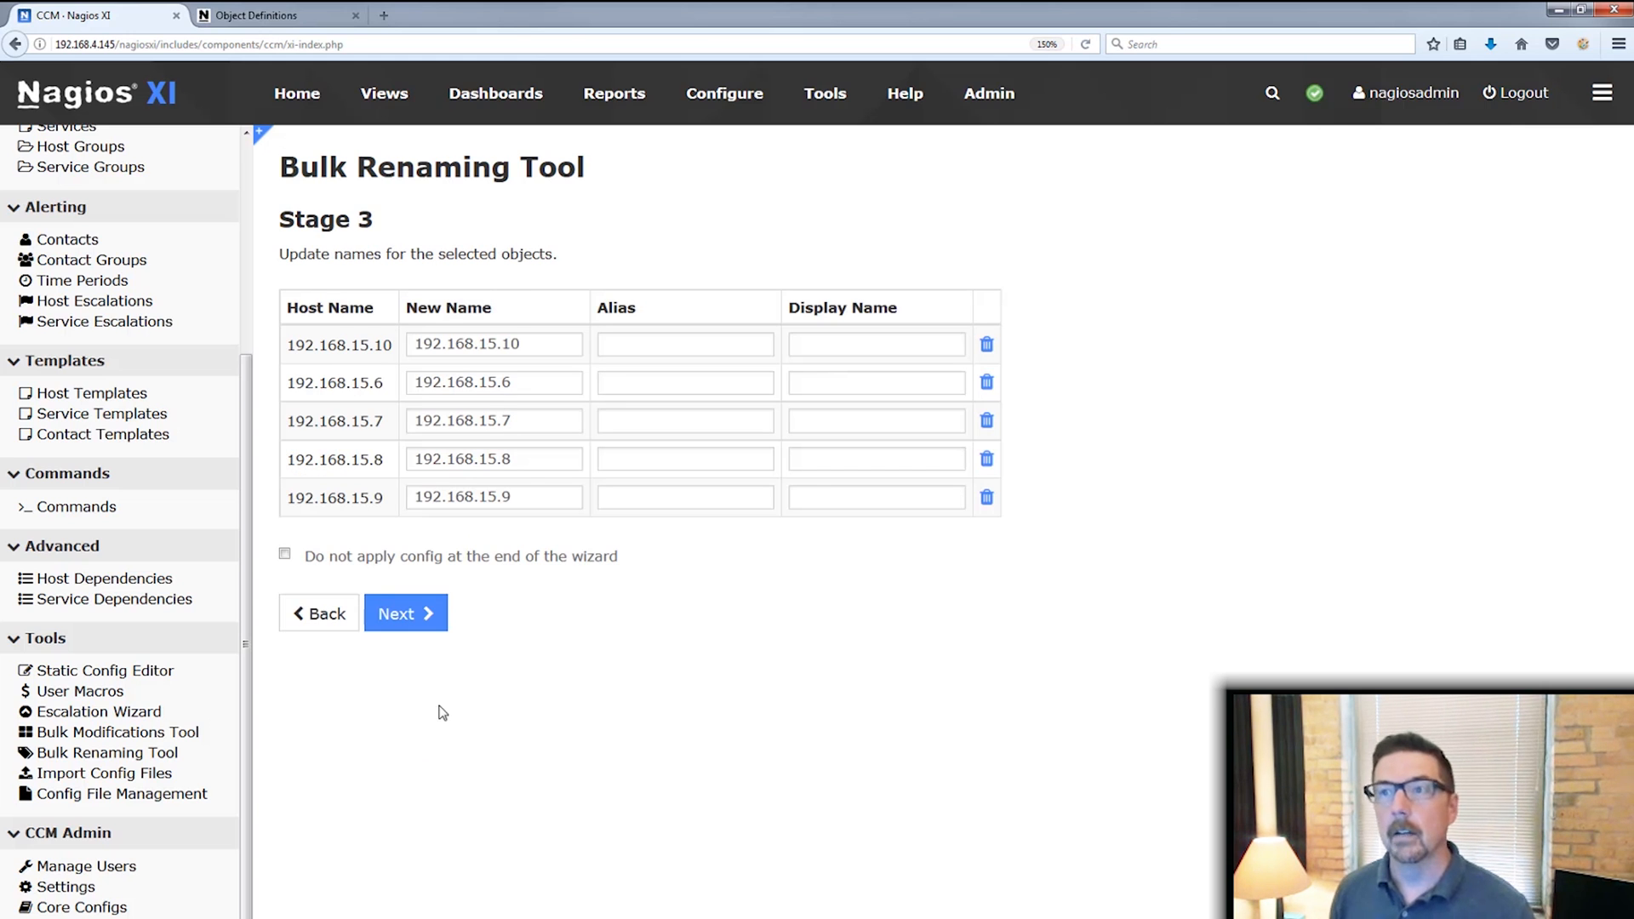
{"action": "mouse_move", "coordinate": [576, 406]}
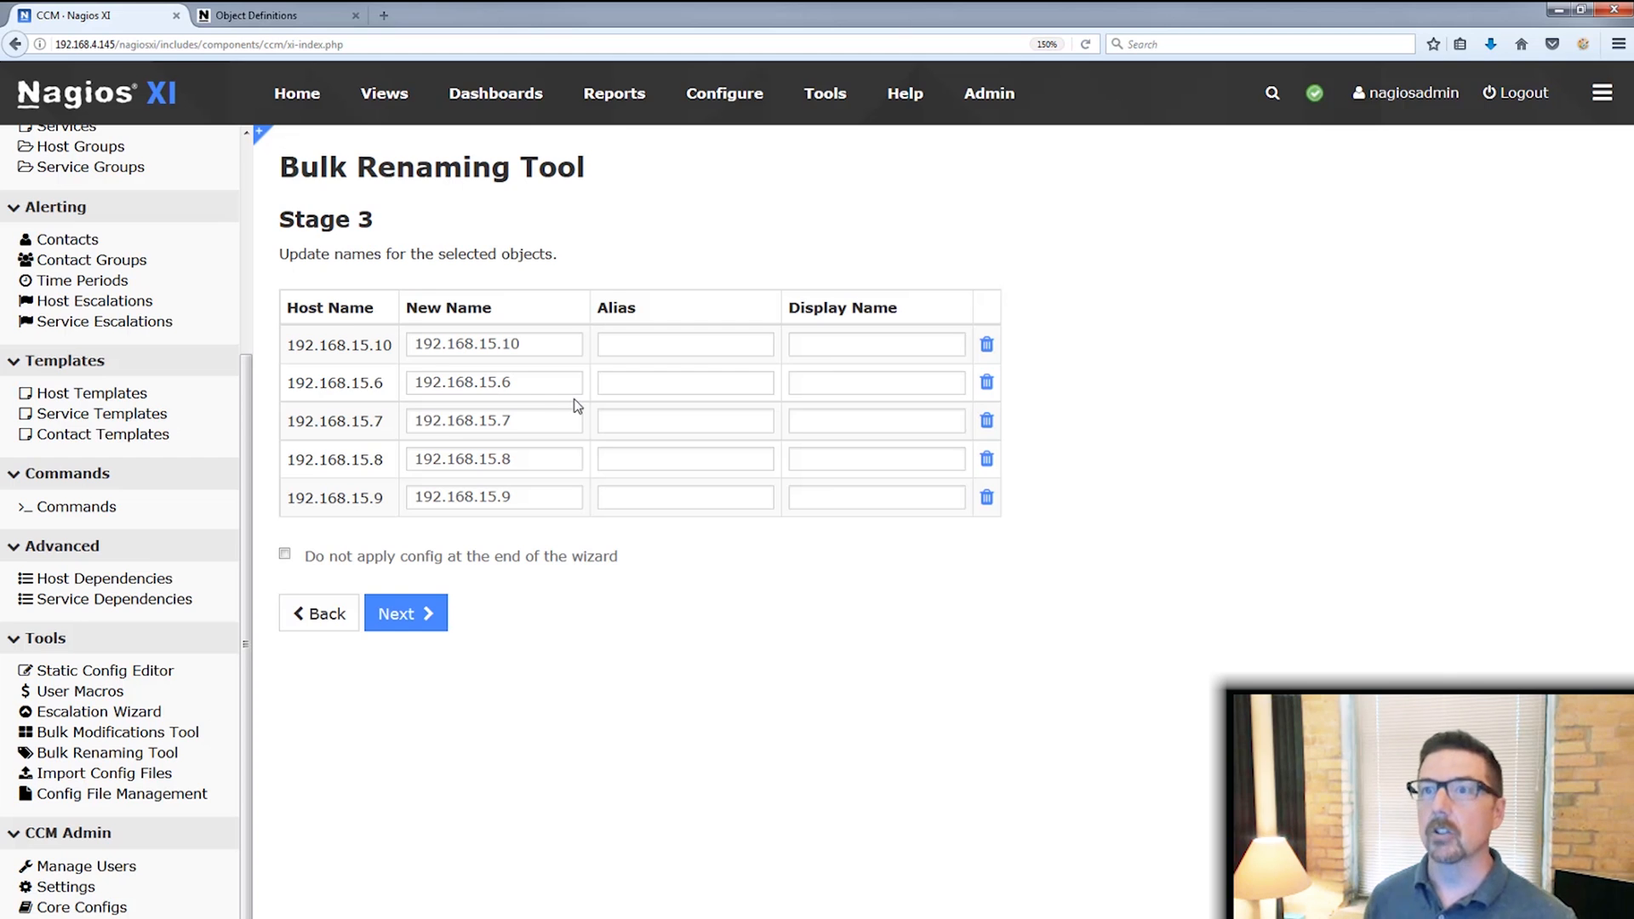
{"action": "mouse_move", "coordinate": [384, 313]}
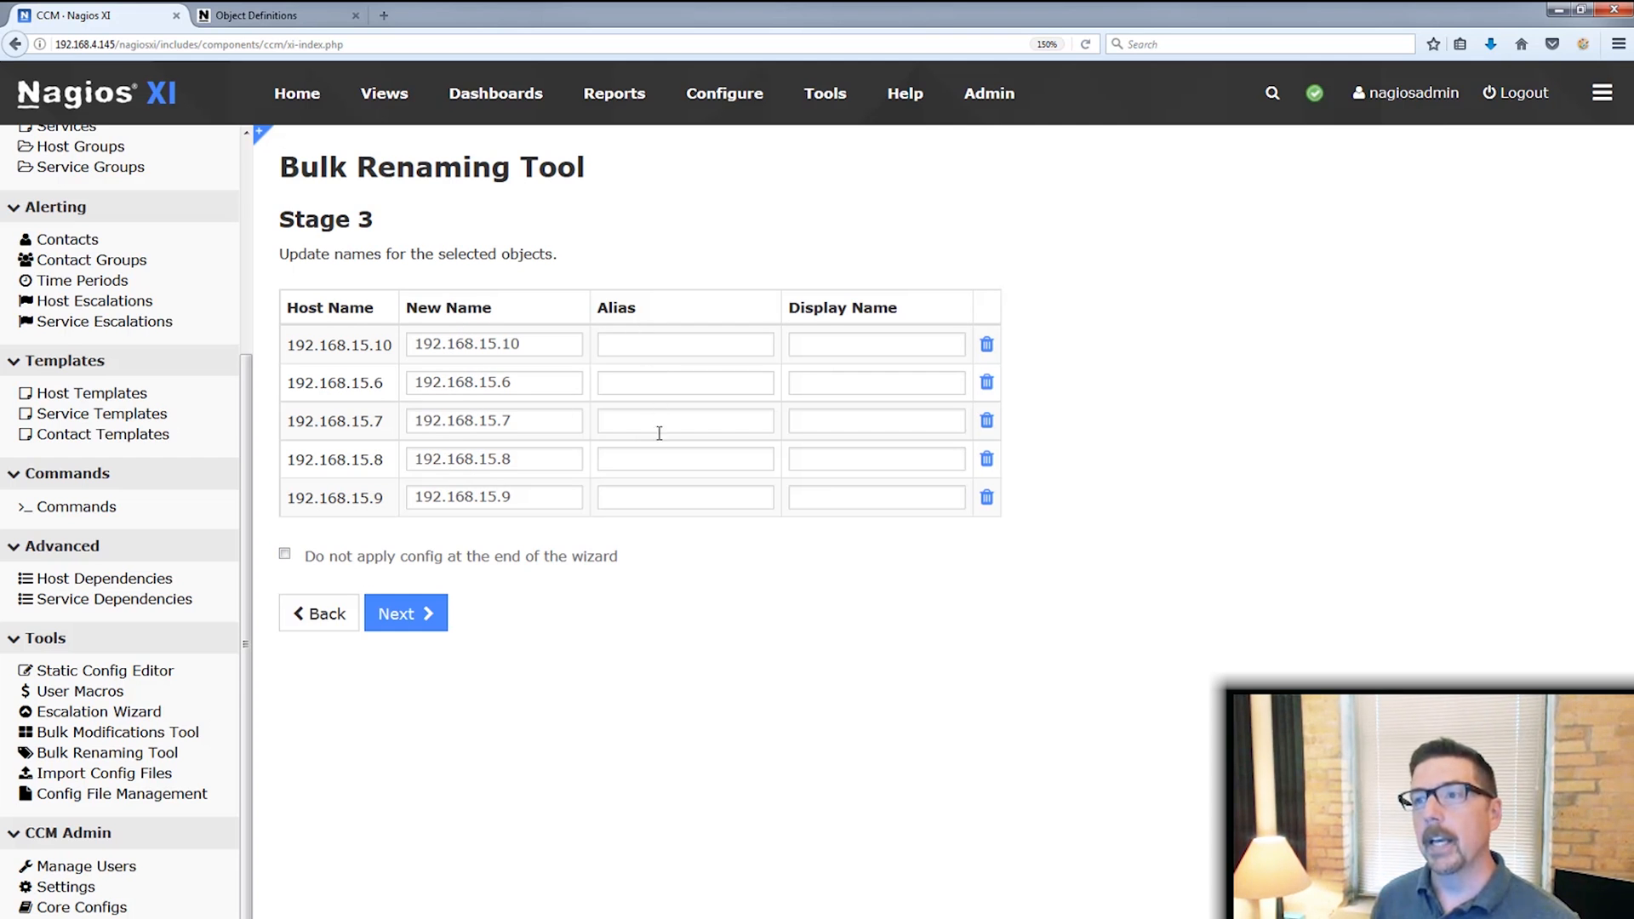
{"action": "mouse_move", "coordinate": [662, 501]}
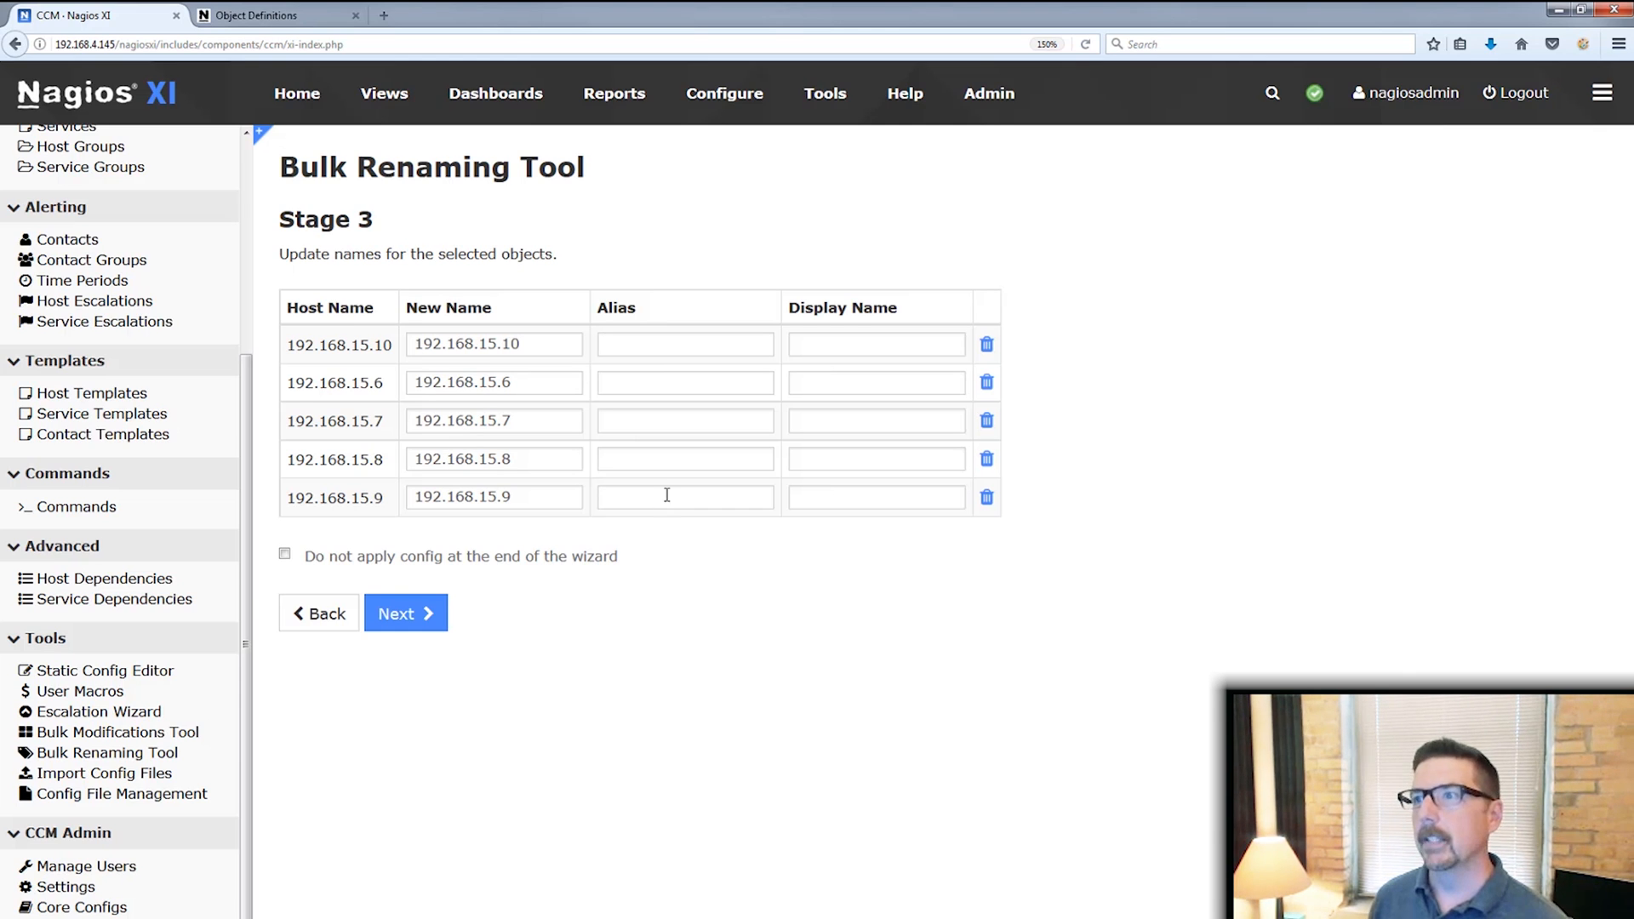
{"action": "mouse_move", "coordinate": [856, 307]}
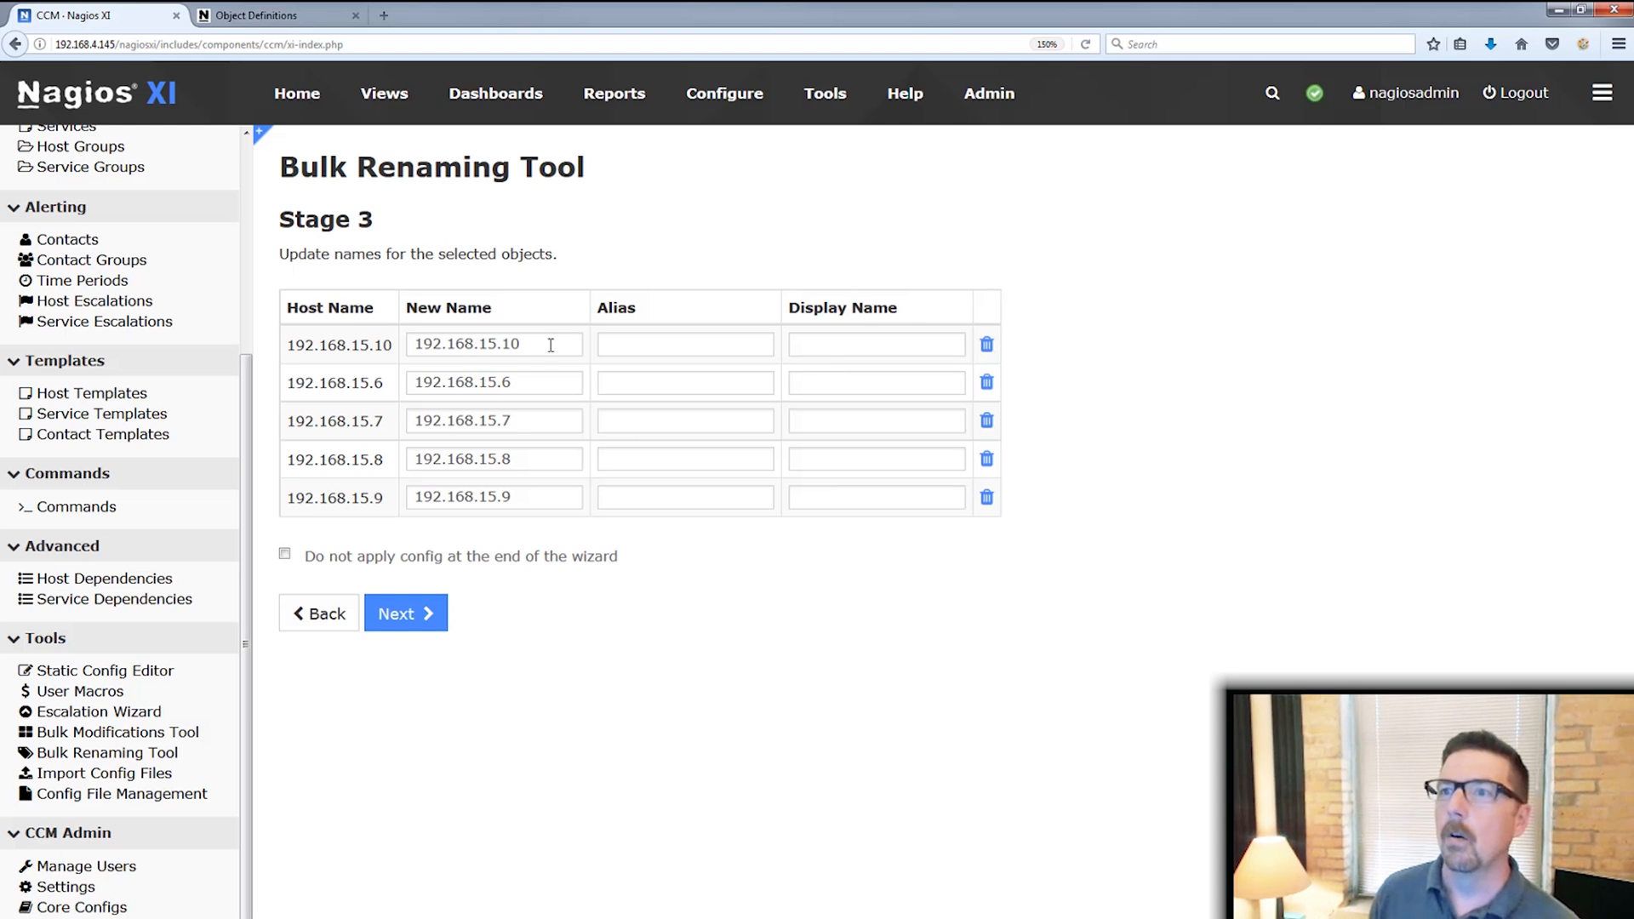
- Enter new names LS1–LS5 for the five hosts, leaving config set to apply
{"action": "double_click", "coordinate": [493, 344]}
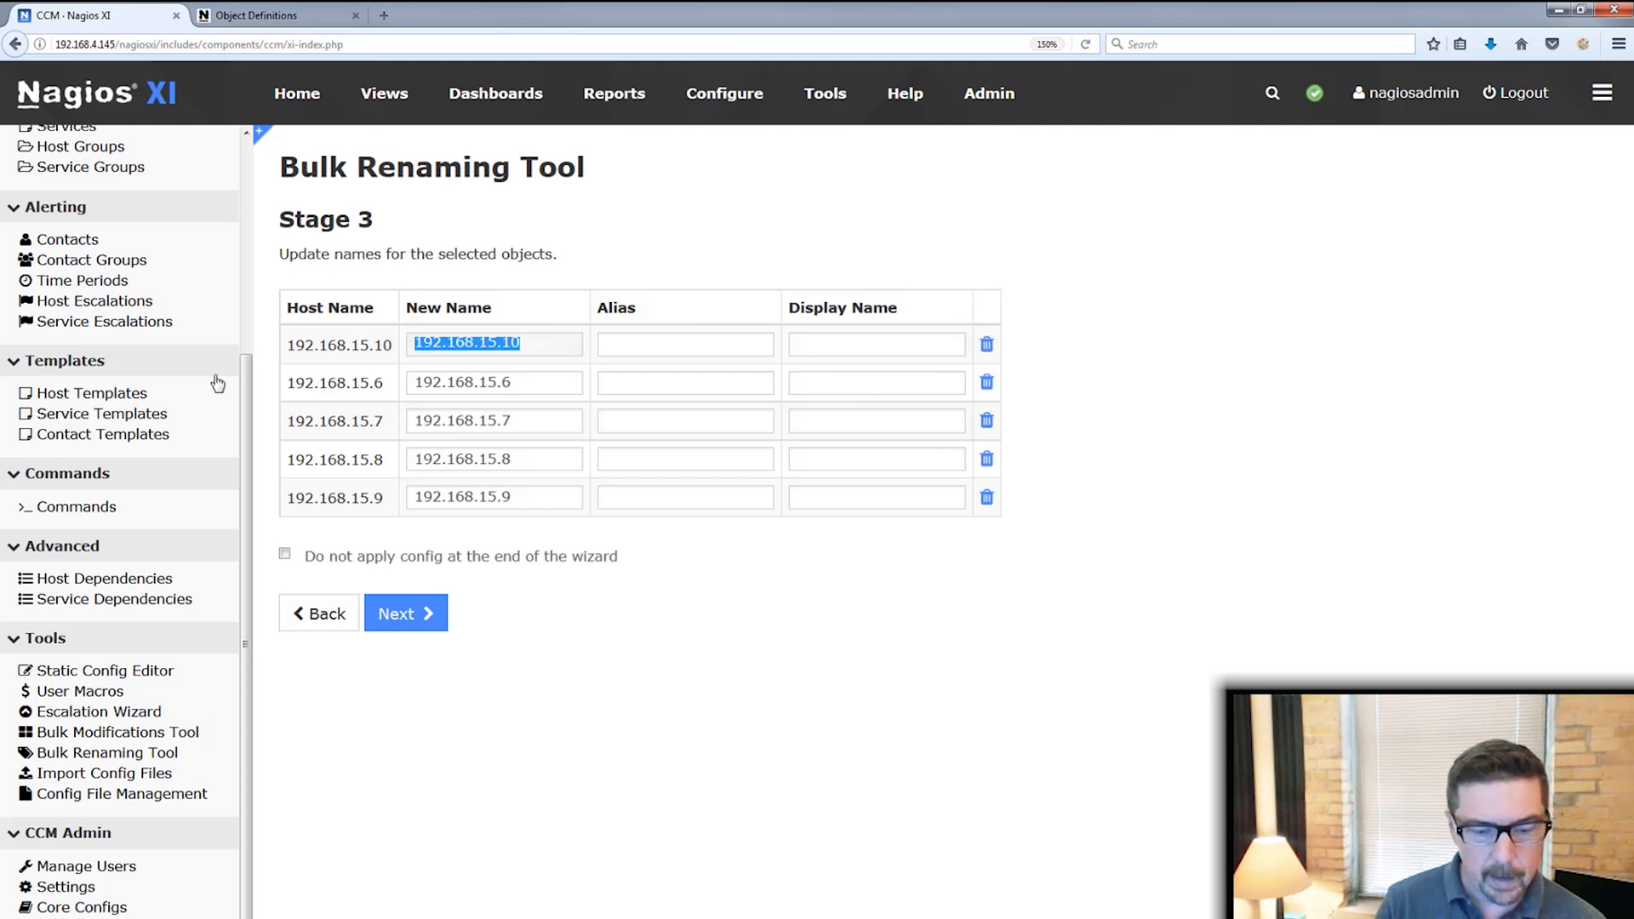
{"action": "type", "text": "LS1"}
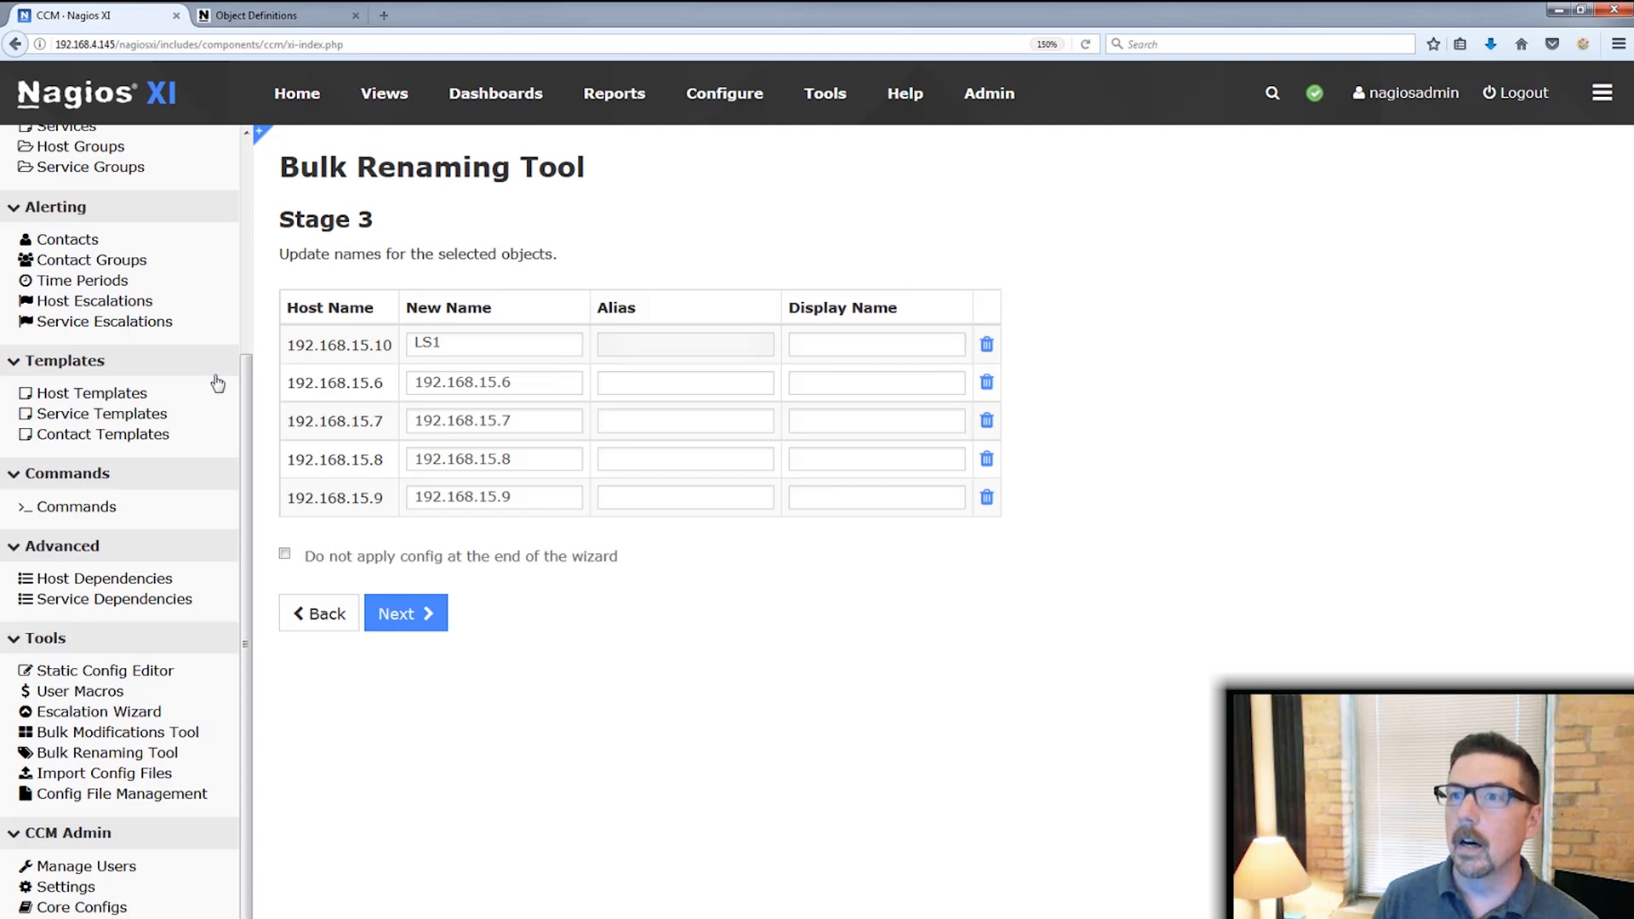
{"action": "double_click", "coordinate": [494, 382]}
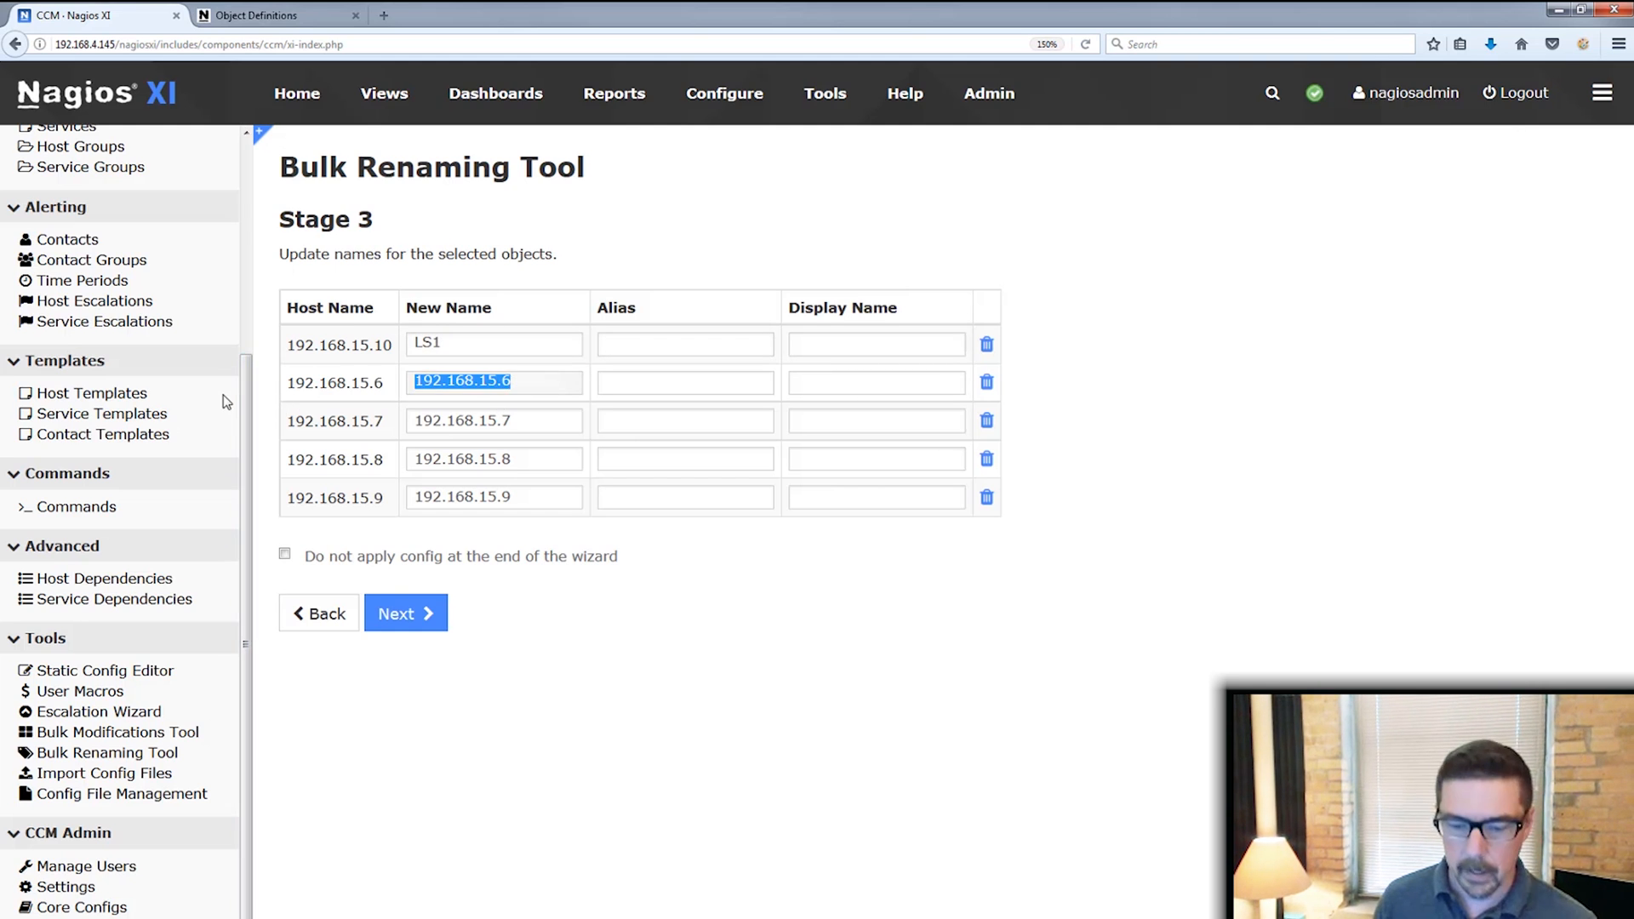
{"action": "type", "text": "LS2"}
{"action": "left_click", "coordinate": [494, 419]}
{"action": "type", "text": "LS3"}
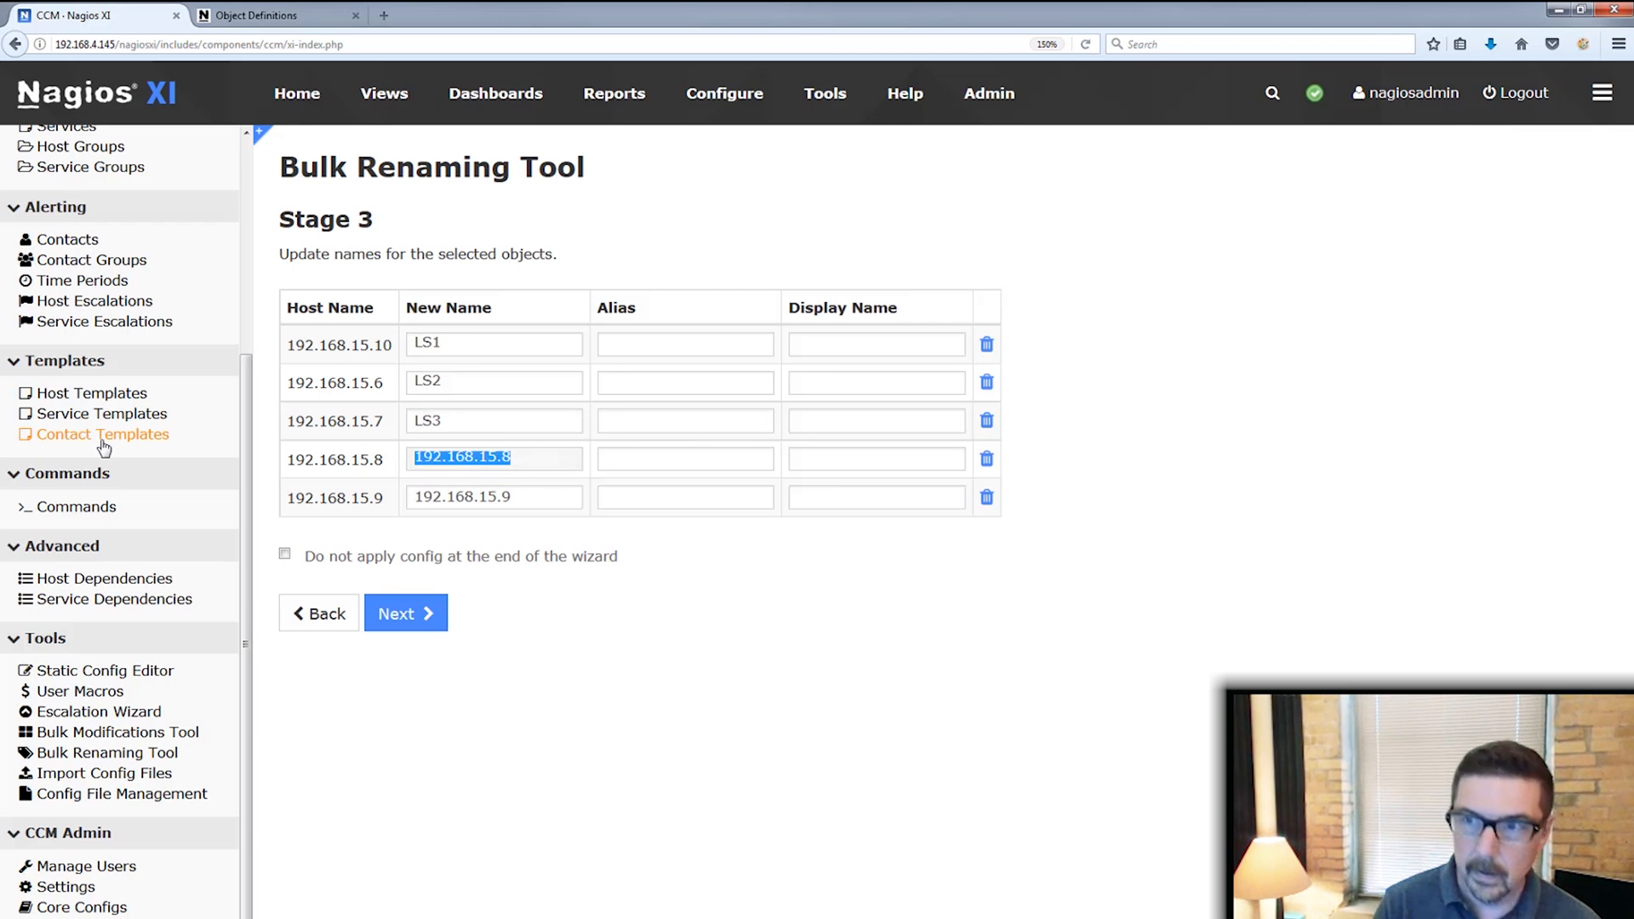
{"action": "type", "text": "LS4"}
{"action": "left_click", "coordinate": [493, 496]}
{"action": "type", "text": "LS5"}
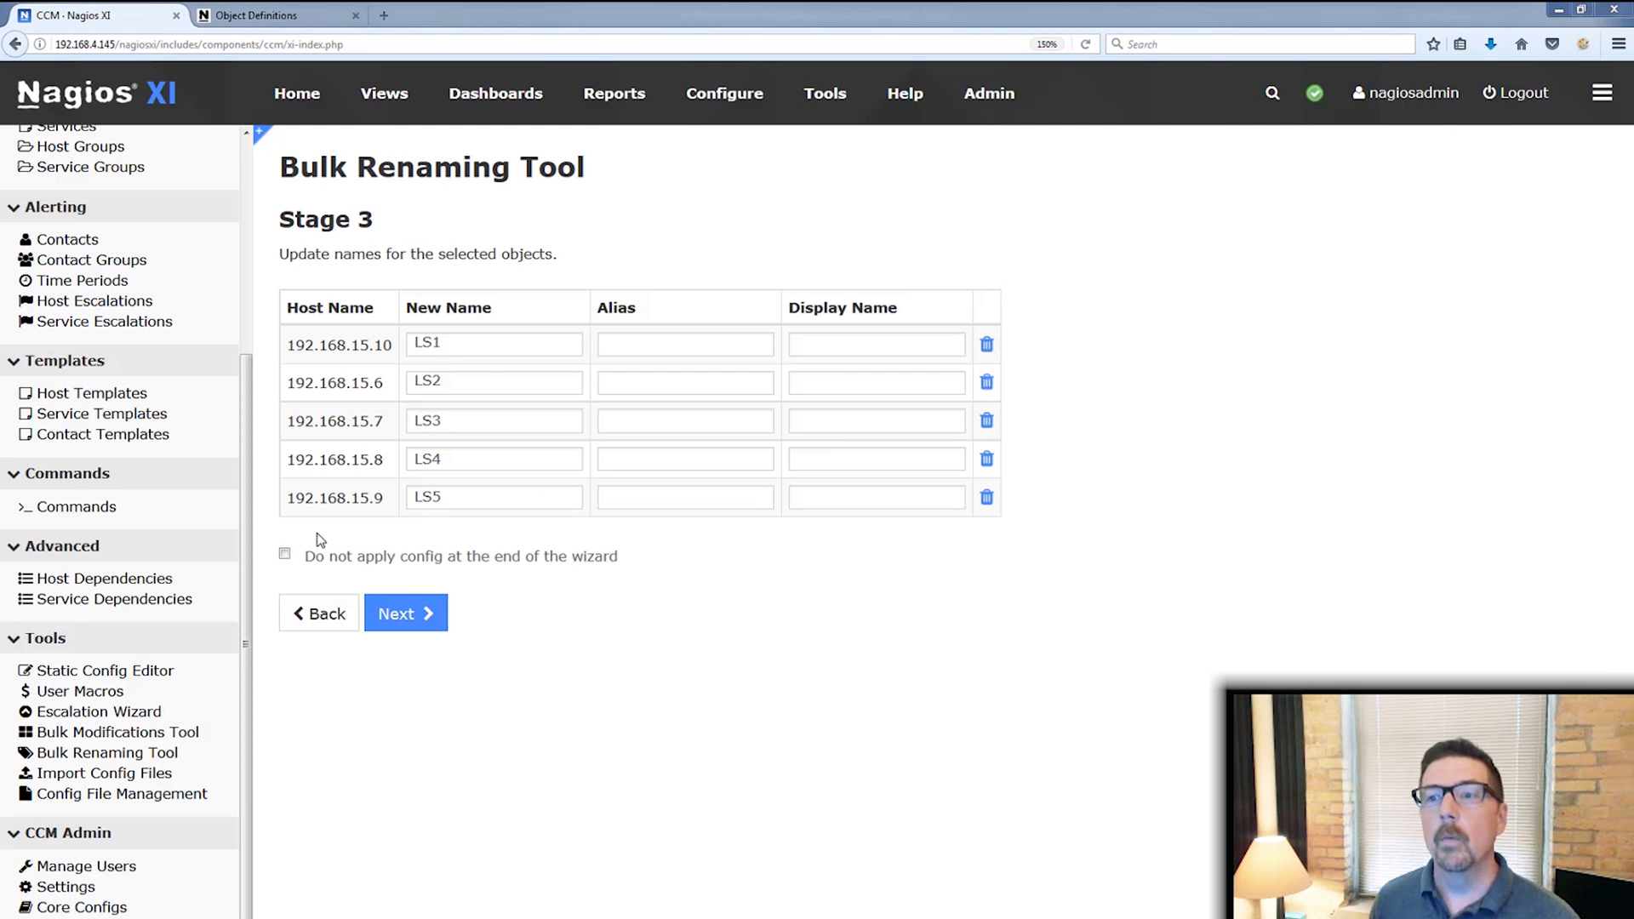
{"action": "left_click", "coordinate": [285, 555]}
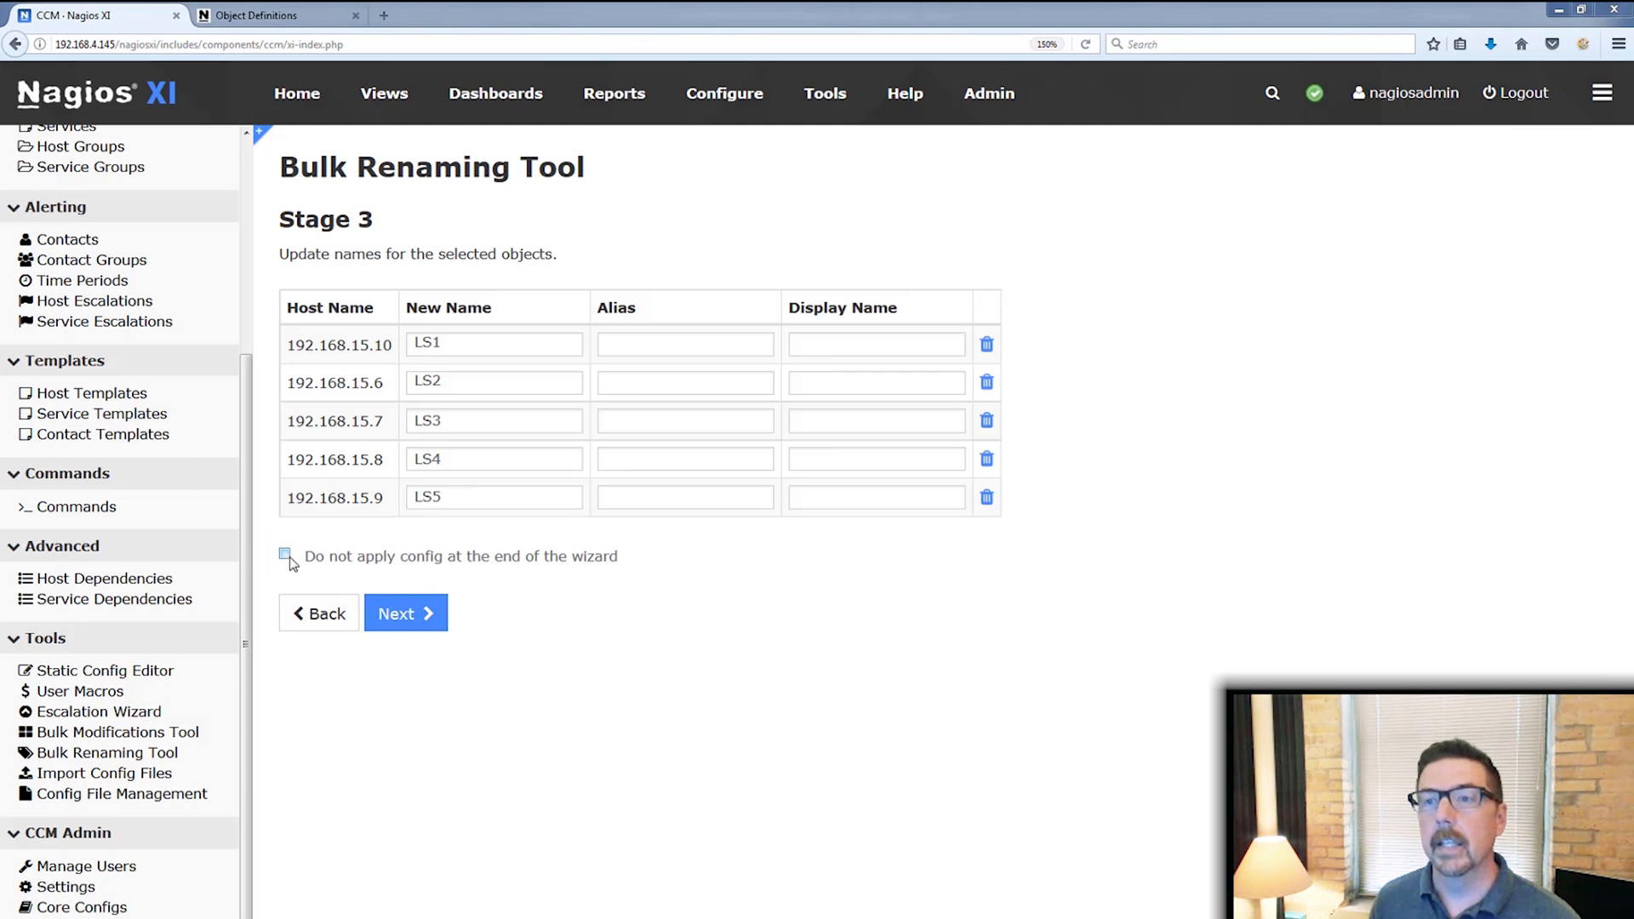
{"action": "left_click", "coordinate": [285, 556]}
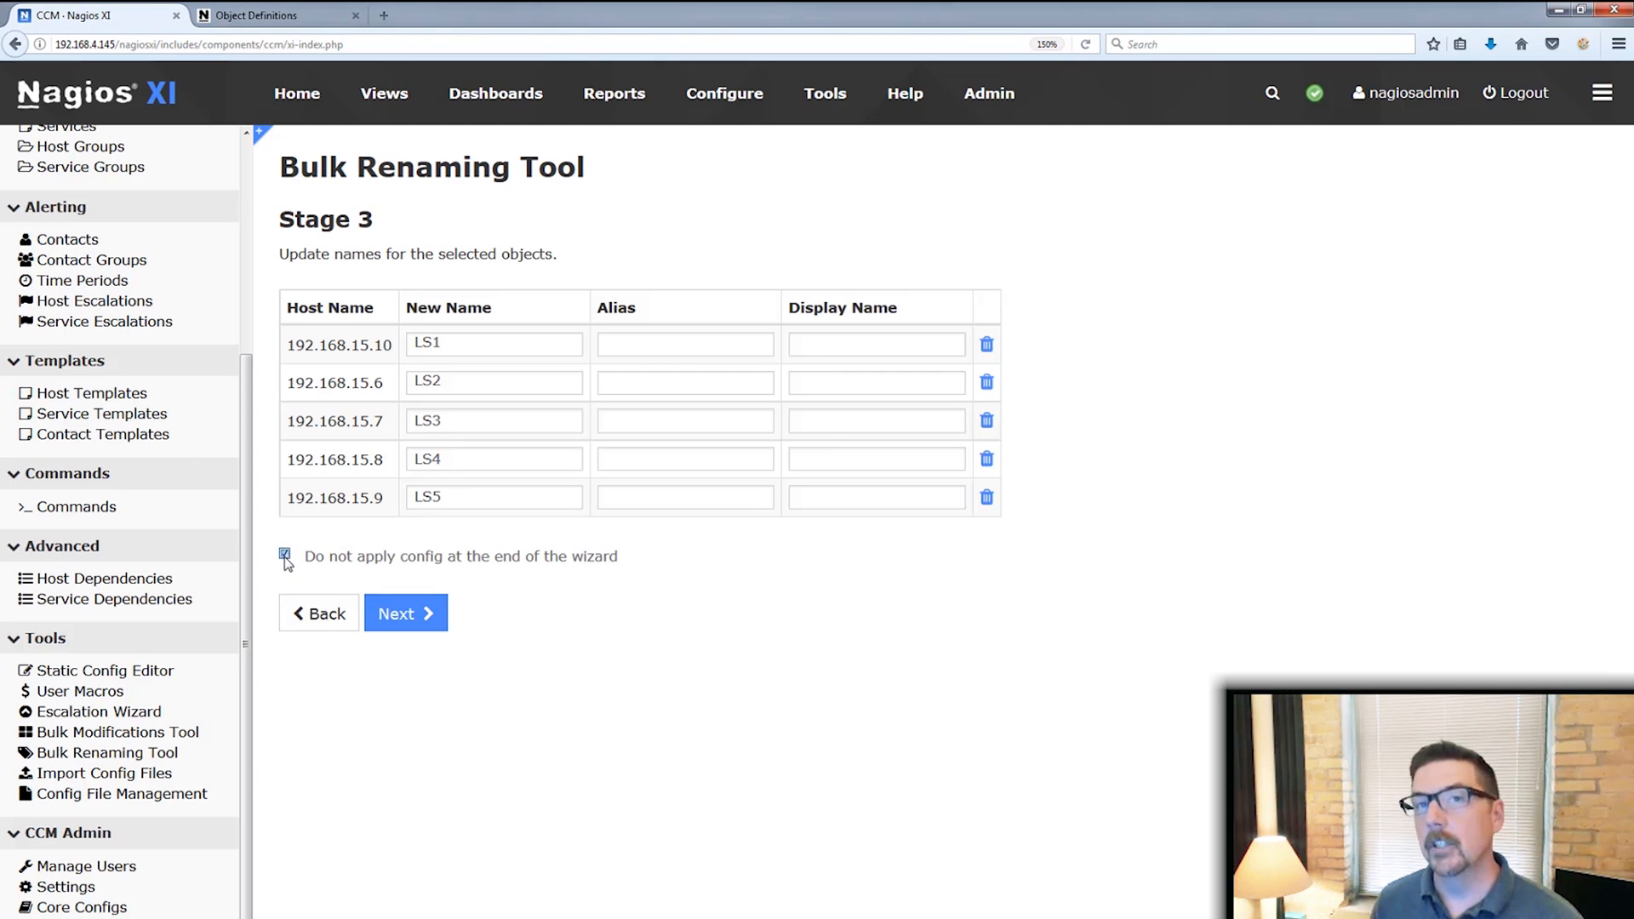
{"action": "left_click", "coordinate": [285, 556]}
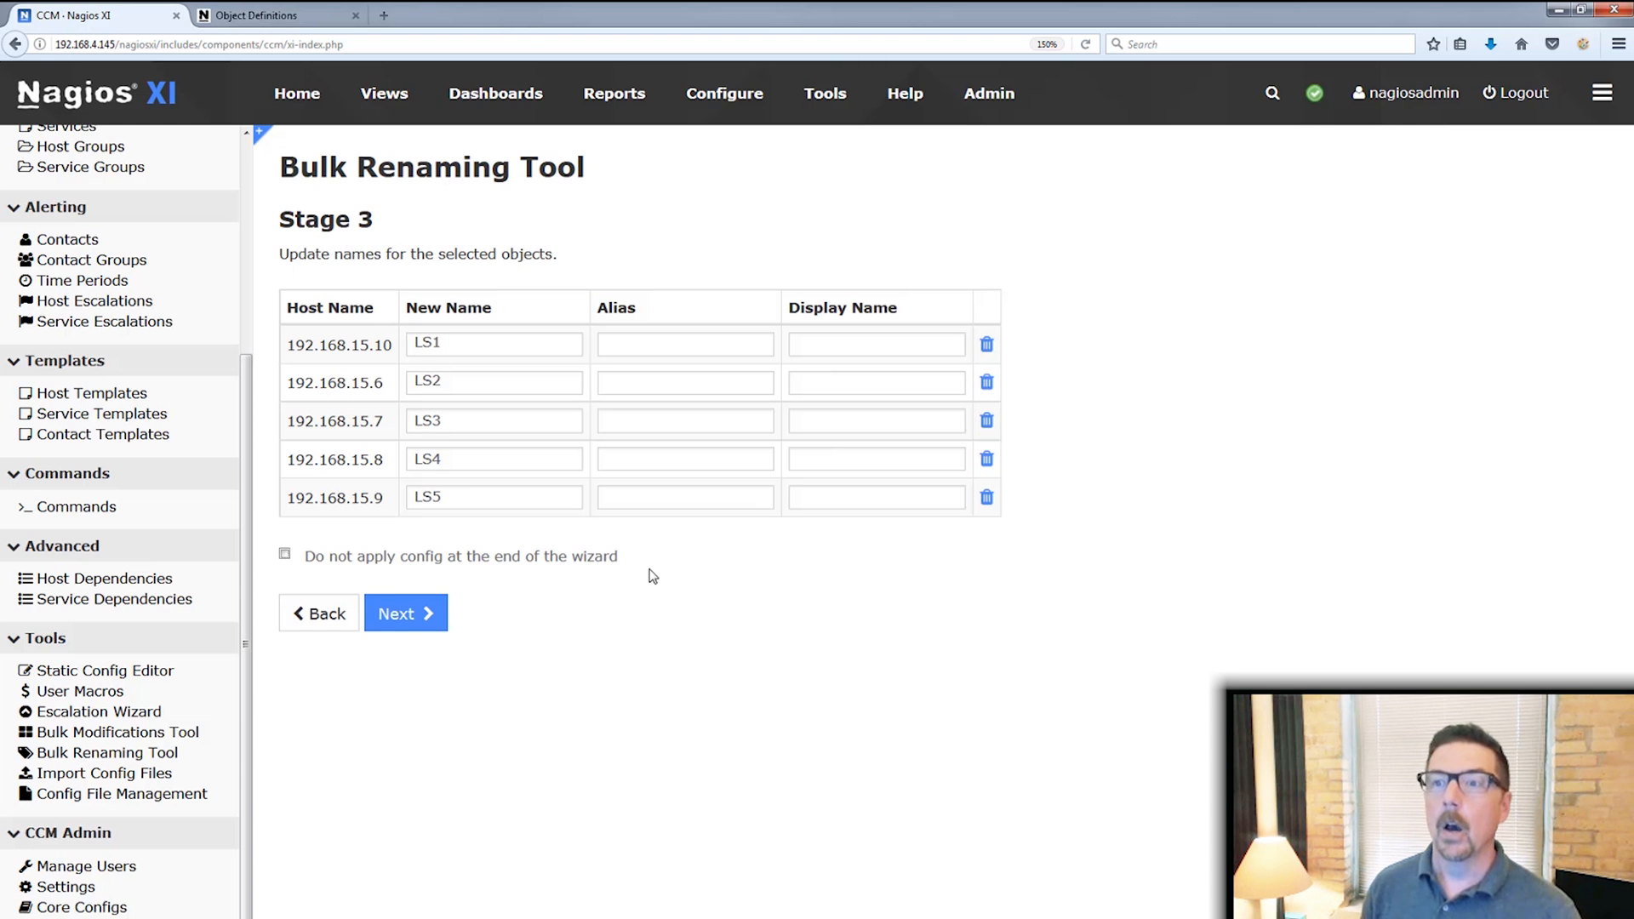
- Finish the wizard and confirm hosts LS1–LS5 appear applied in the host list
{"action": "left_click", "coordinate": [405, 613]}
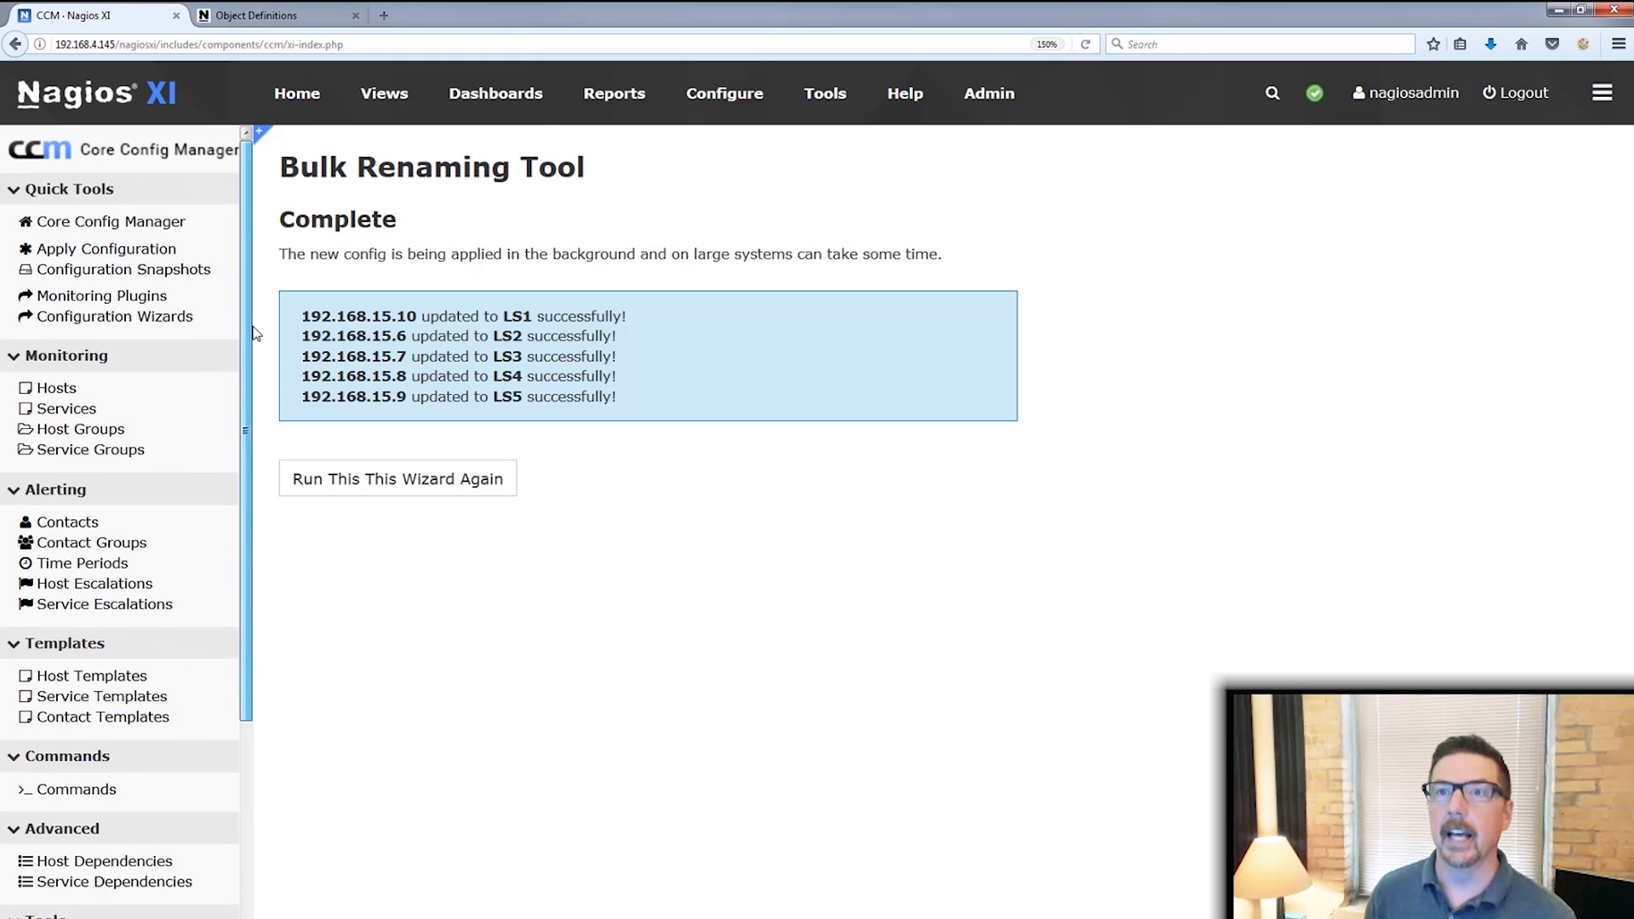
{"action": "left_click", "coordinate": [55, 389]}
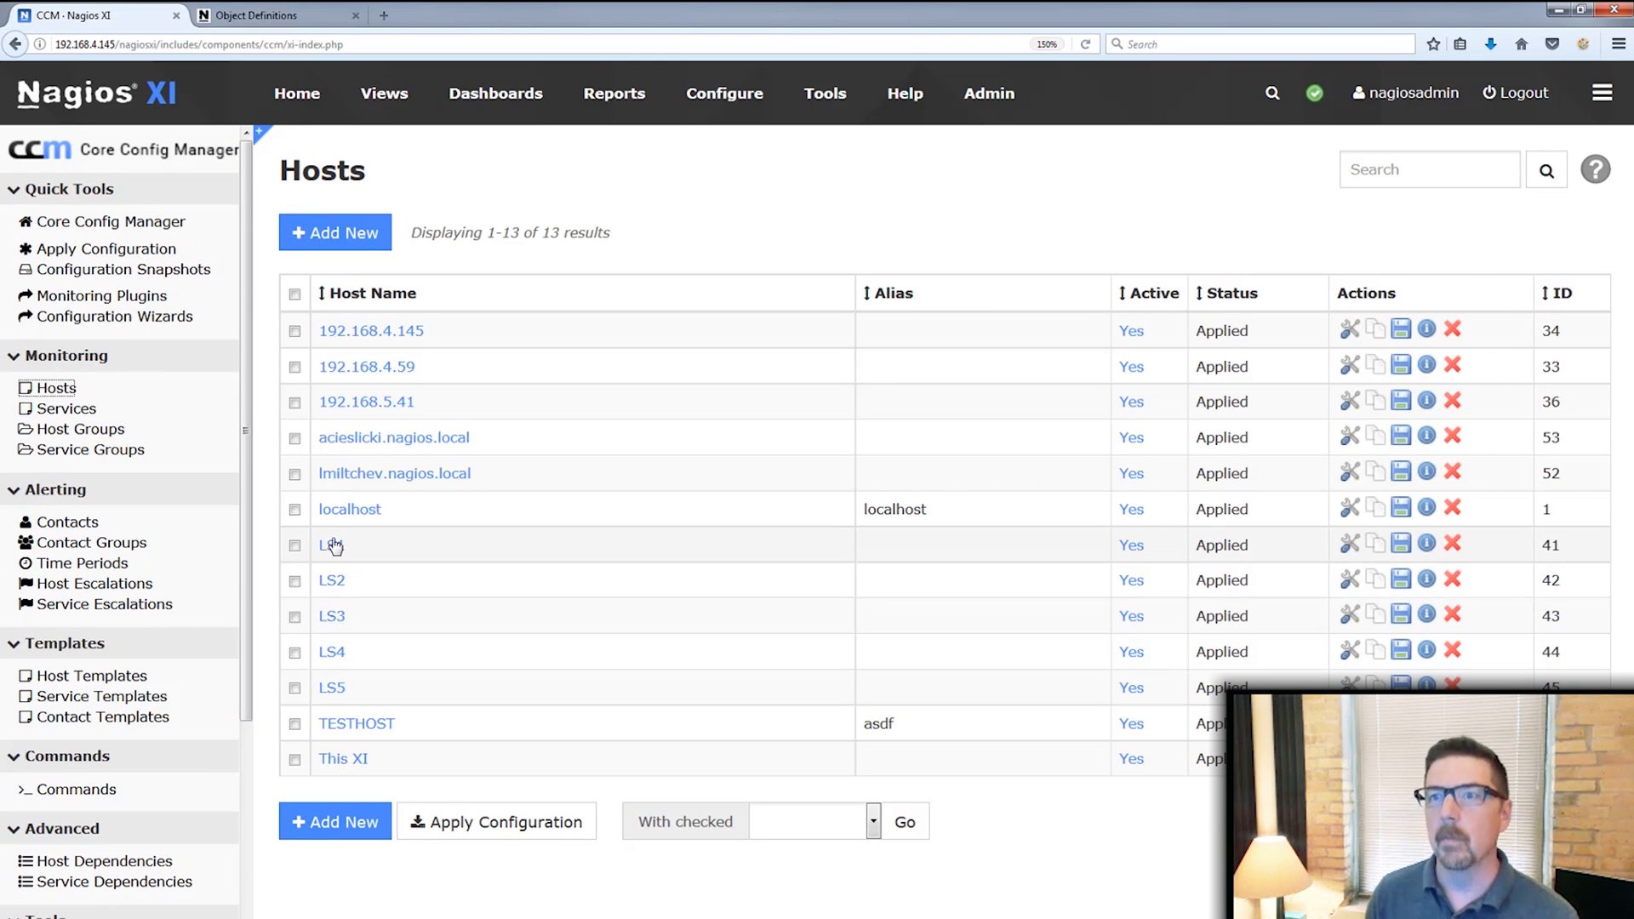
{"action": "mouse_move", "coordinate": [412, 547]}
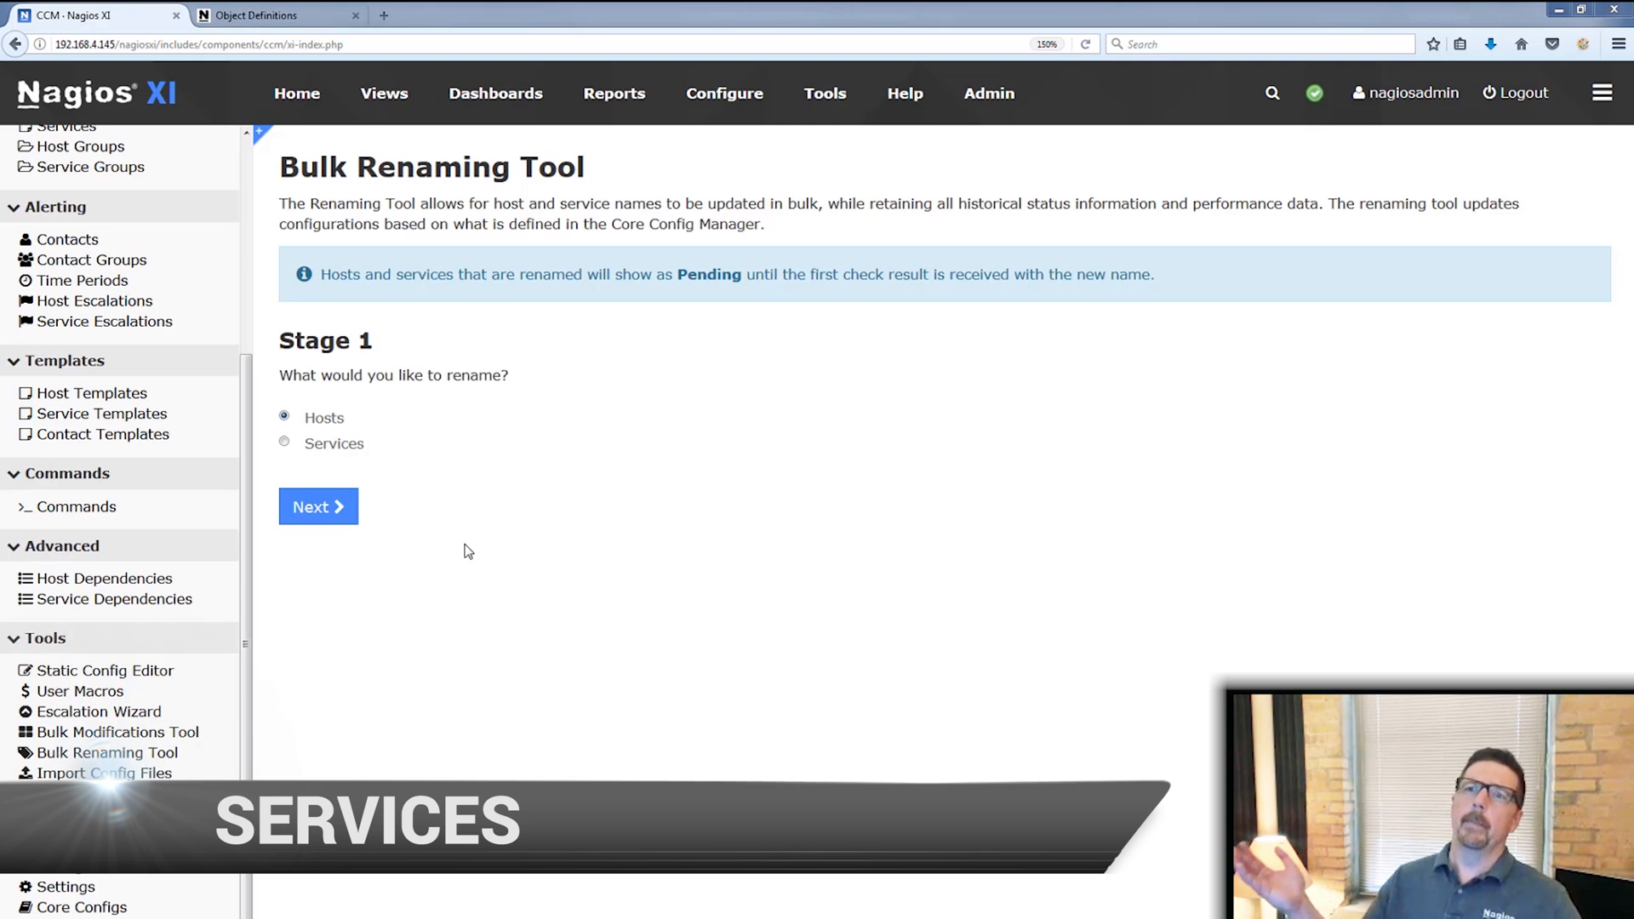
- Switch the renaming tool to Services and pick '192.168.5.41 :: Port 10 Status'
{"action": "left_click", "coordinate": [284, 442]}
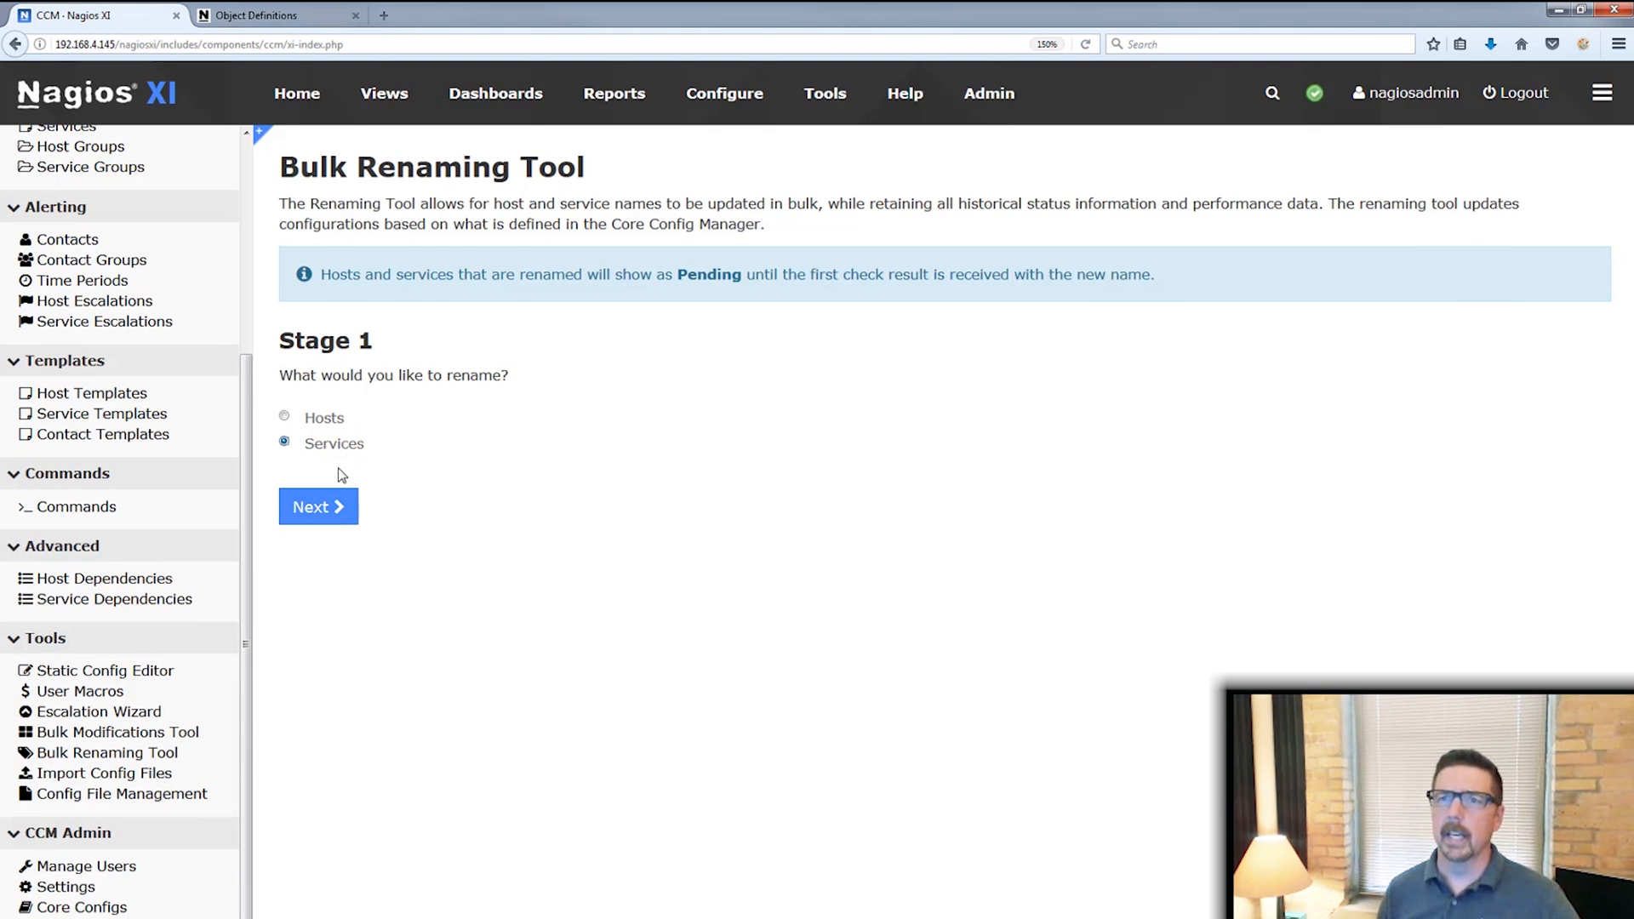
{"action": "left_click", "coordinate": [318, 508]}
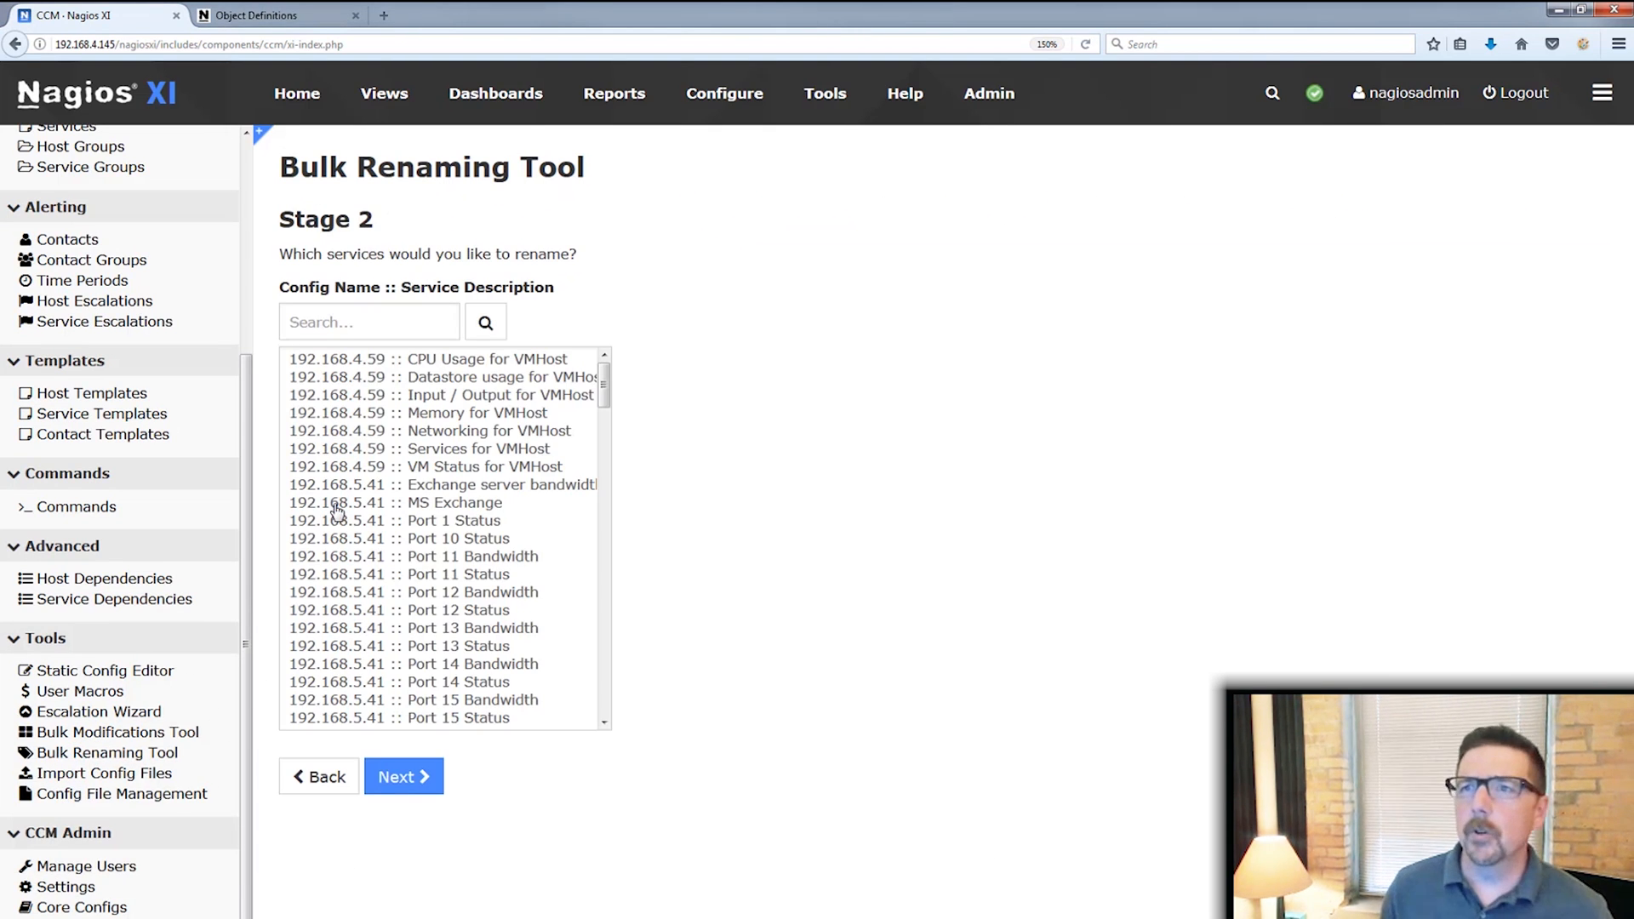
{"action": "mouse_move", "coordinate": [331, 449]}
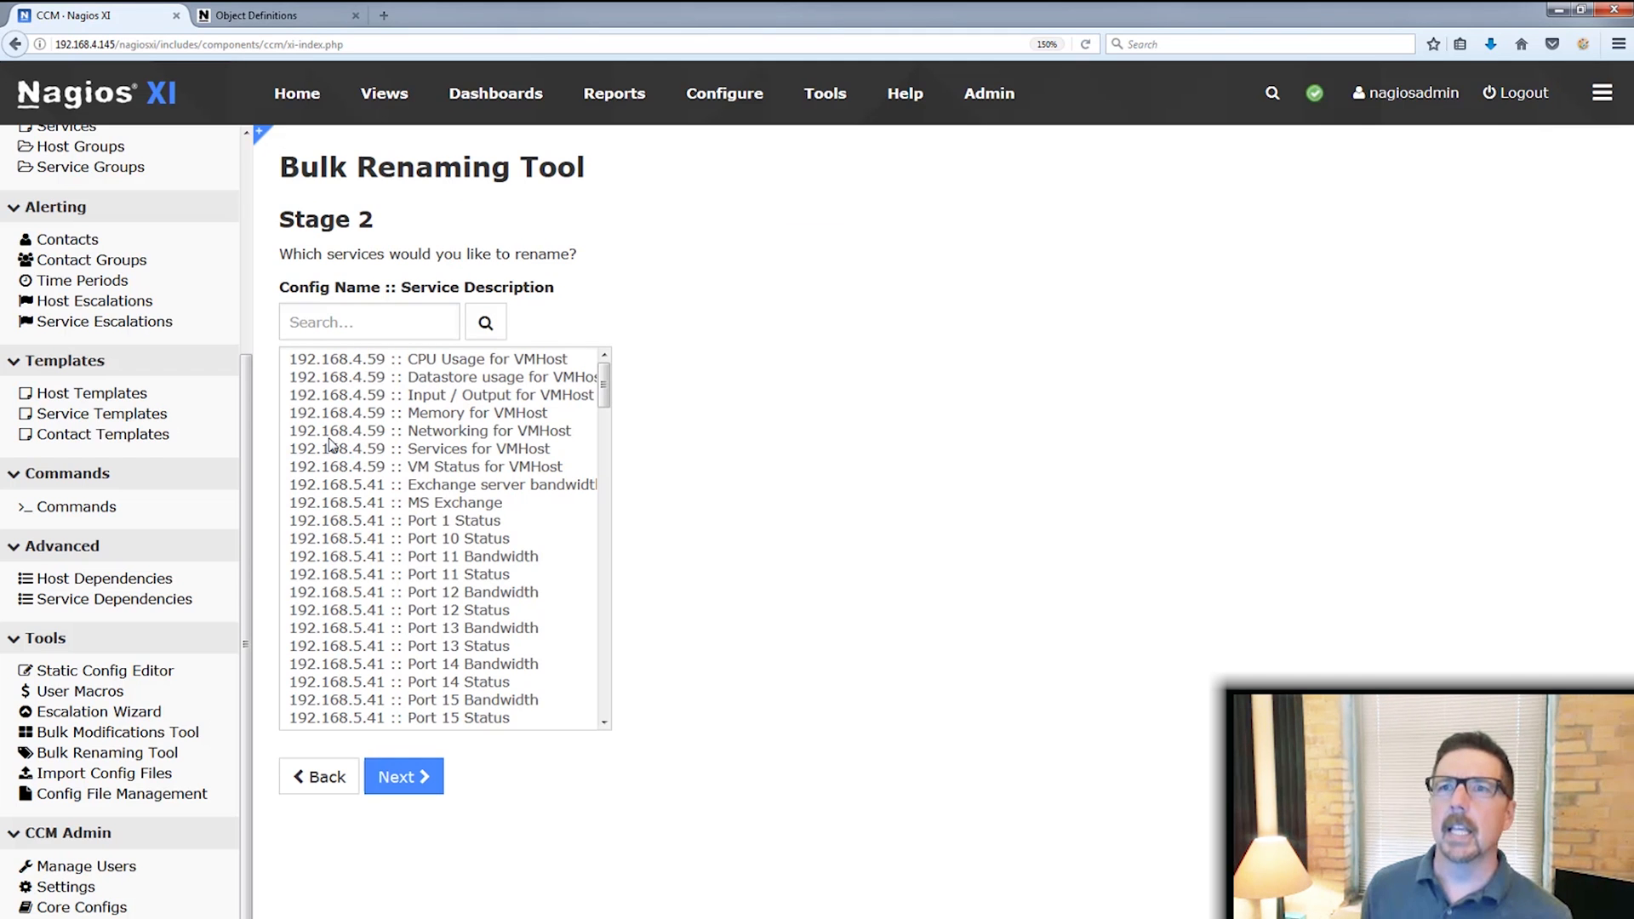
{"action": "double_click", "coordinate": [386, 287]}
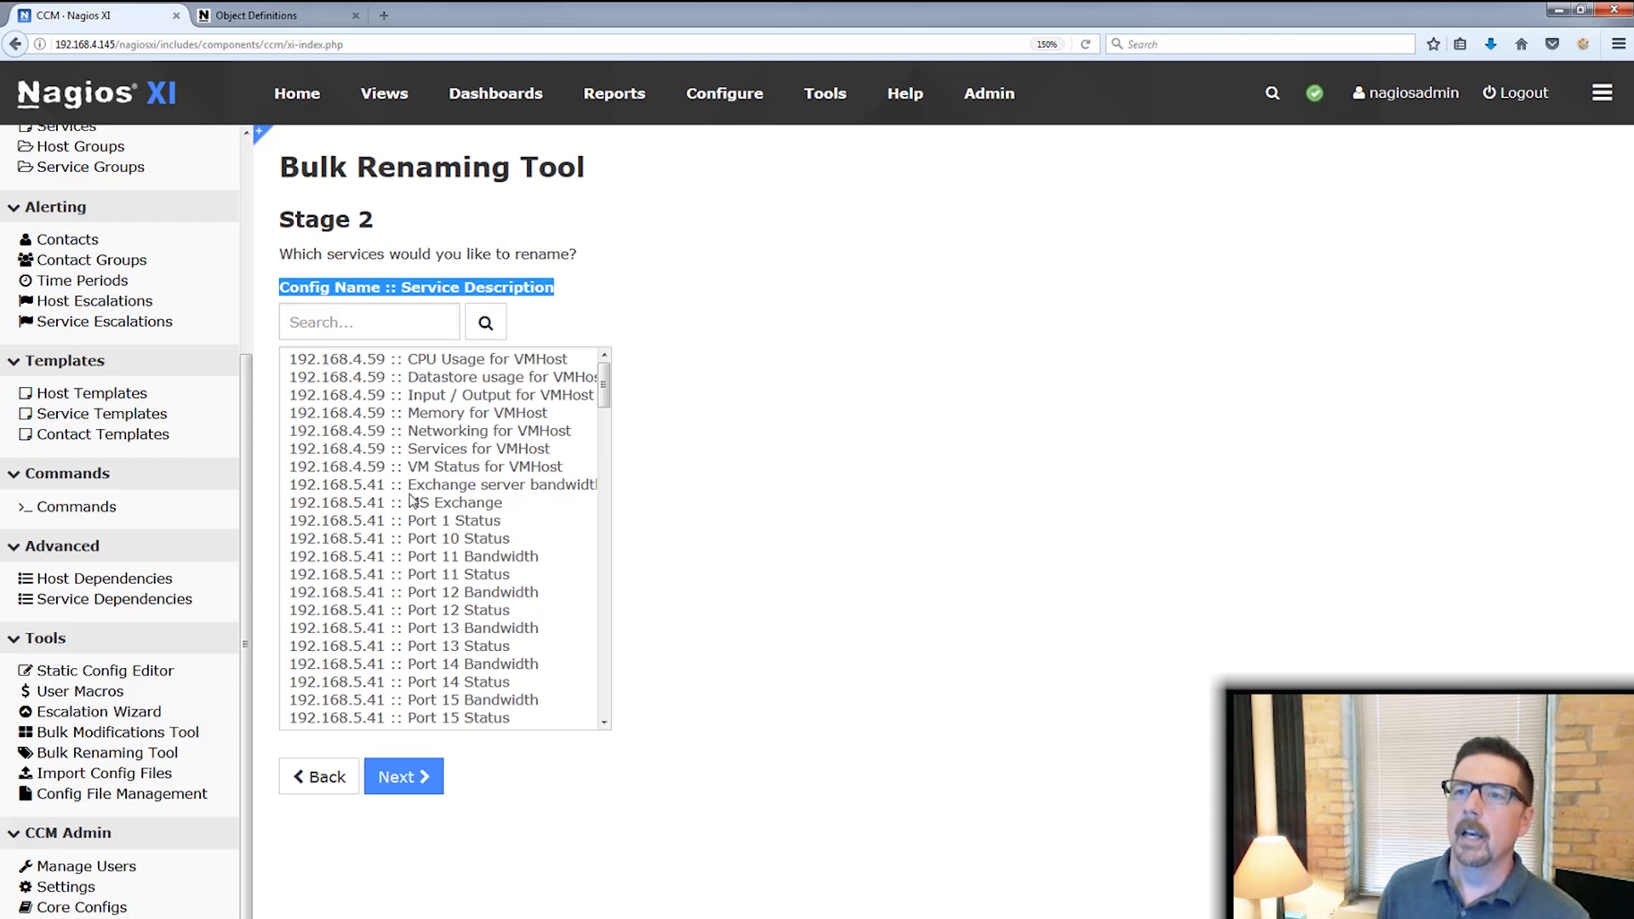
{"action": "left_click", "coordinate": [432, 538]}
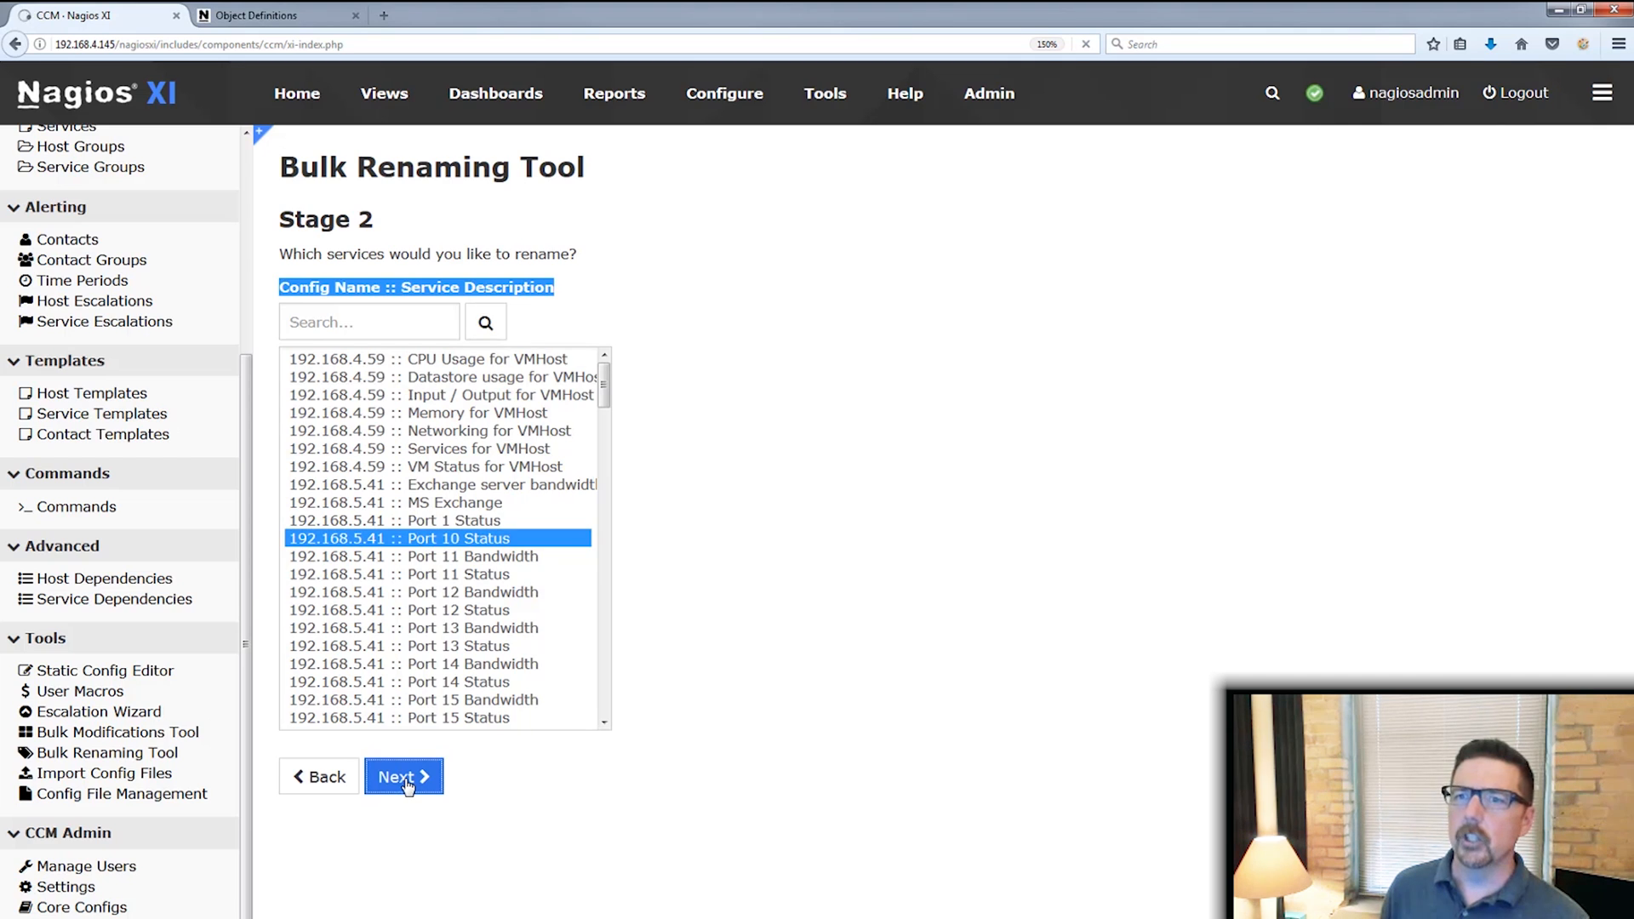
{"action": "left_click", "coordinate": [404, 777]}
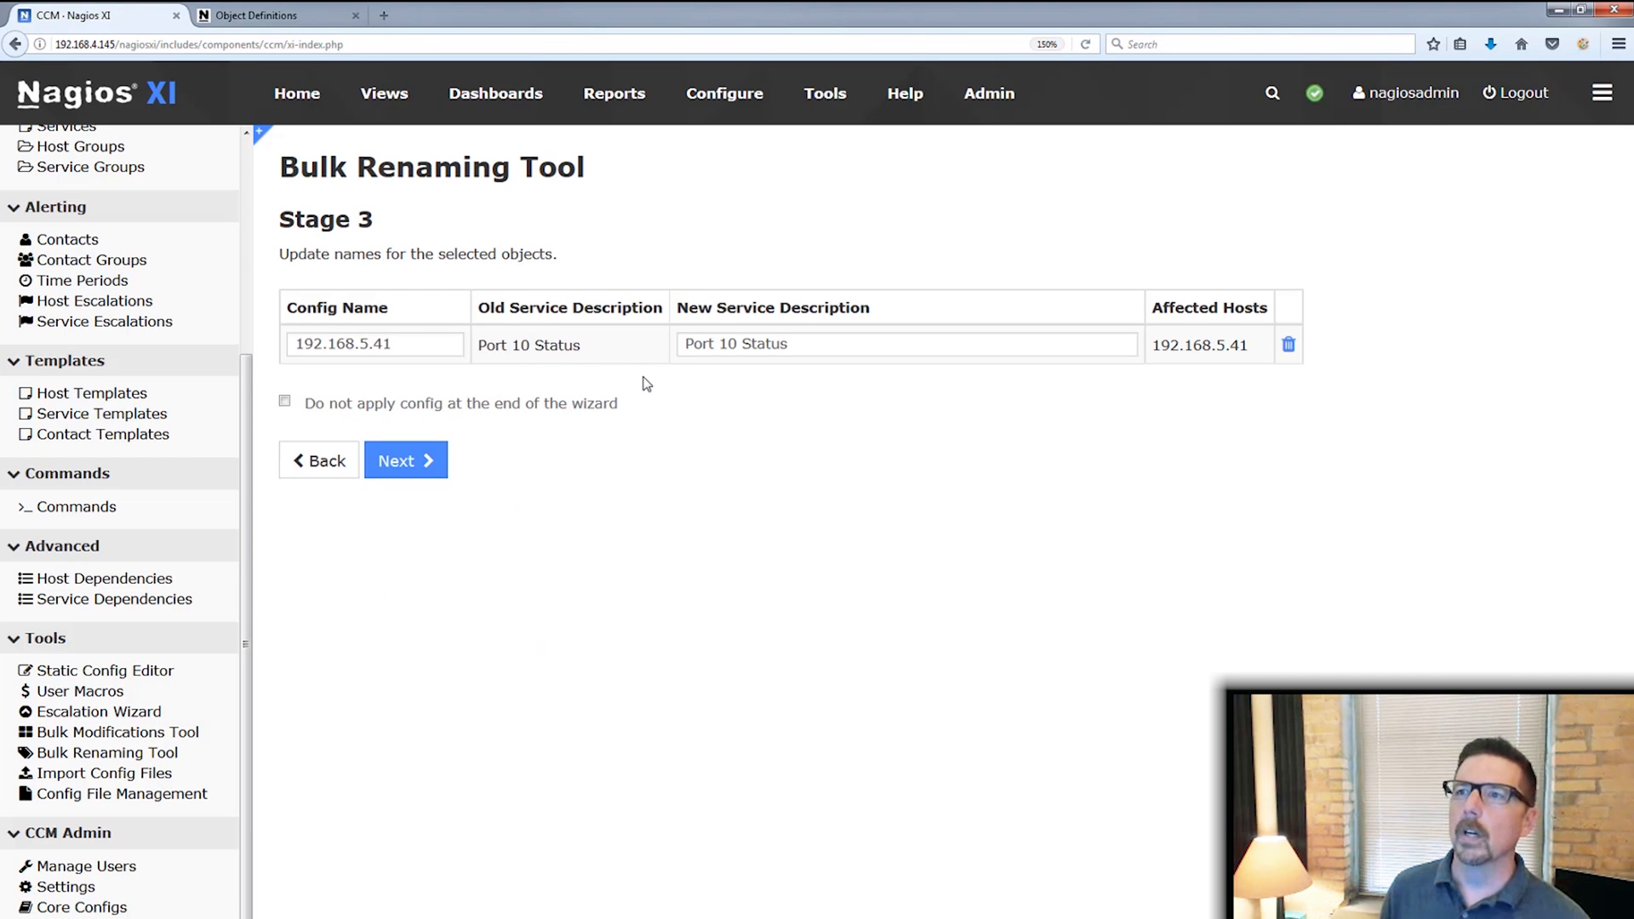
{"action": "mouse_move", "coordinate": [659, 350]}
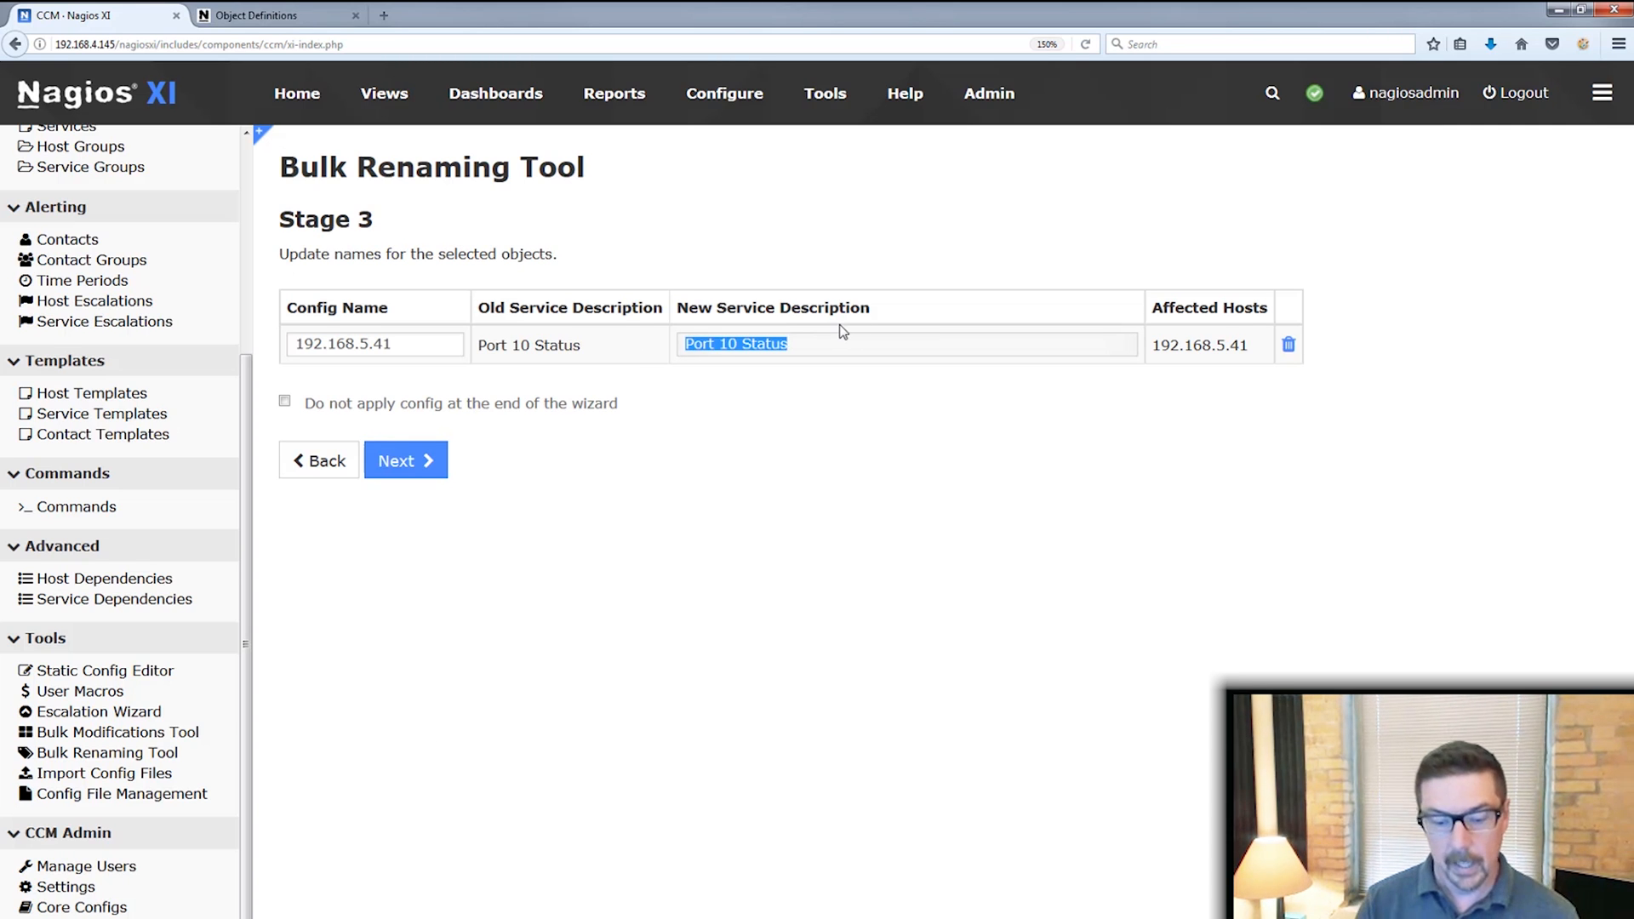
{"action": "type", "text": "MS Exchanbge"}
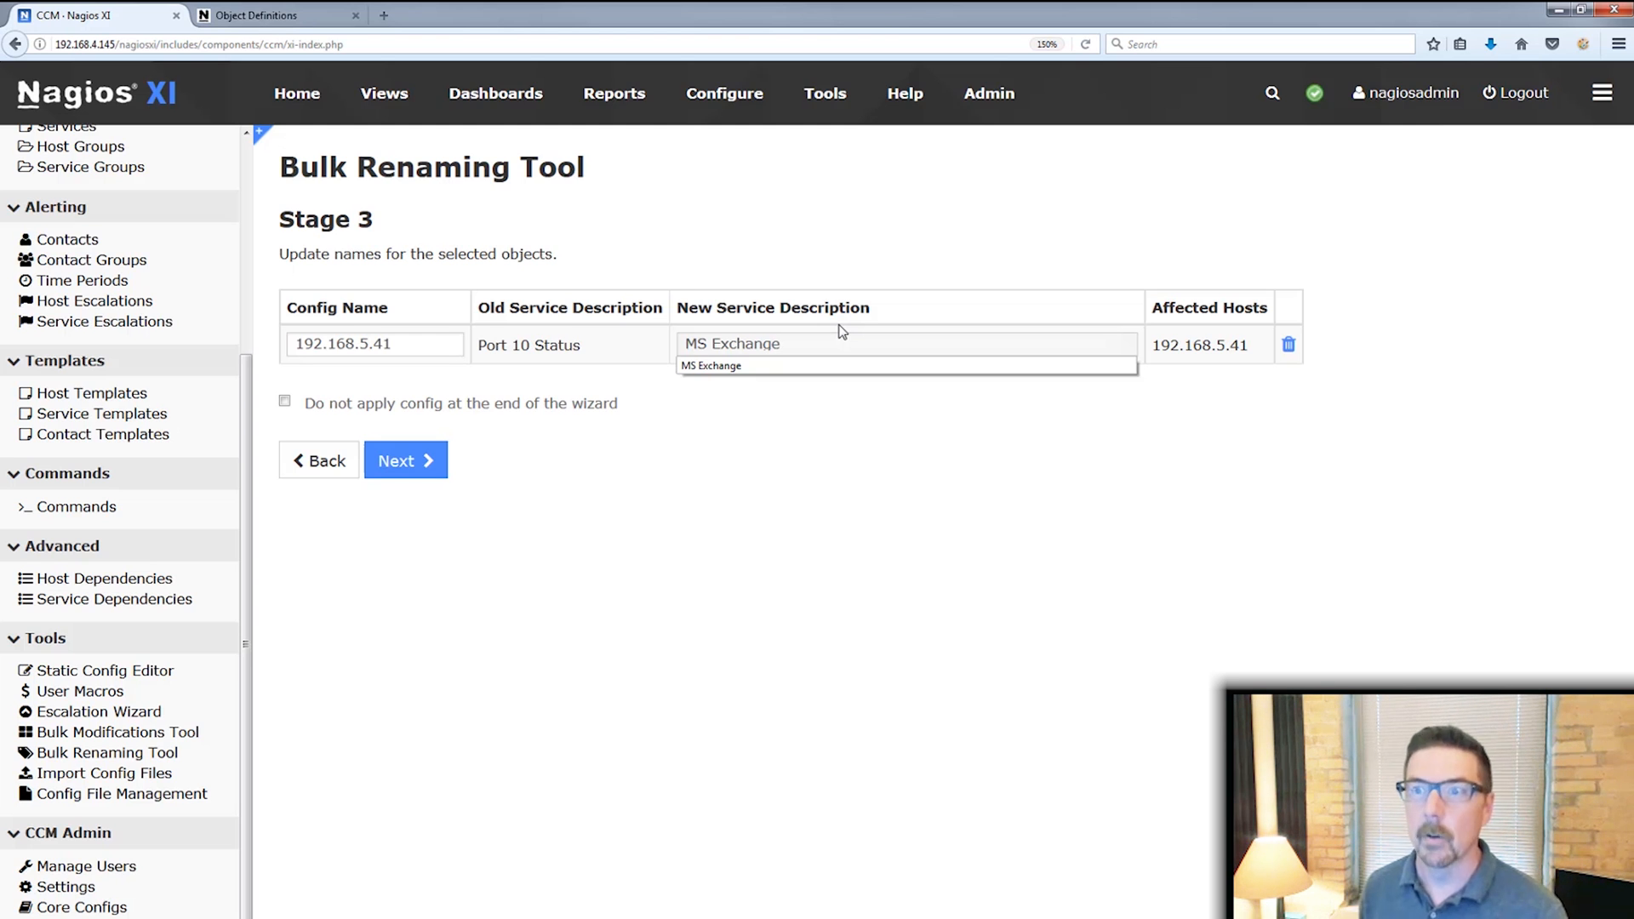
{"action": "left_click", "coordinate": [319, 460]}
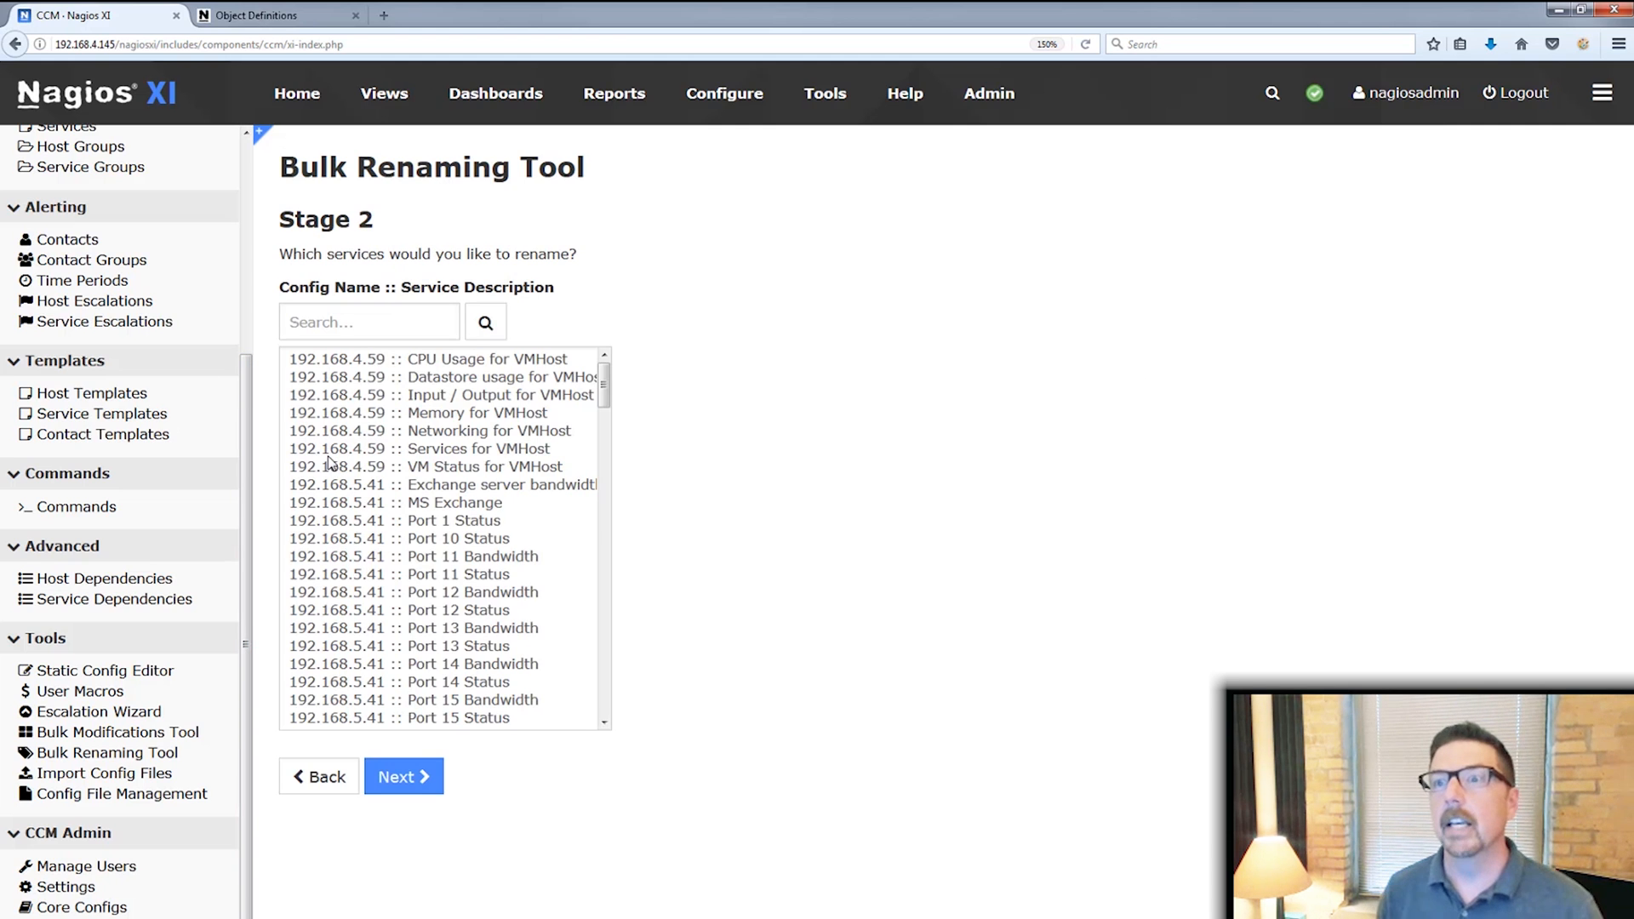
{"action": "mouse_move", "coordinate": [331, 433]}
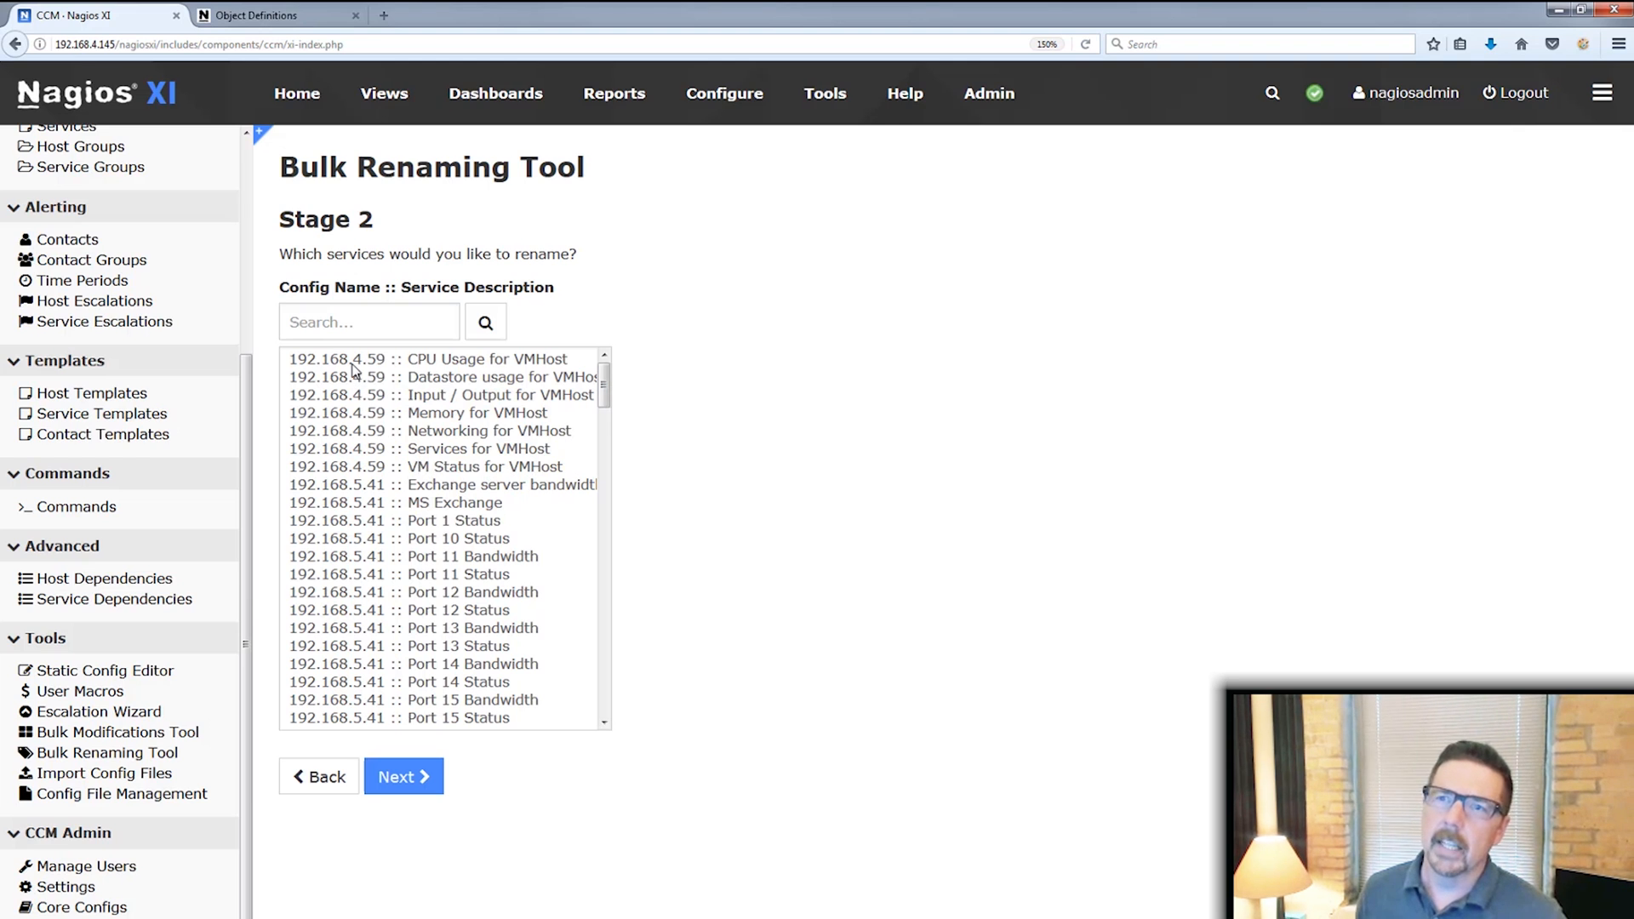
{"action": "mouse_move", "coordinate": [366, 405]}
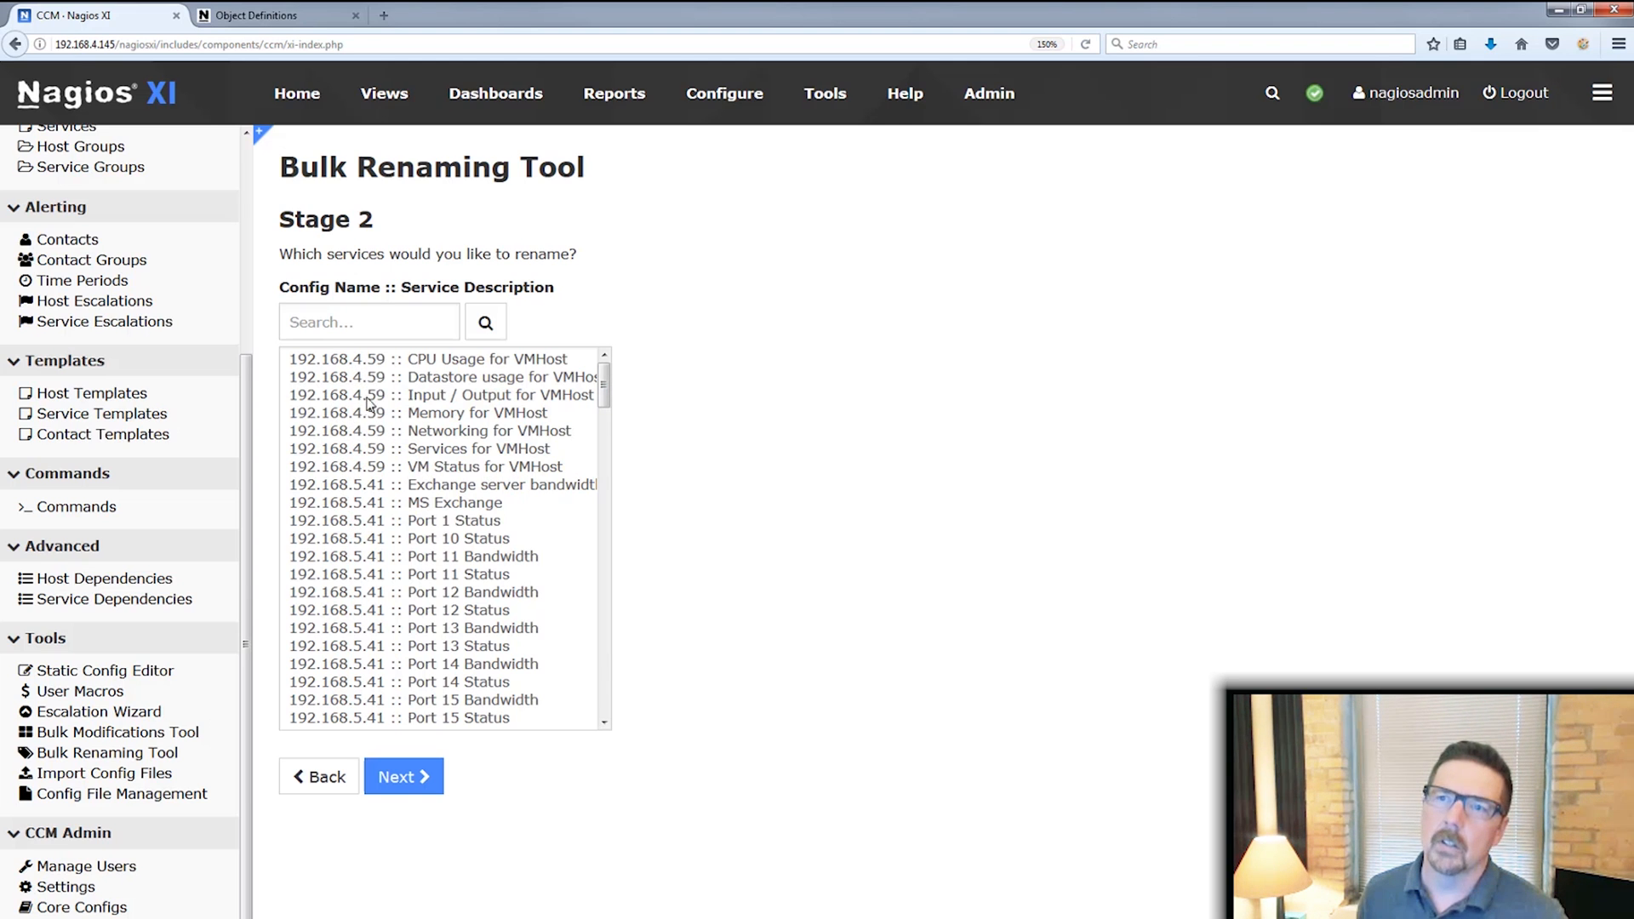
- Scroll the Stage 2 service list and pick 'Ping :: Ping'
{"action": "scroll", "scroll_direction": "down", "scroll_amount": 3}
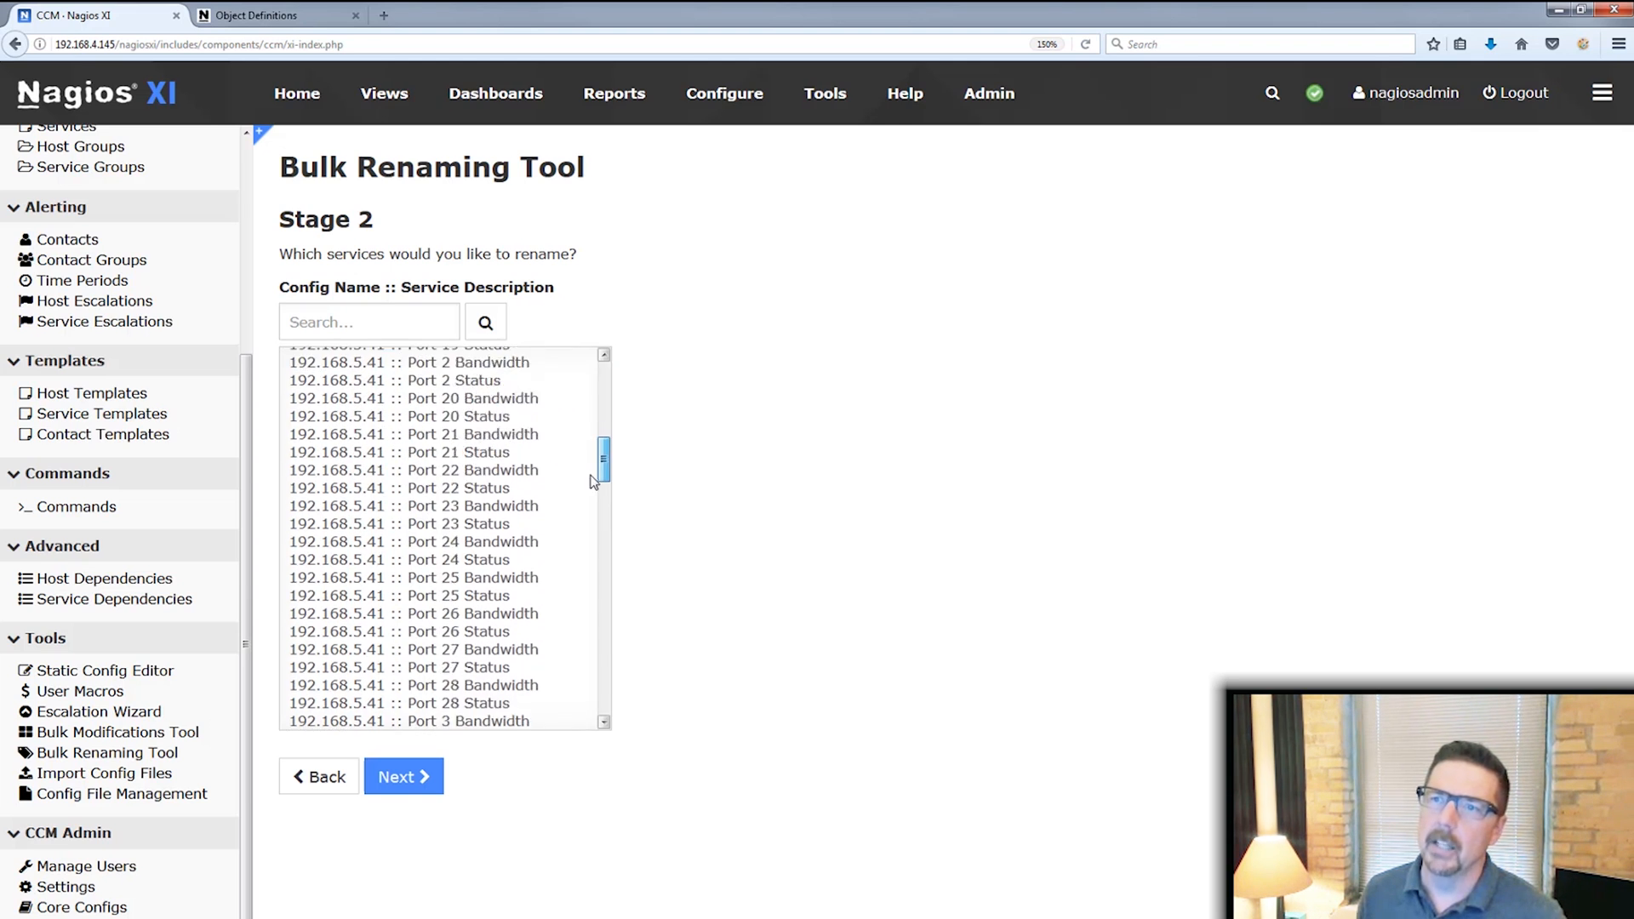
{"action": "scroll", "scroll_direction": "down", "scroll_amount": 3}
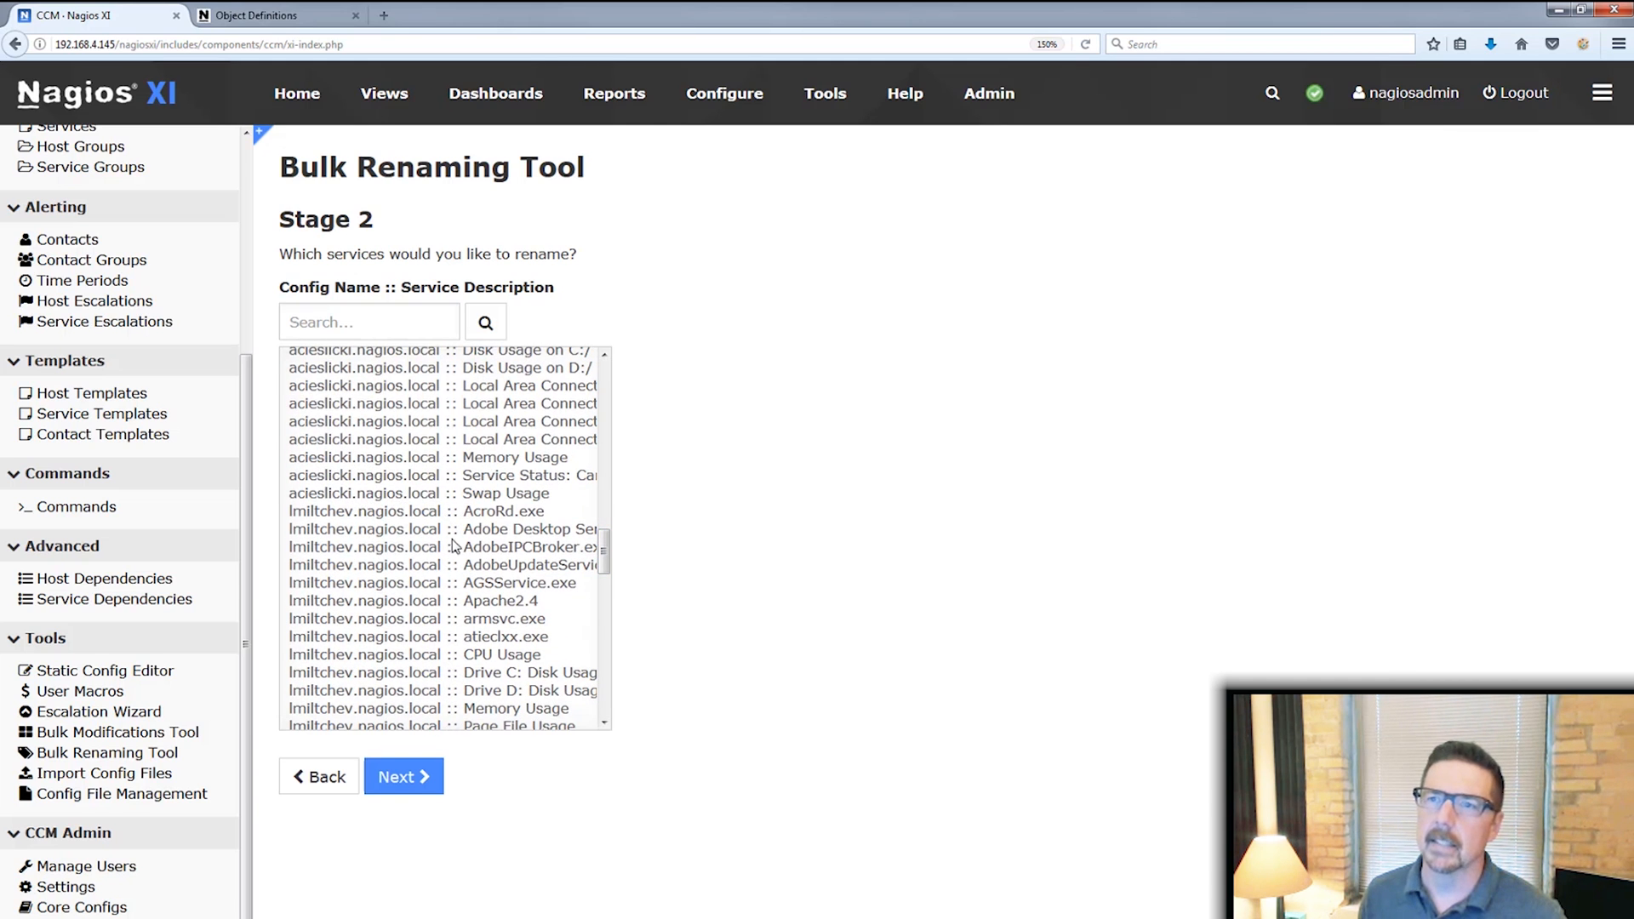
{"action": "scroll", "scroll_direction": "down", "scroll_amount": 3}
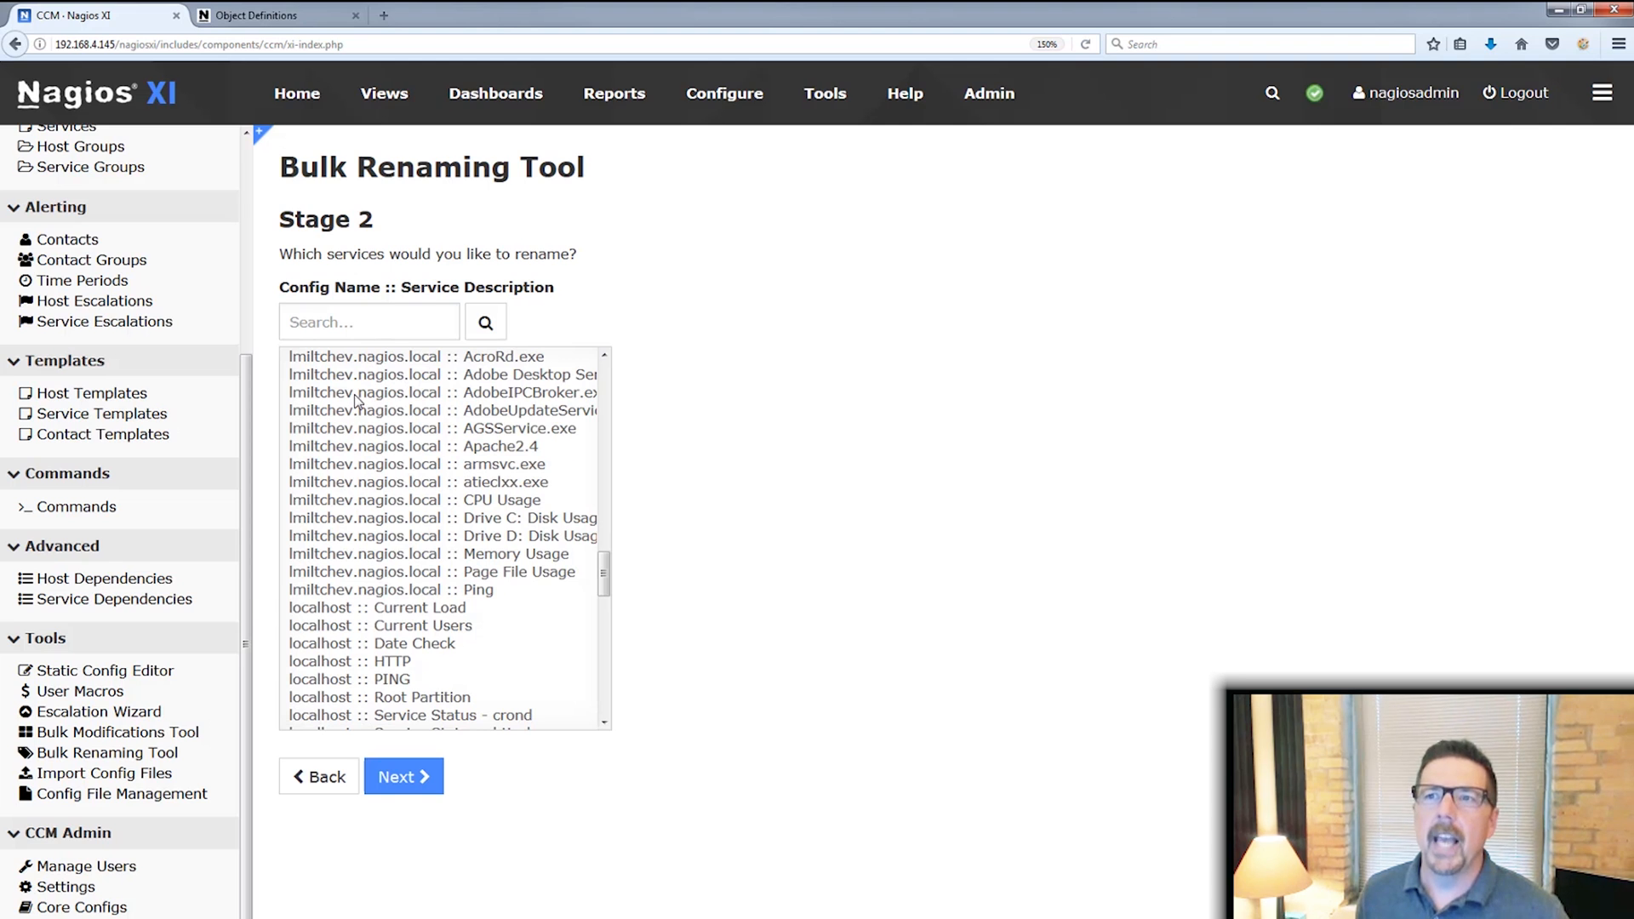
{"action": "mouse_move", "coordinate": [346, 482]}
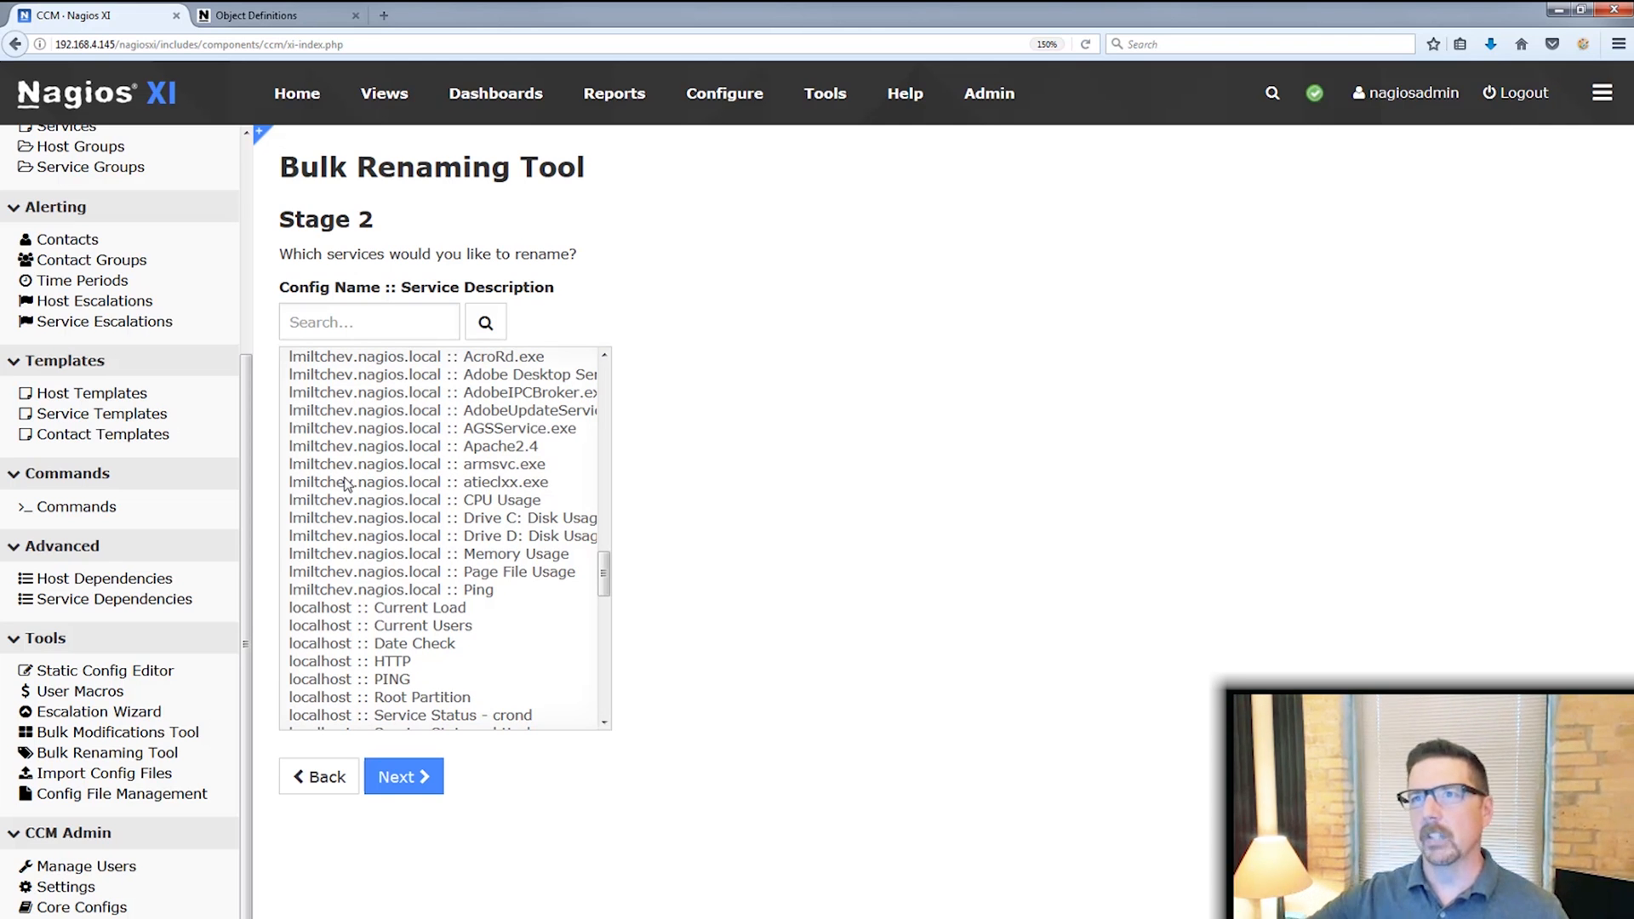
{"action": "mouse_move", "coordinate": [491, 590]}
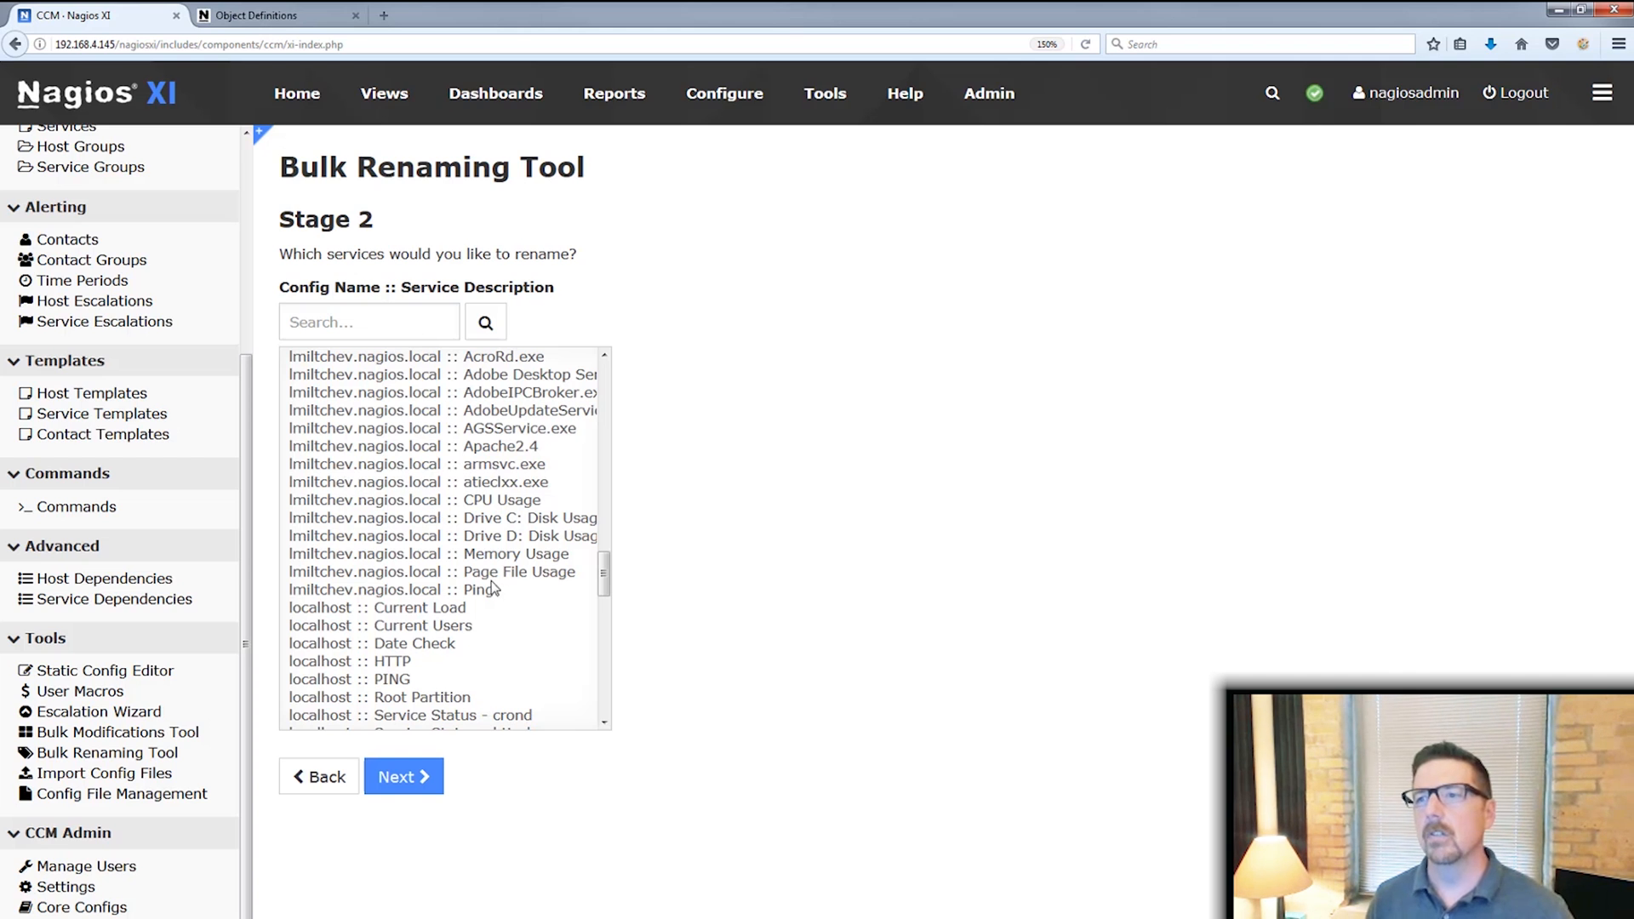
{"action": "scroll", "scroll_direction": "down", "scroll_amount": 3}
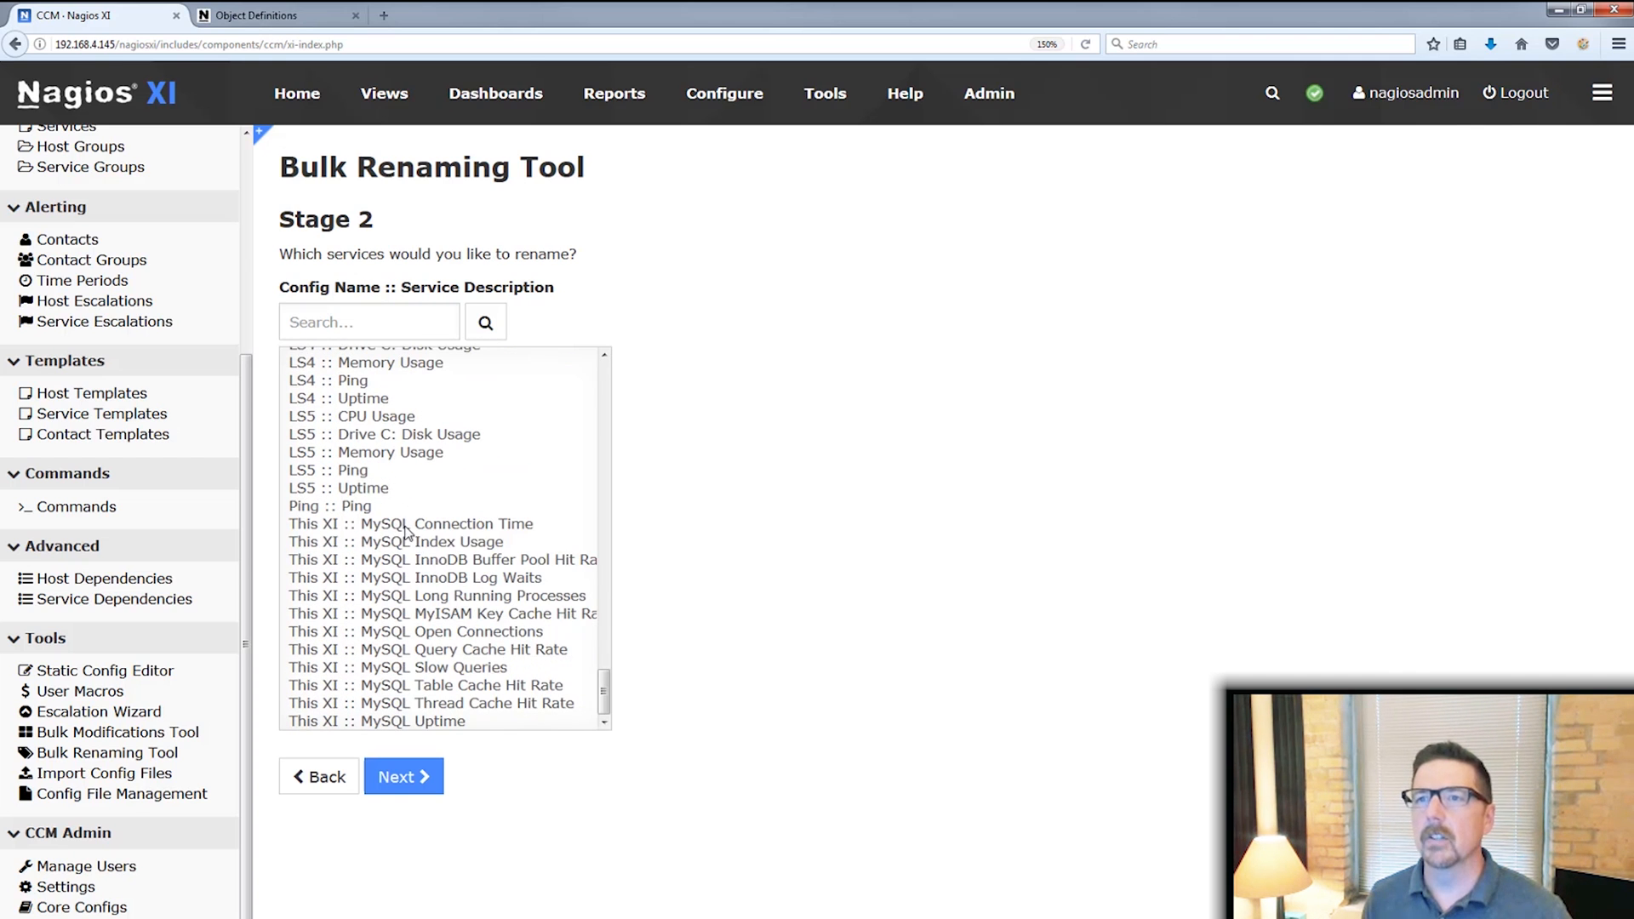
{"action": "left_click", "coordinate": [330, 505]}
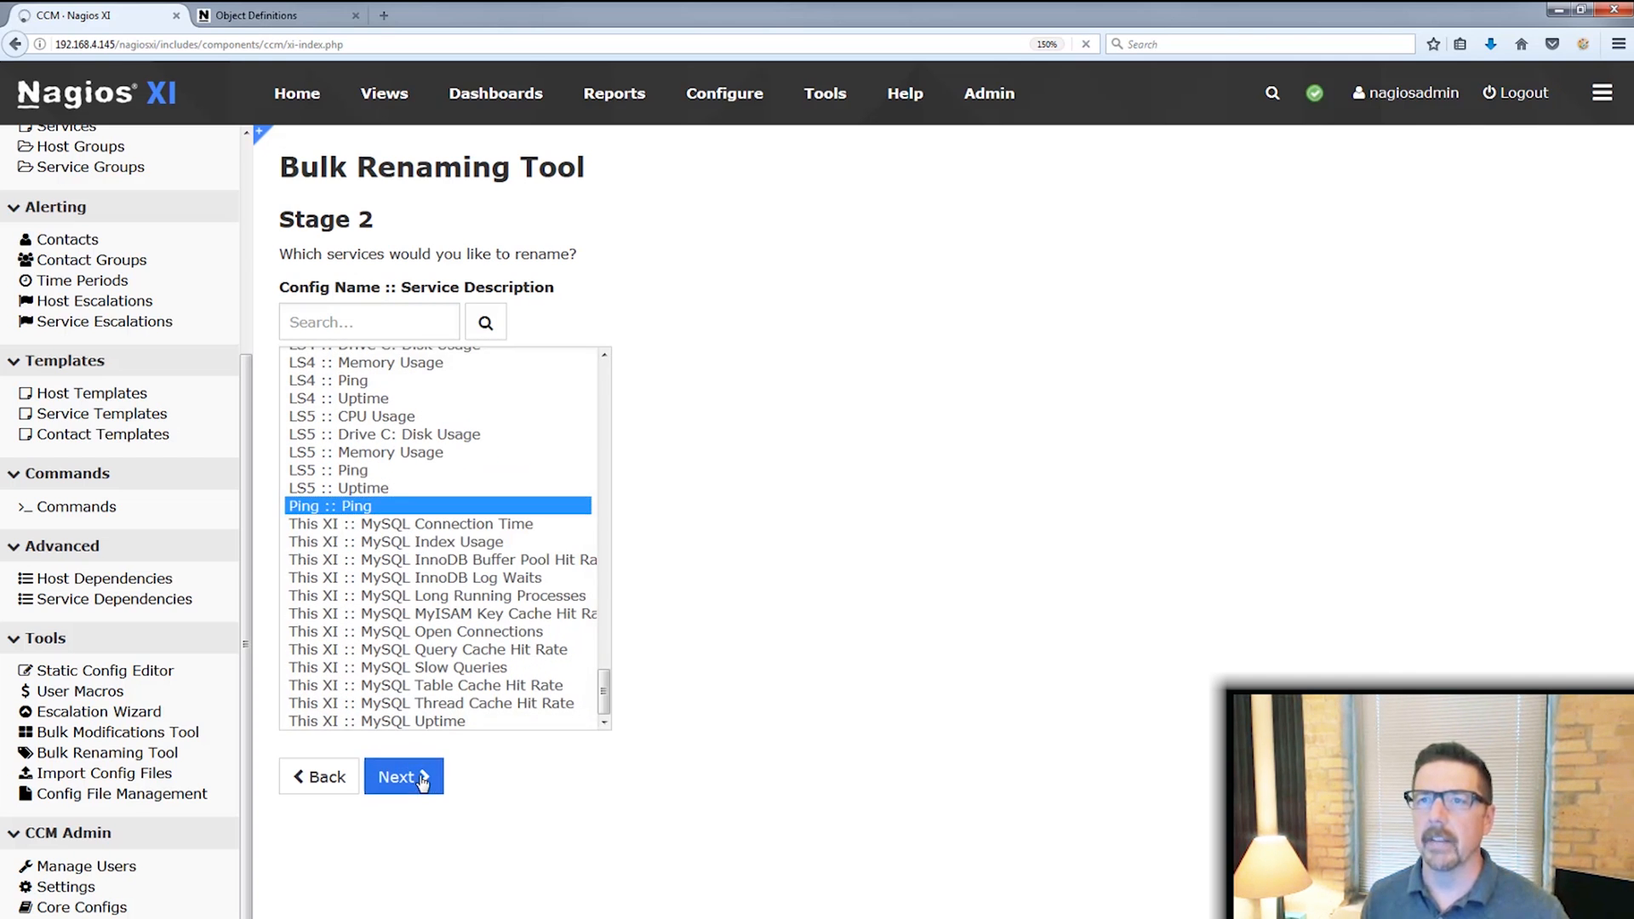
- Advance to Stage 3 for the Ping service, showing its six affected hosts
{"action": "left_click", "coordinate": [403, 776]}
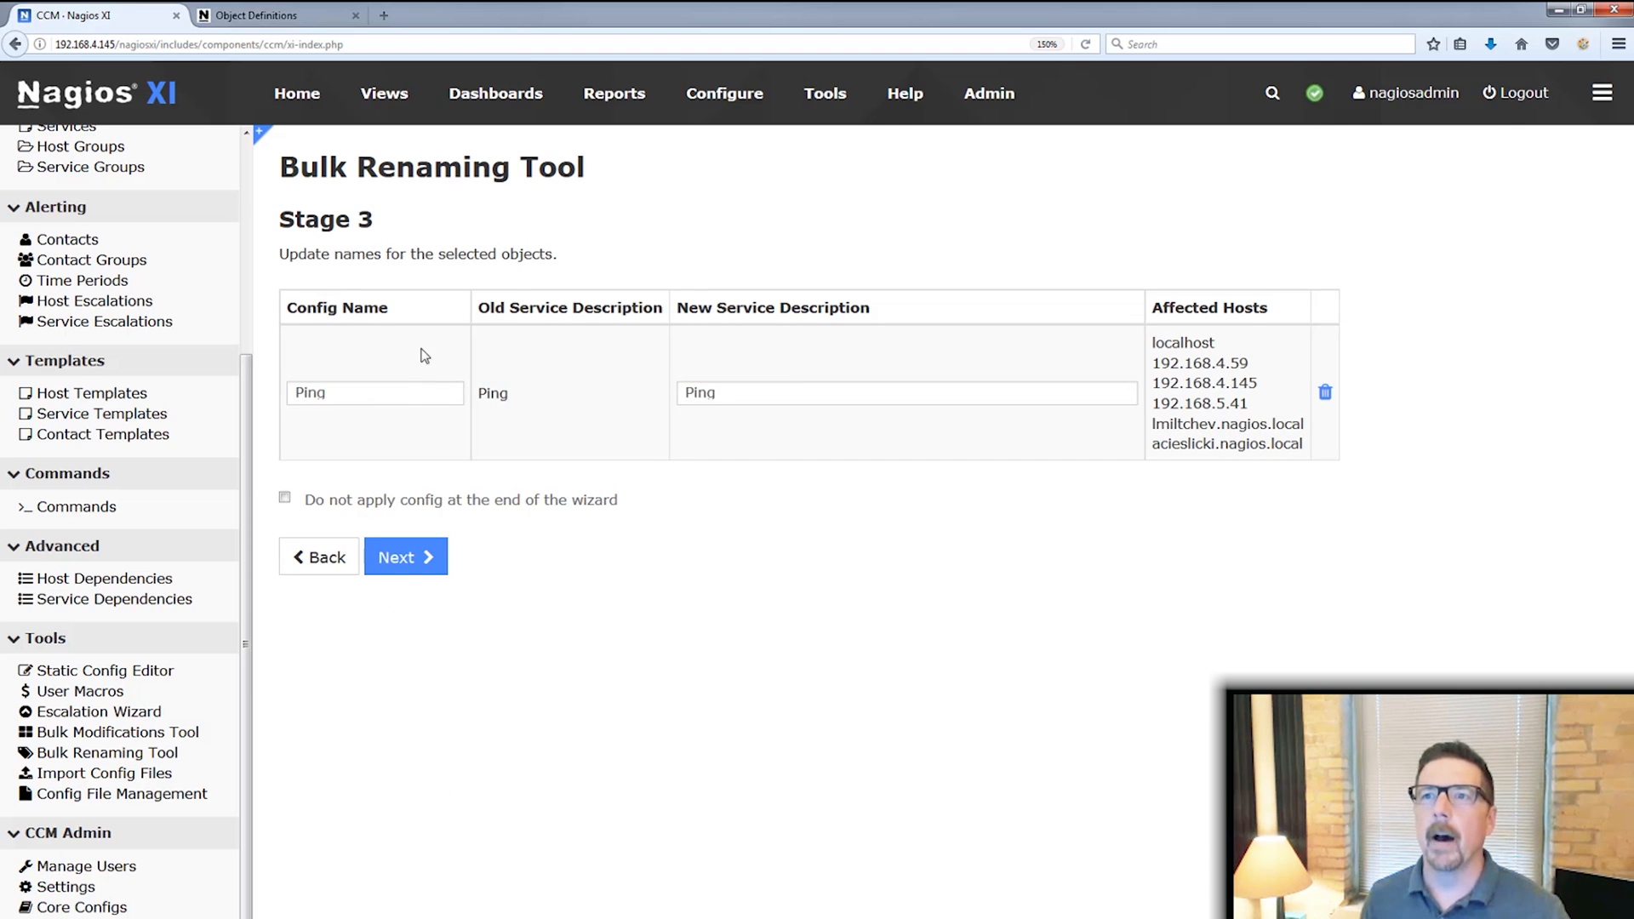
{"action": "mouse_move", "coordinate": [808, 480]}
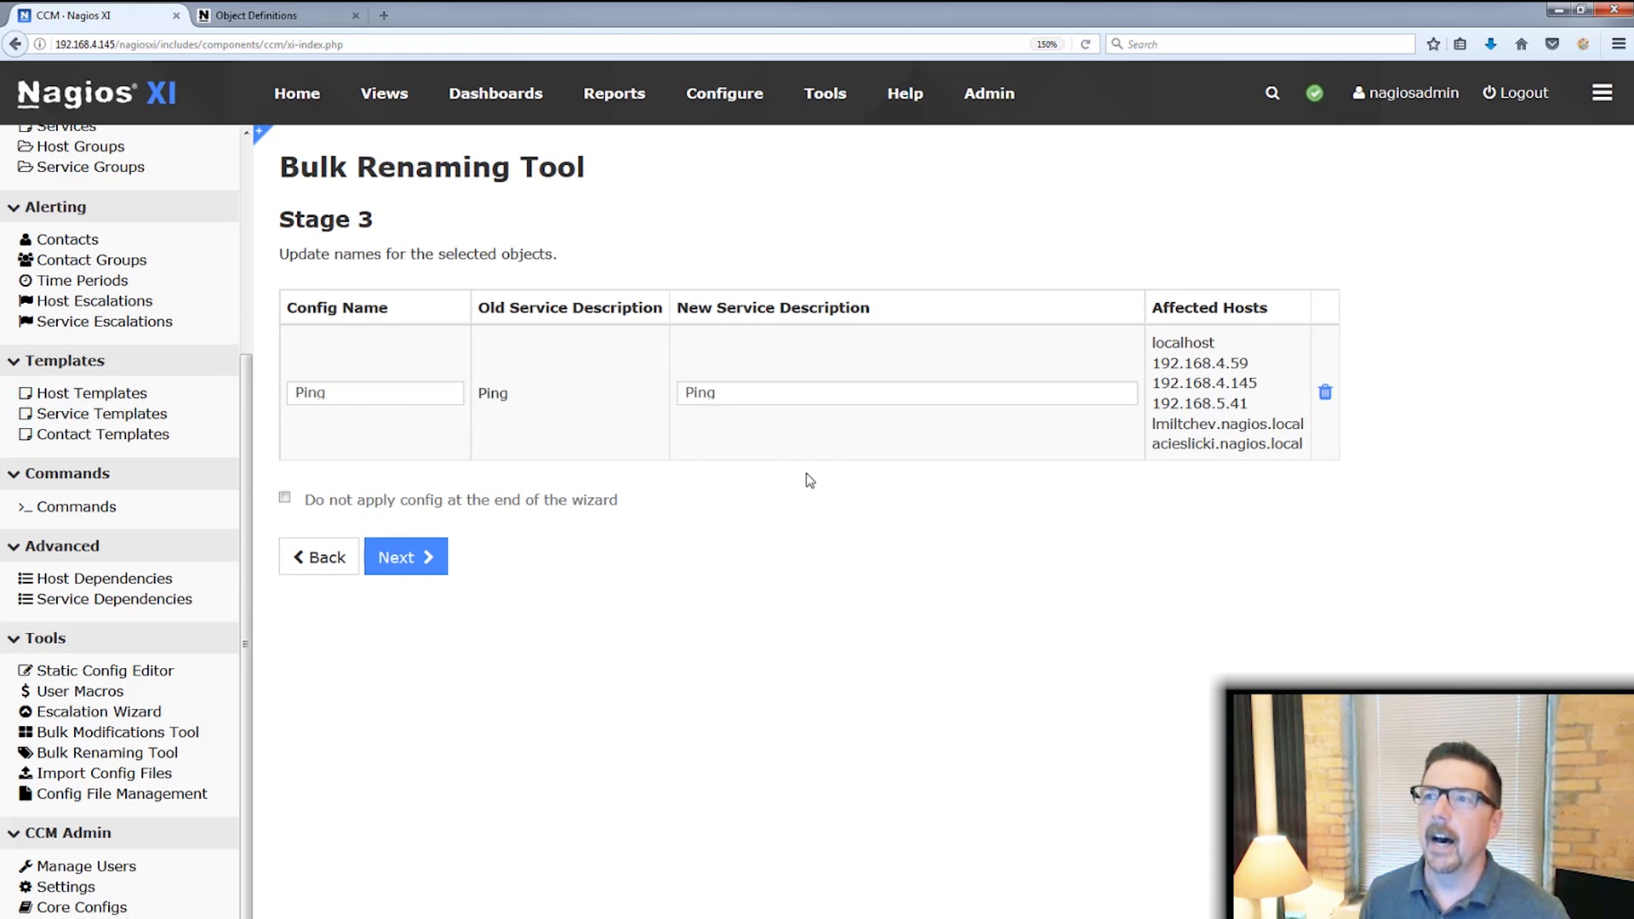
{"action": "mouse_move", "coordinate": [646, 421]}
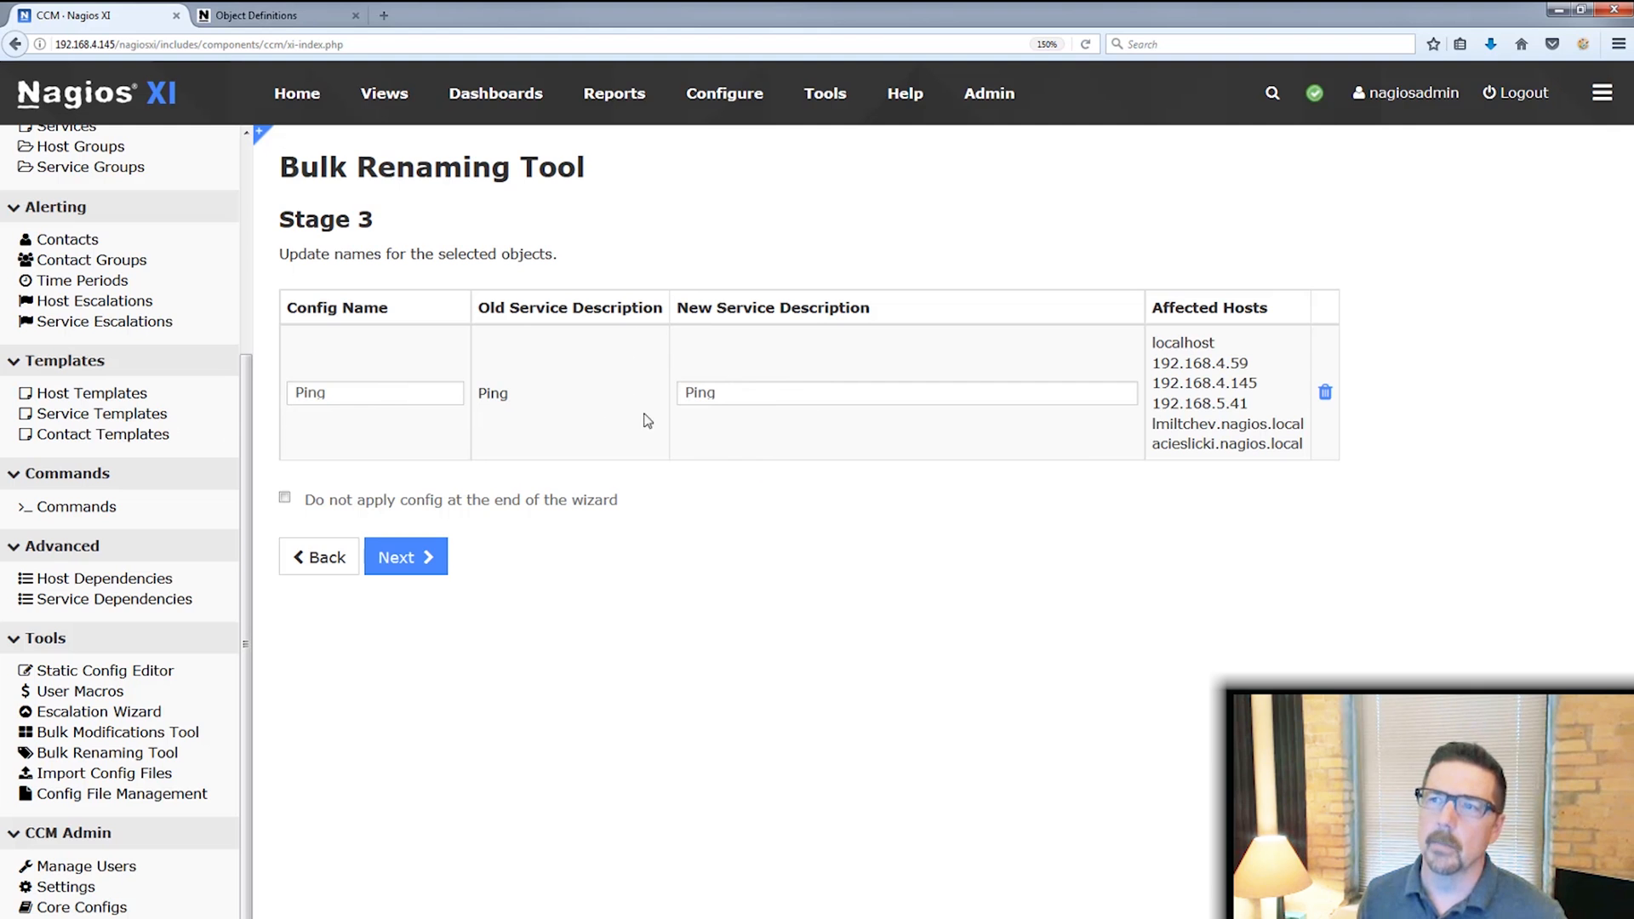
{"action": "mouse_move", "coordinate": [1205, 343]}
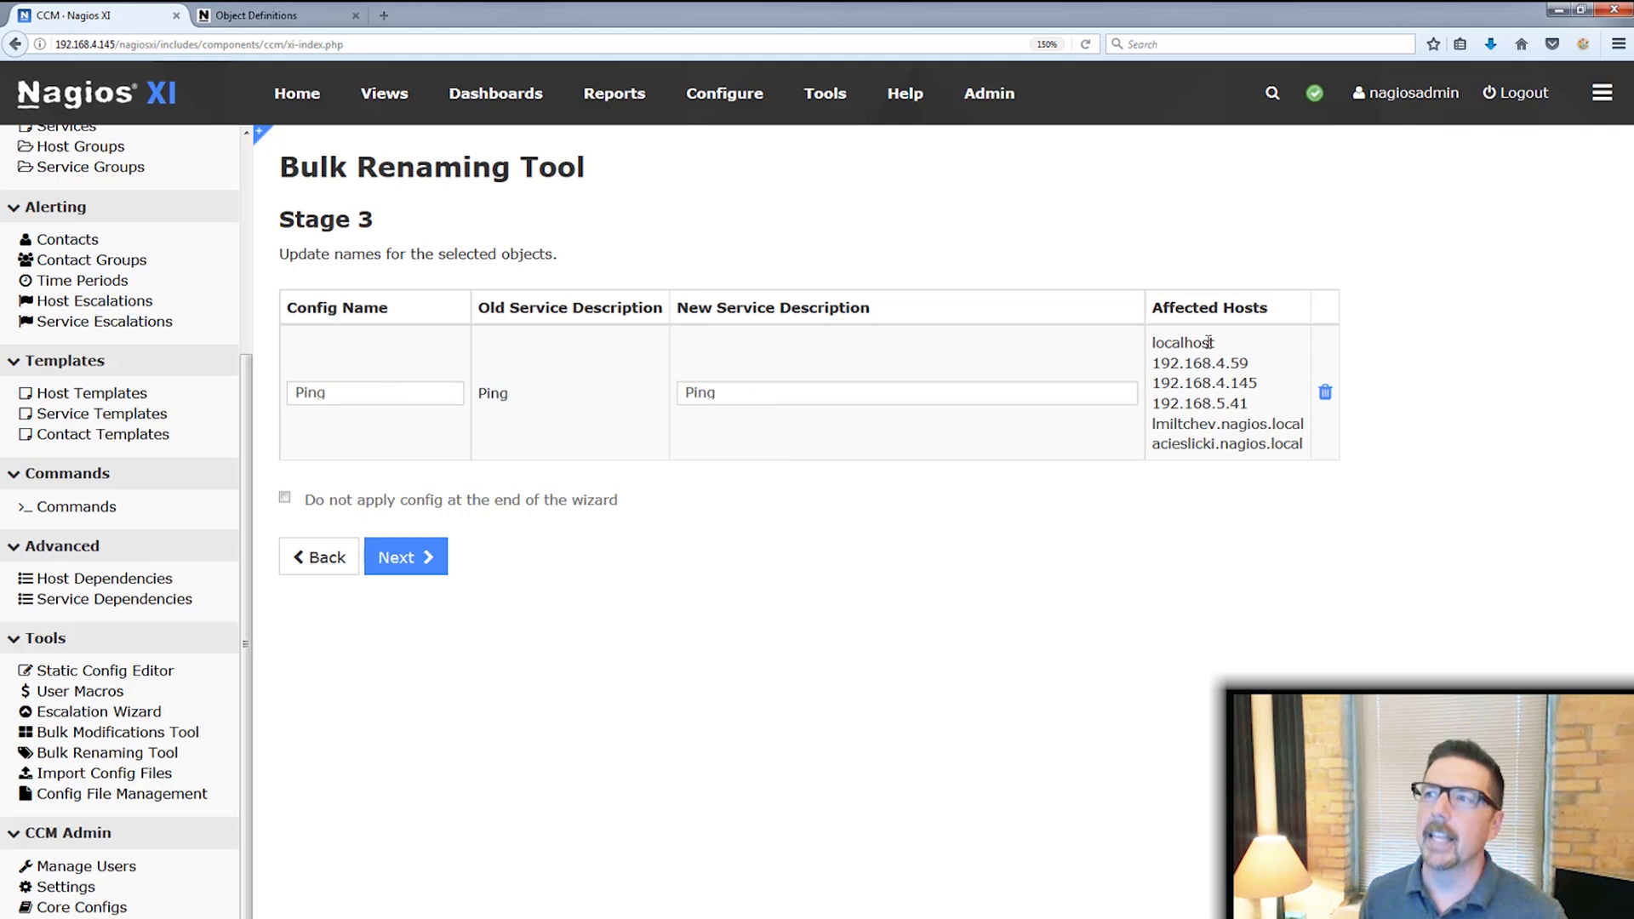